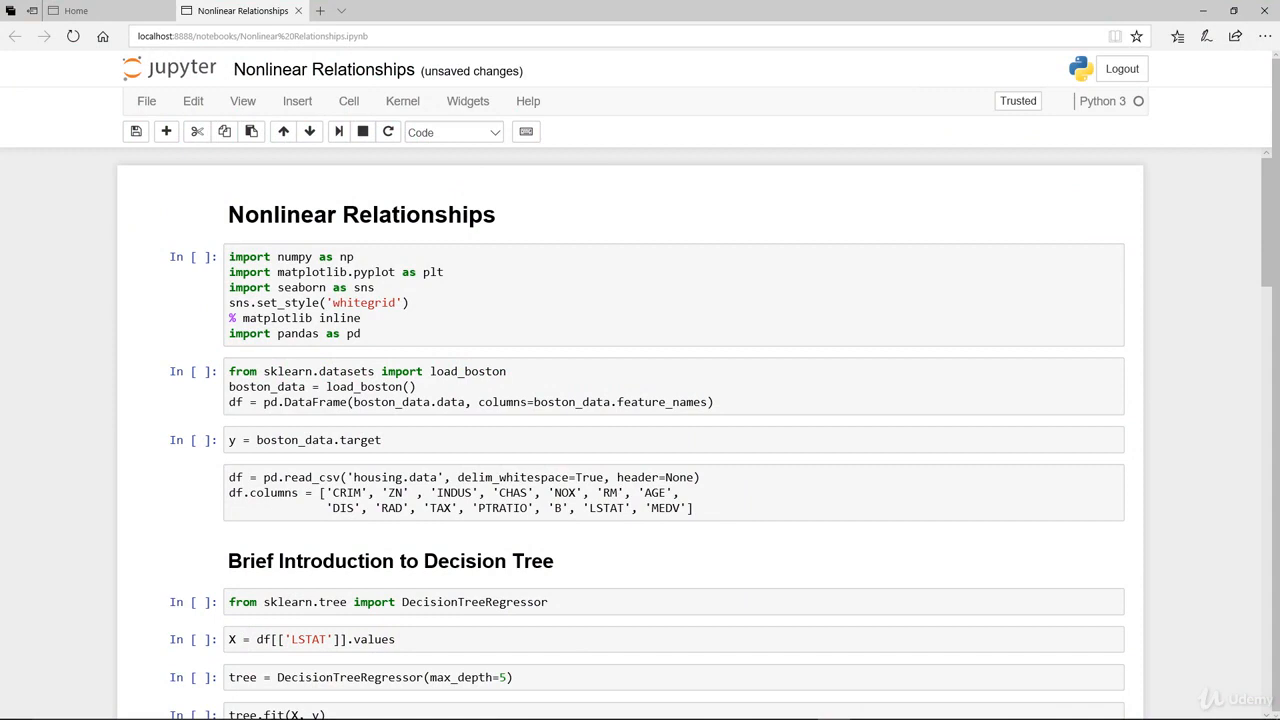
mouse_move(84, 456)
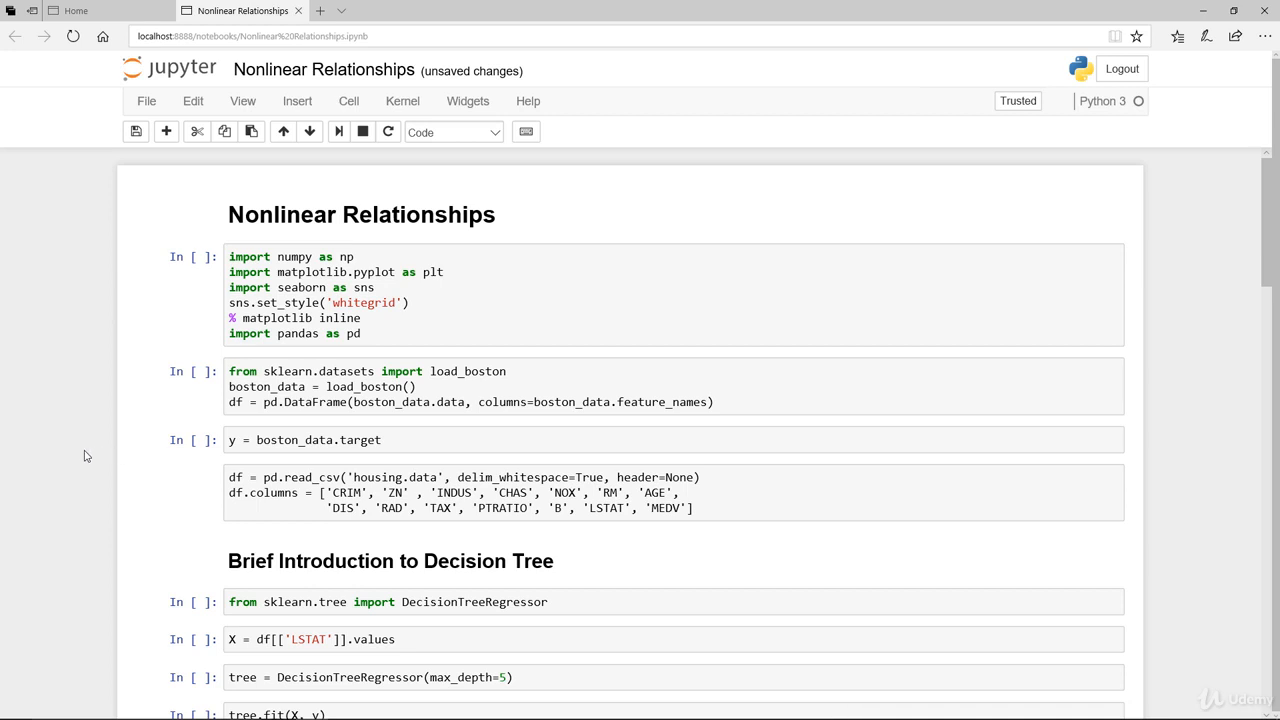
Step: Run the import and Boston data loading cells and preview df.head() with the first five rows
left_click(486, 314)
type("df.head()")
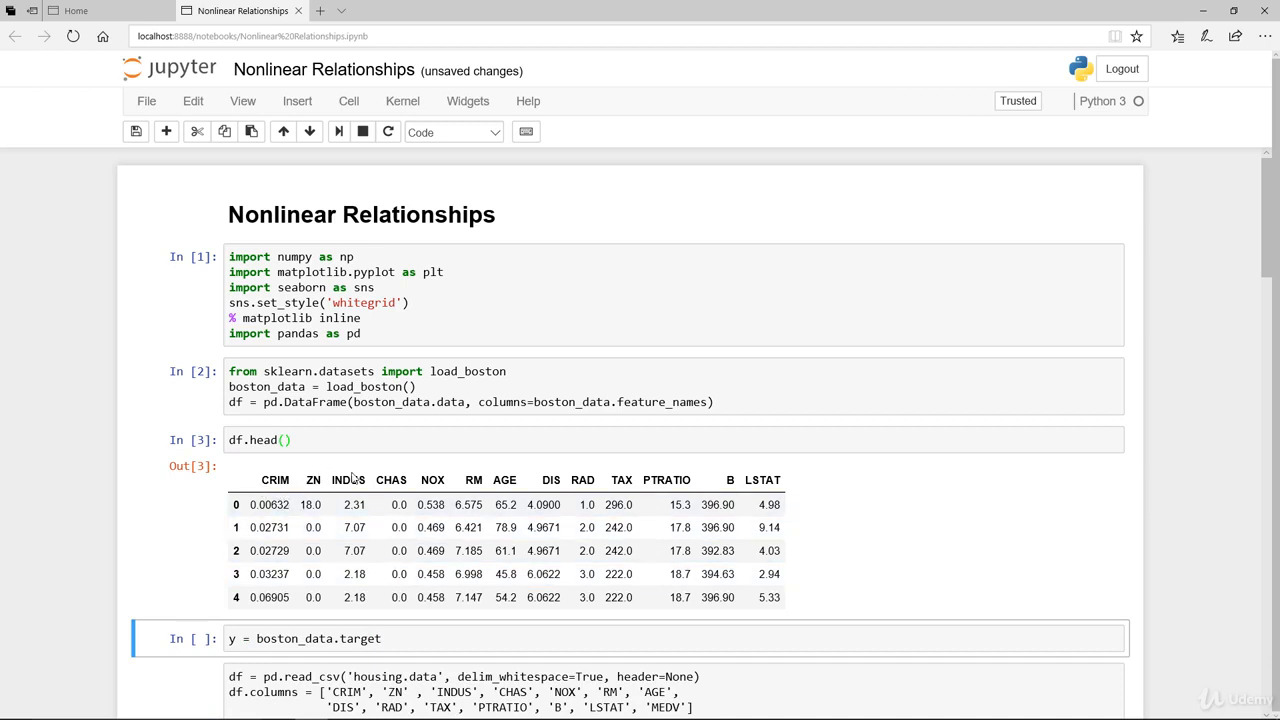
mouse_move(596, 476)
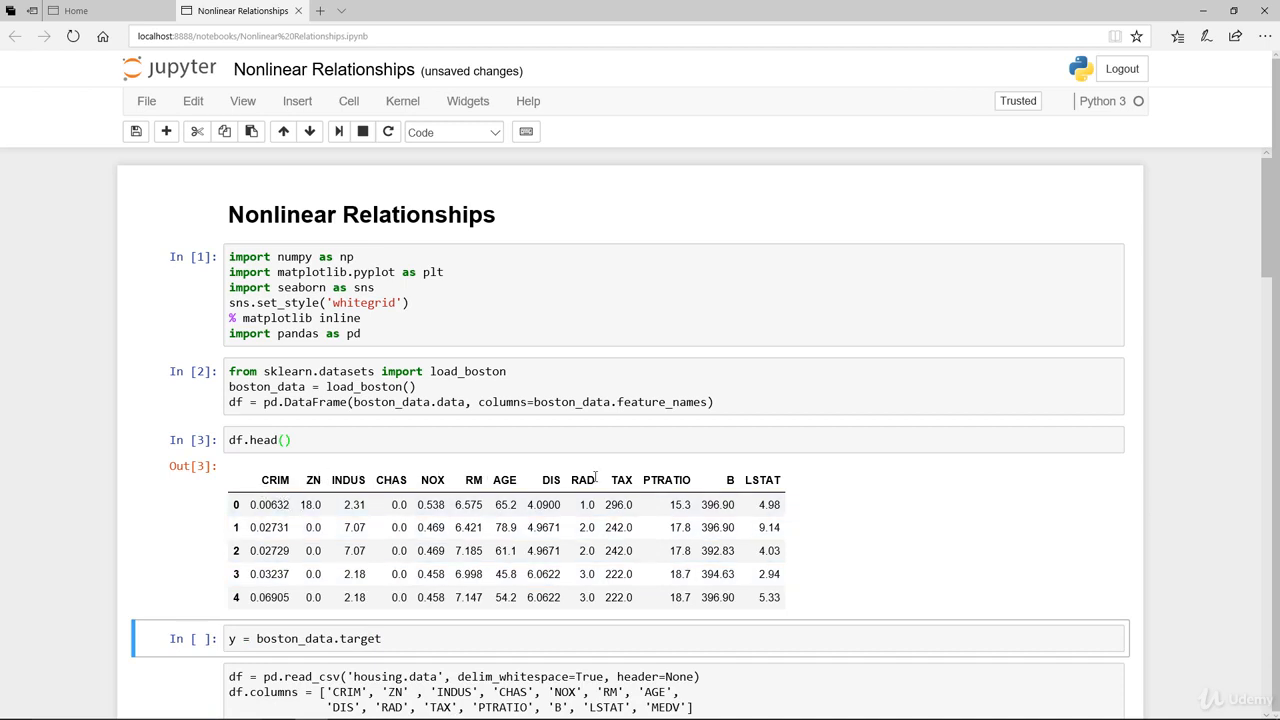
mouse_move(884, 560)
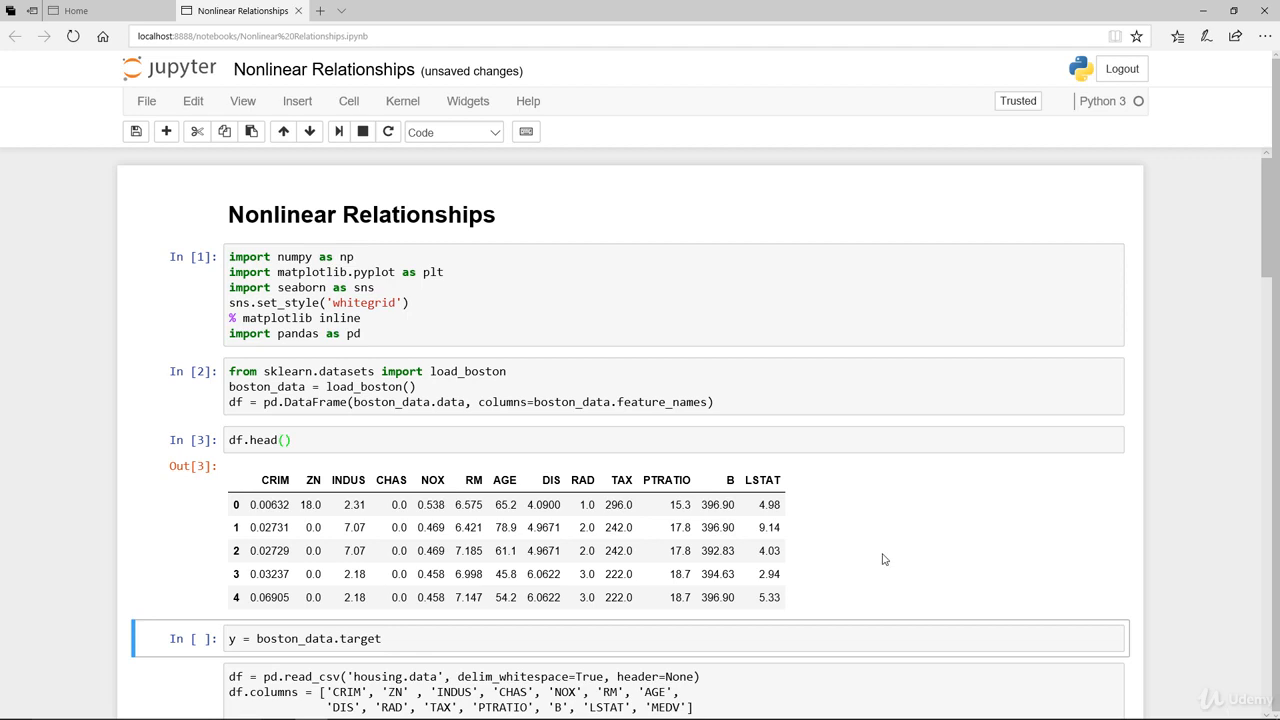
Step: Assign y = boston_data.target and run the DecisionTreeRegressor import cell
scroll("down", 3)
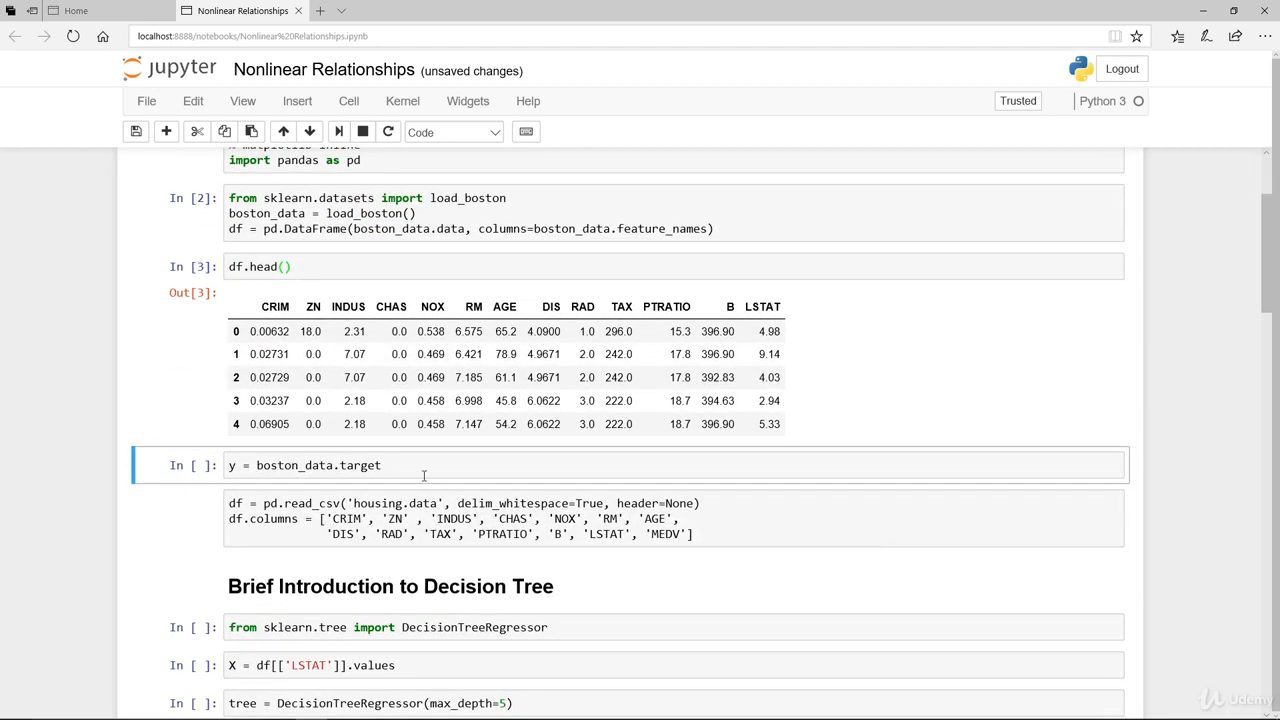
left_click(450, 132)
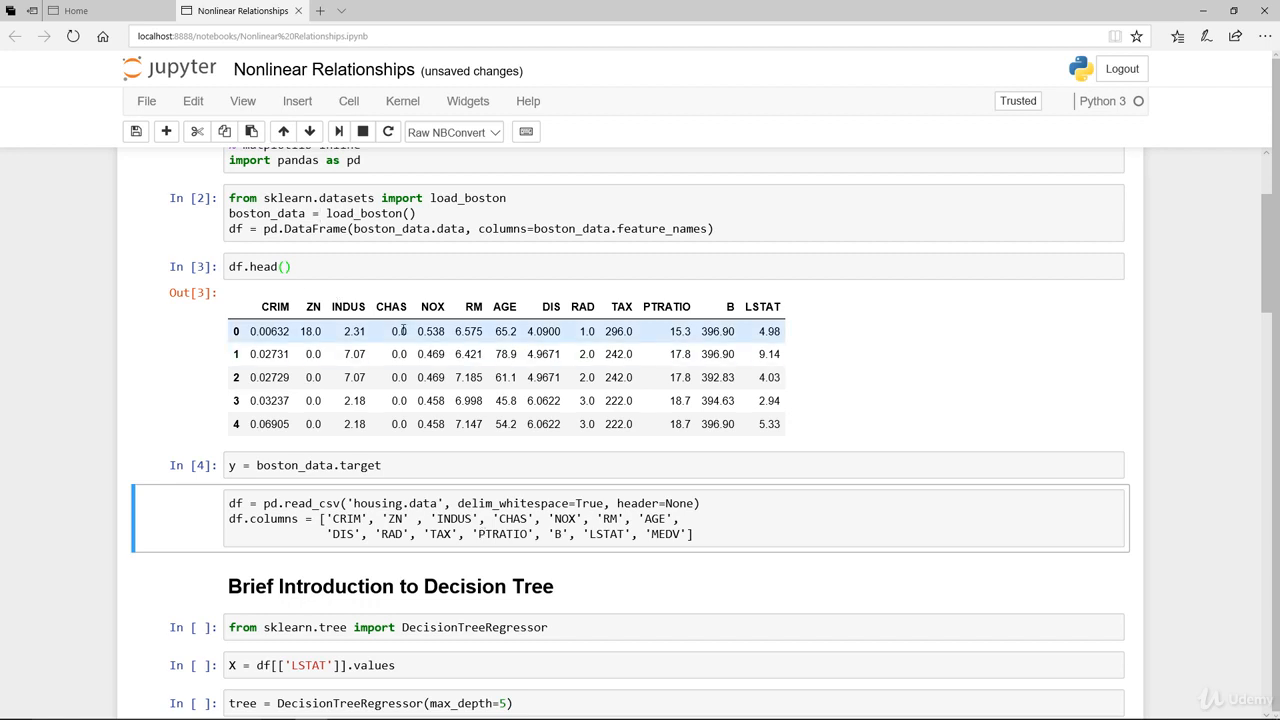
scroll("down", 3)
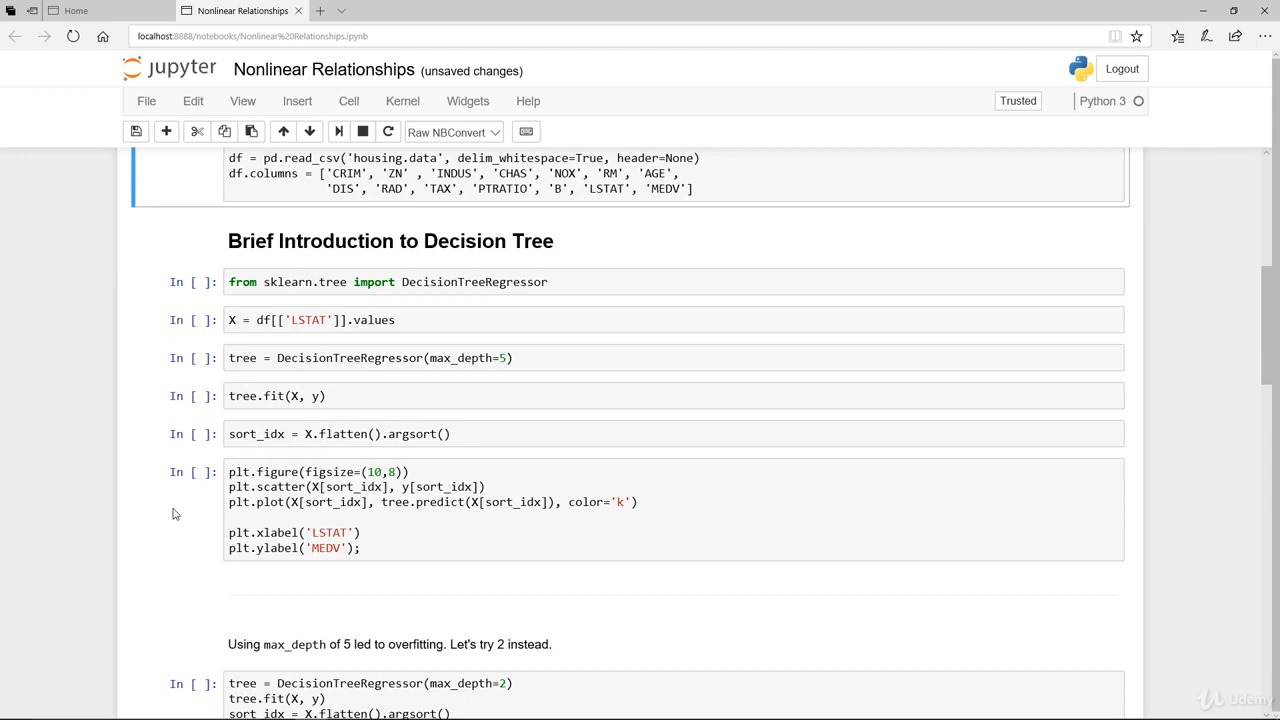
scroll("down", 3)
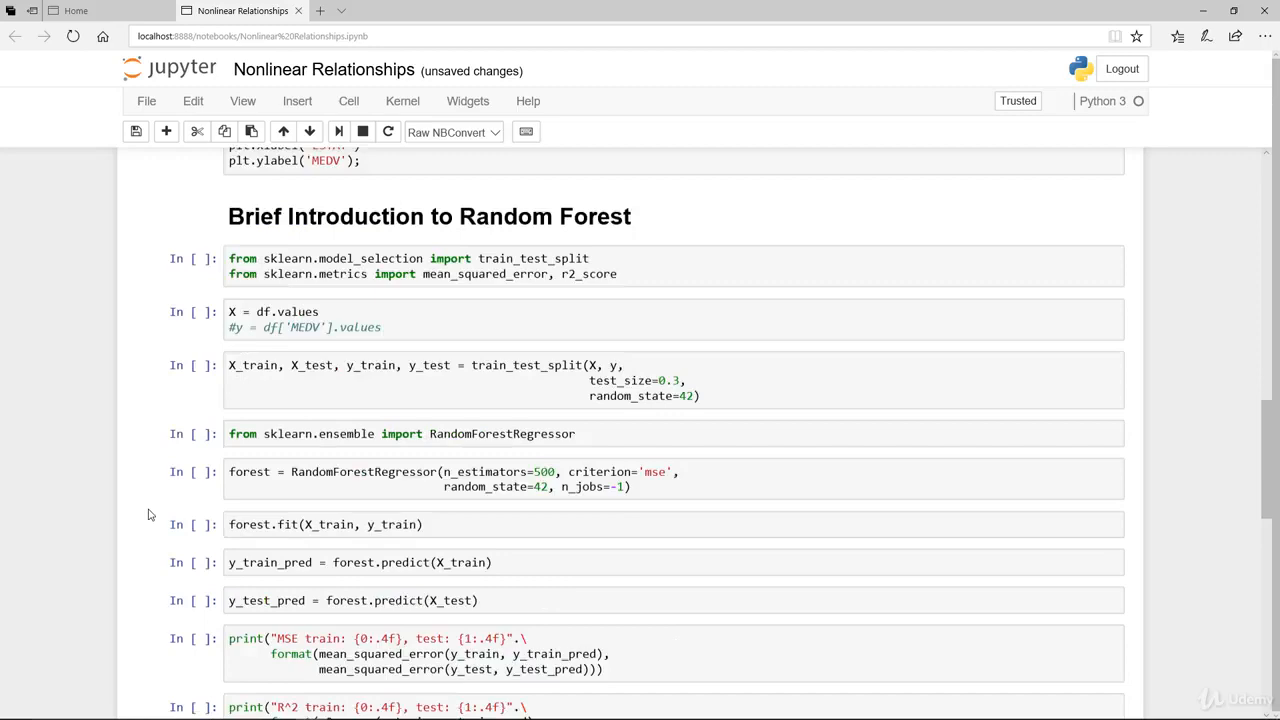
scroll("down", 3)
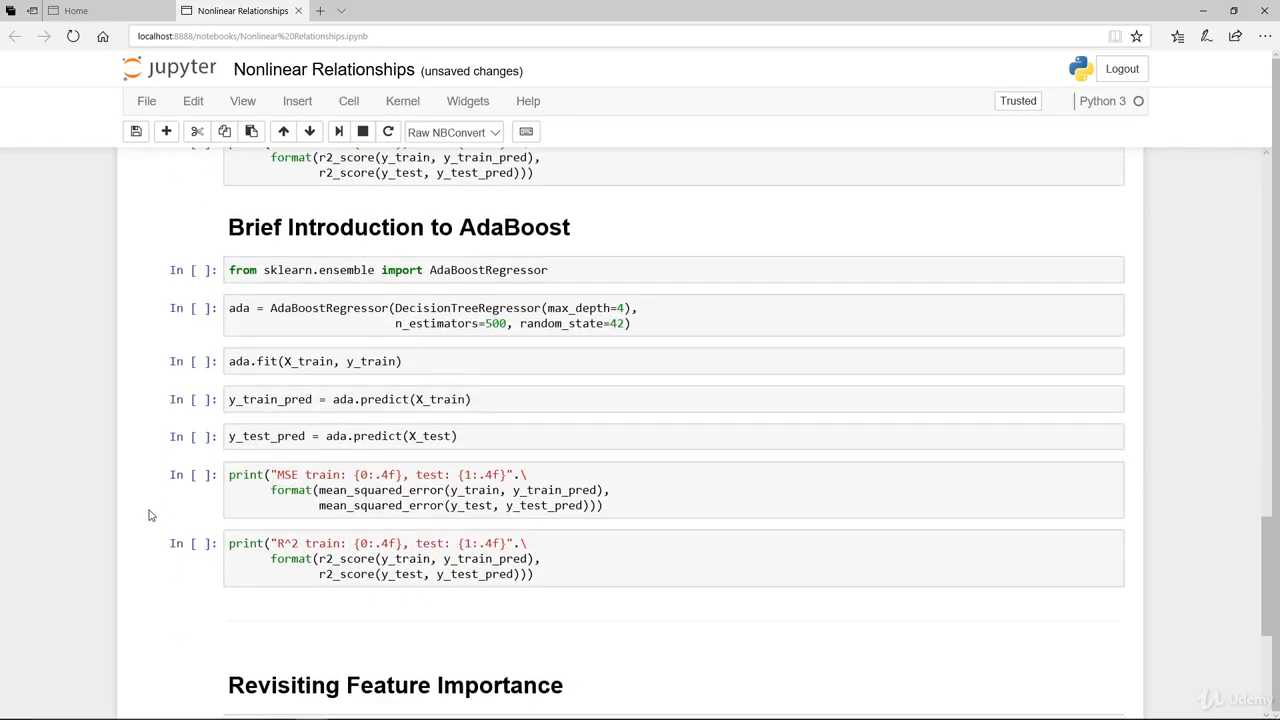
scroll("up", 3)
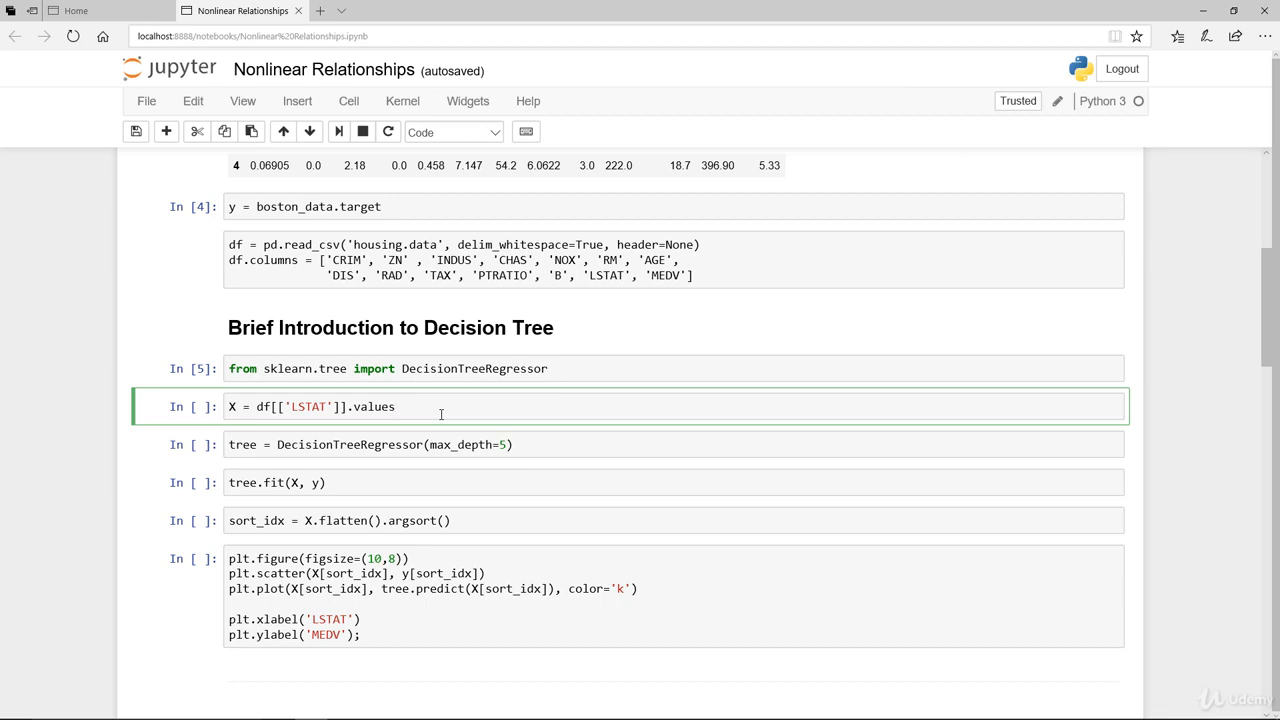
Step: Run the LSTAT feature cell and fit a DecisionTreeRegressor with max_depth 5
key("shift+Return")
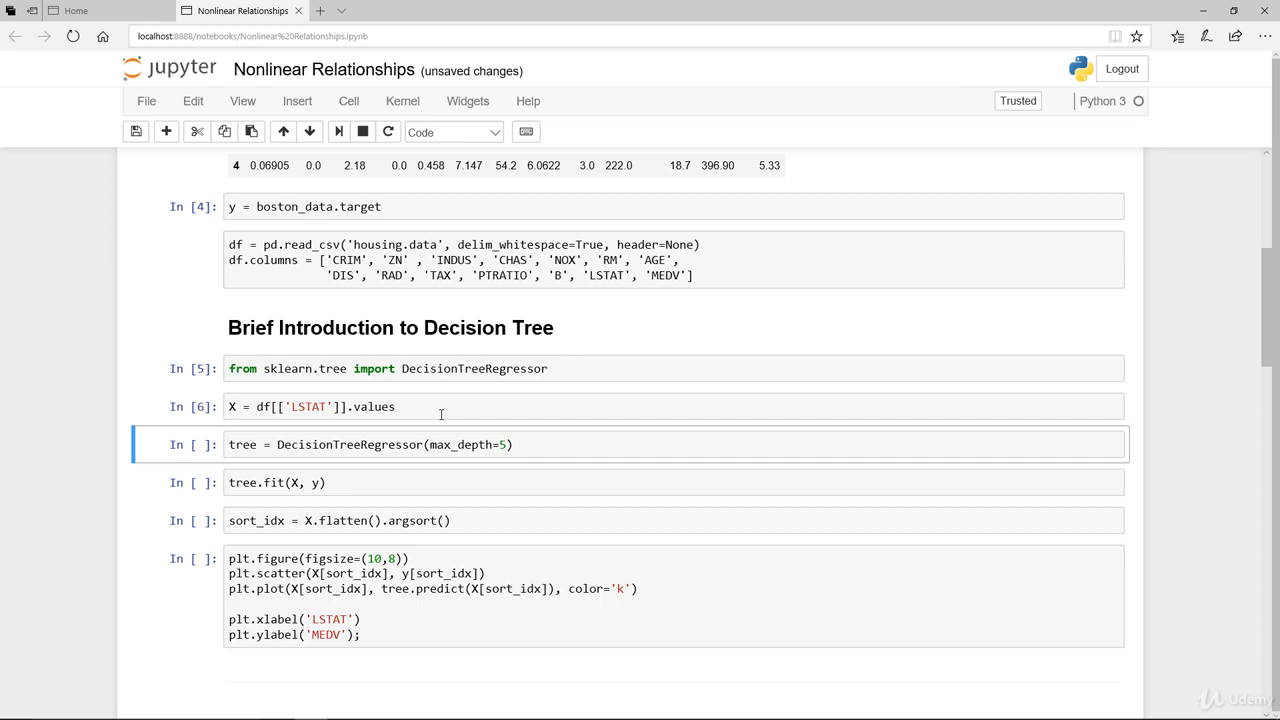
mouse_move(312, 454)
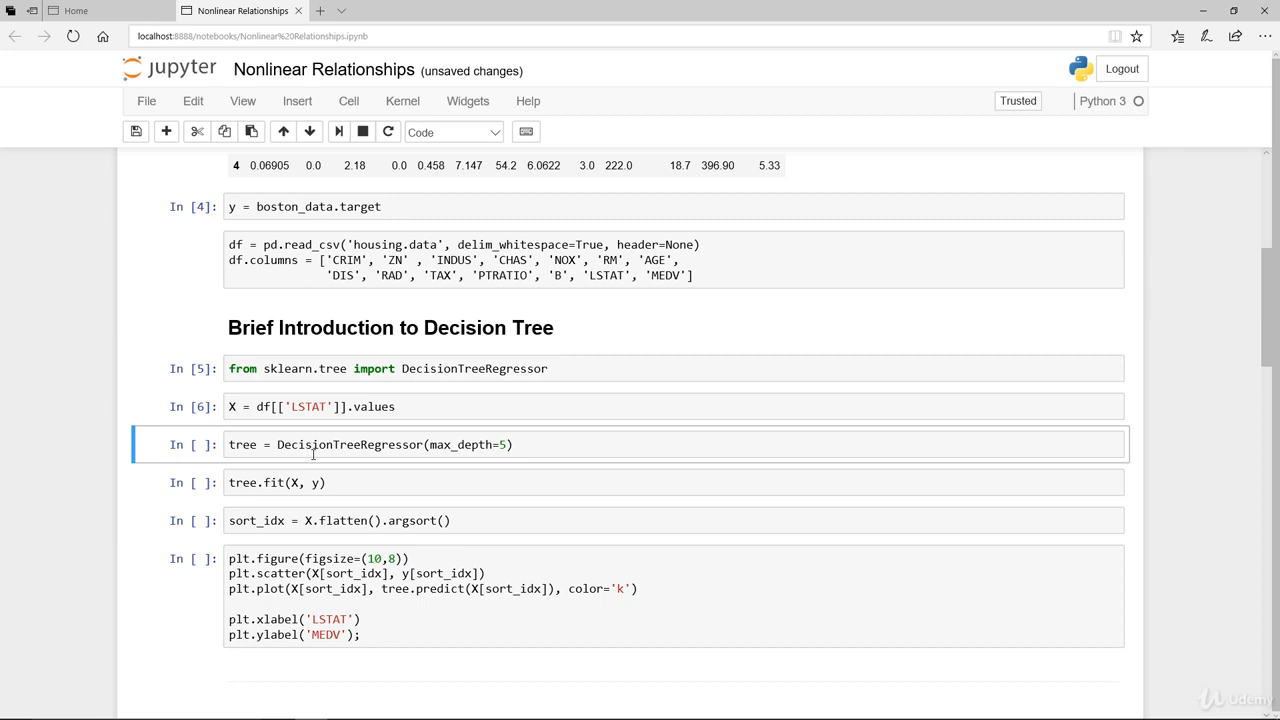
left_click(540, 444)
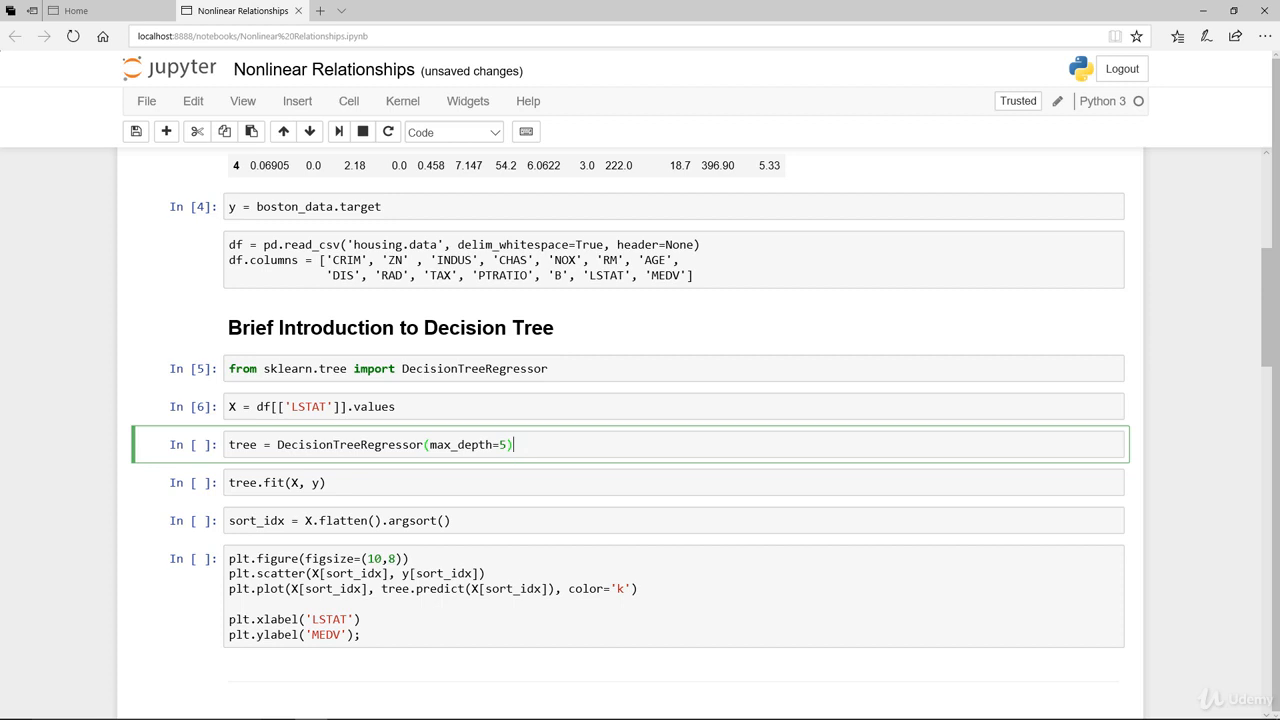
mouse_move(576, 448)
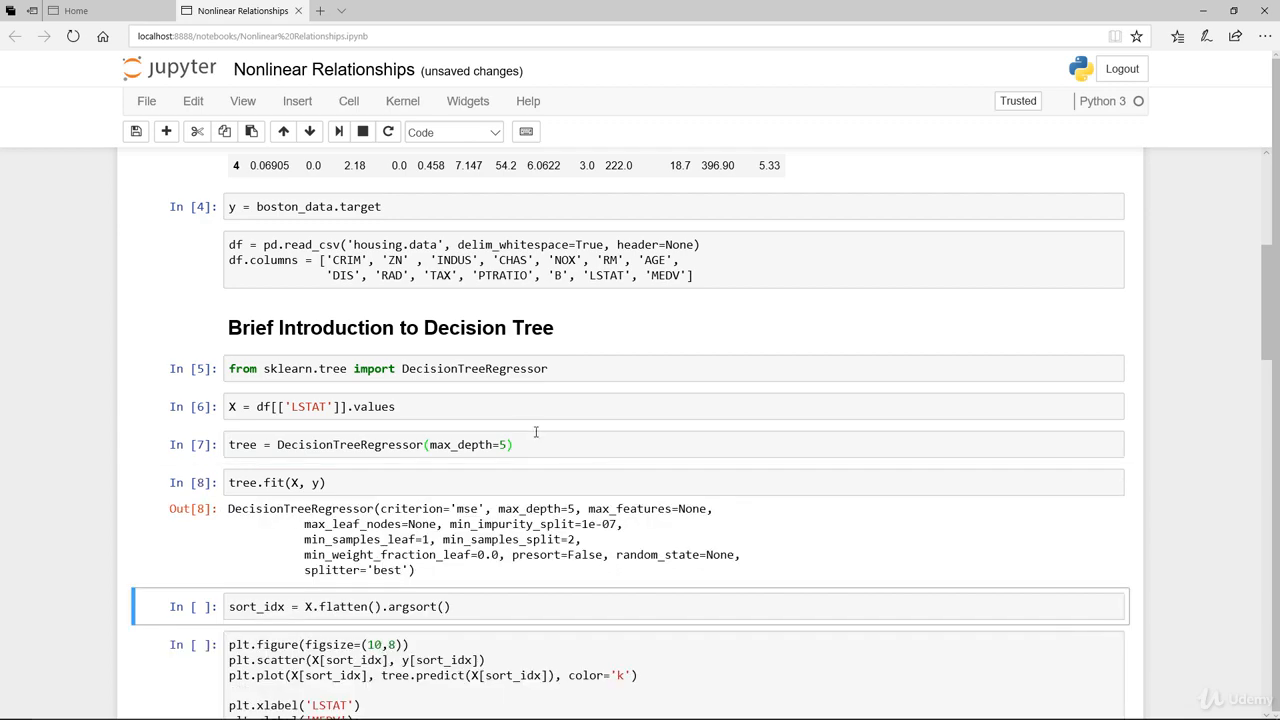
scroll("down", 3)
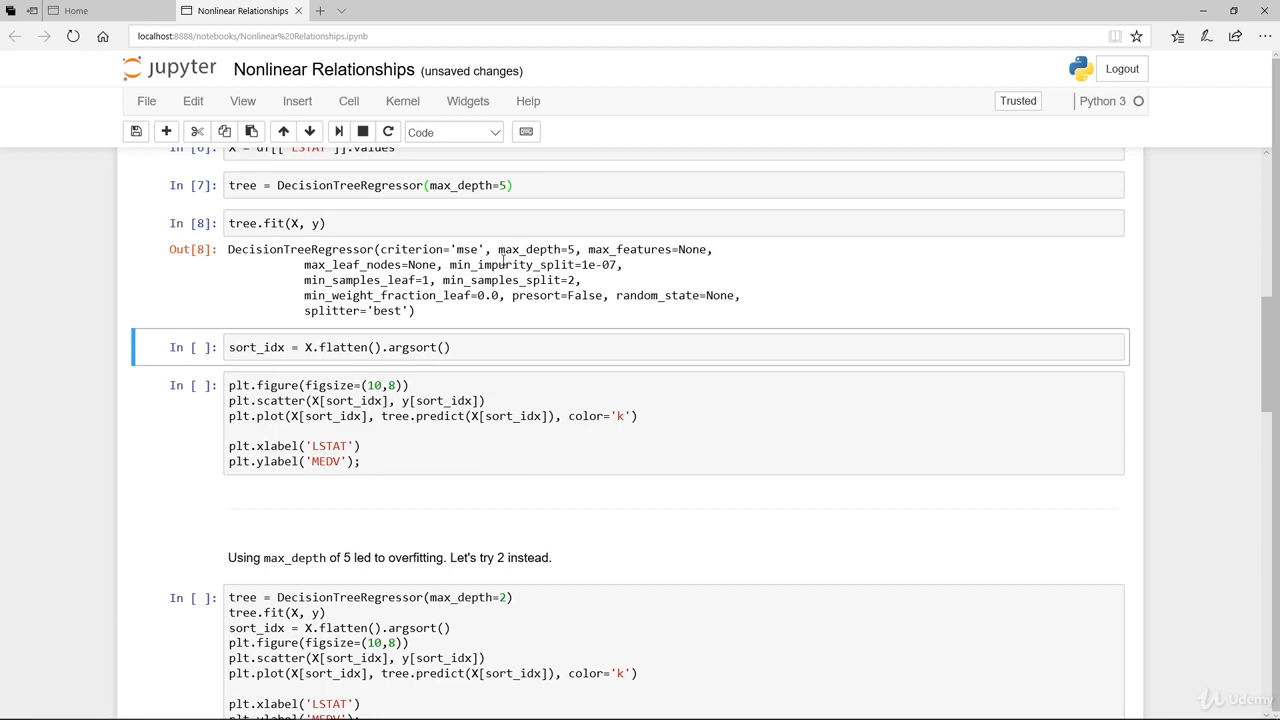
mouse_move(476, 334)
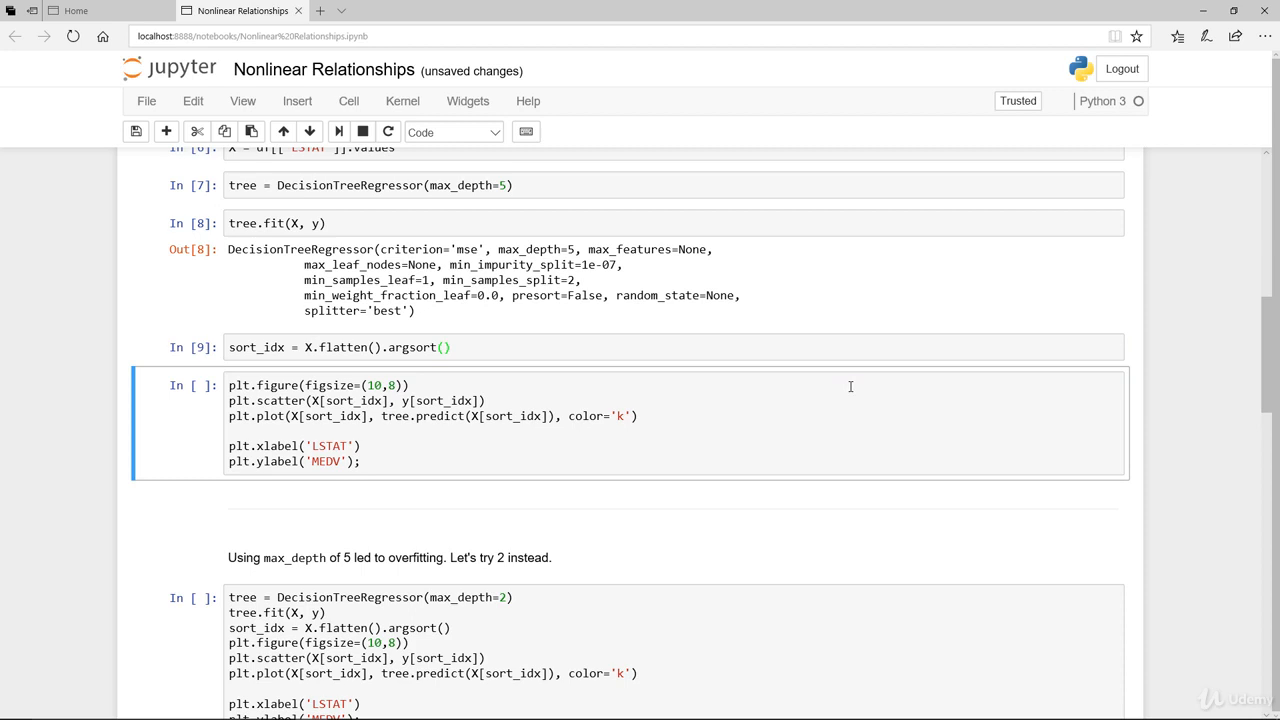
mouse_move(260, 424)
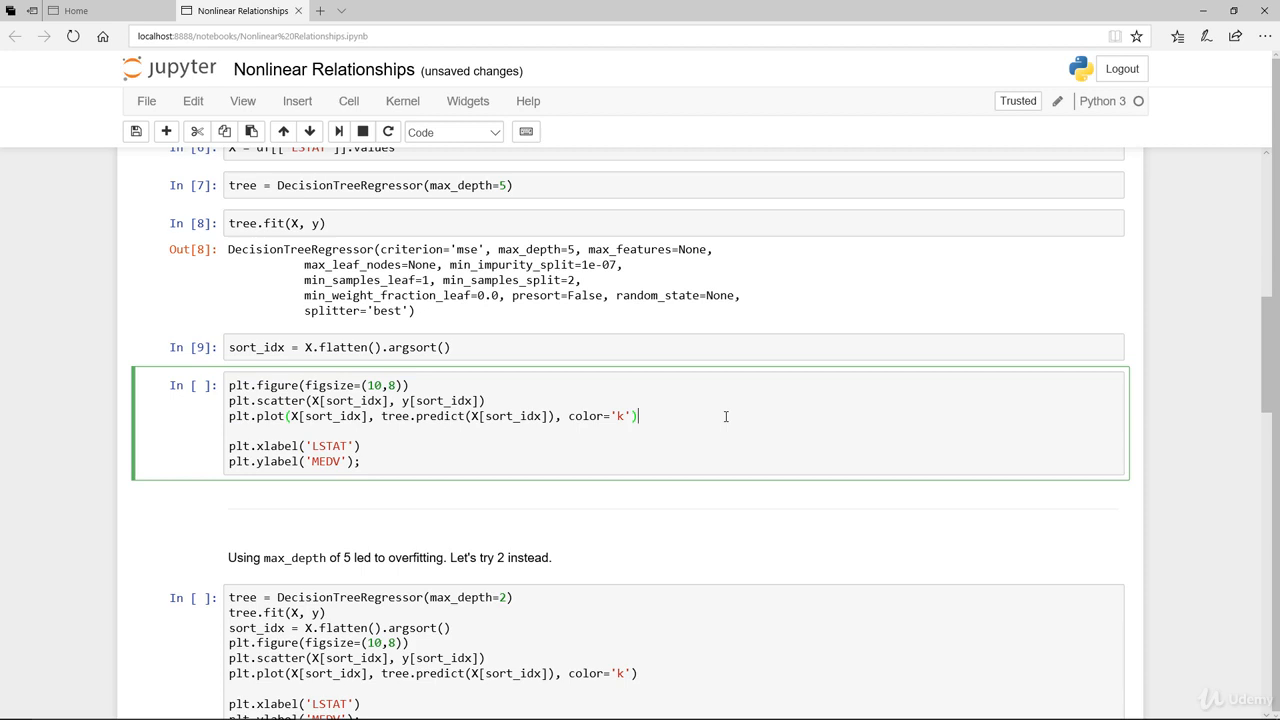
mouse_move(612, 414)
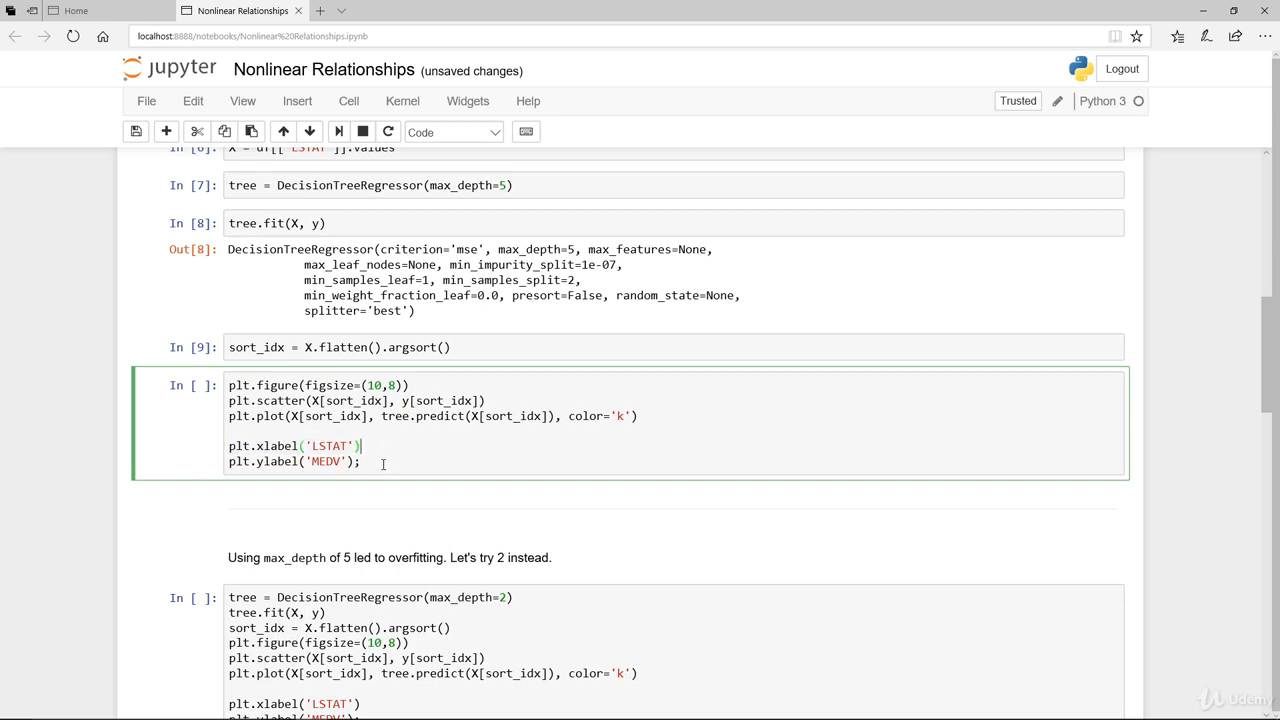
mouse_move(442, 460)
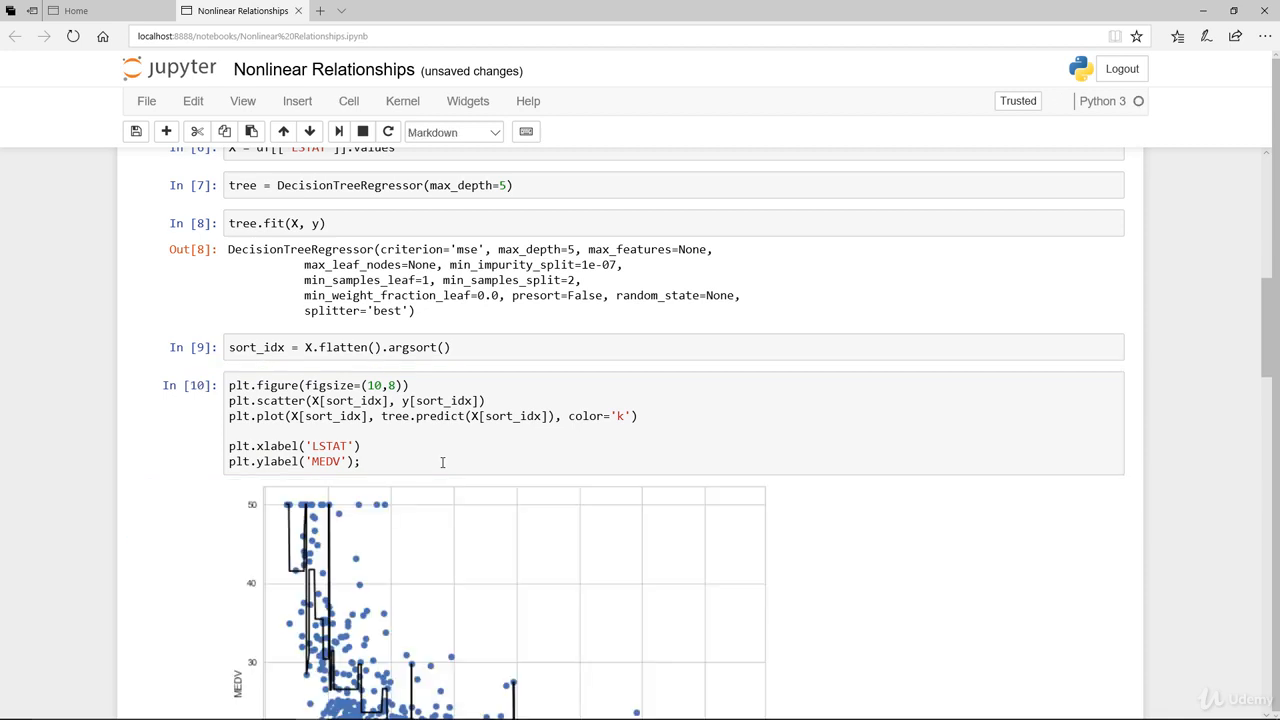
Step: Review the depth-5 tree prediction plot, save the notebook and reach the max_depth=2 retry cell
scroll("down", 3)
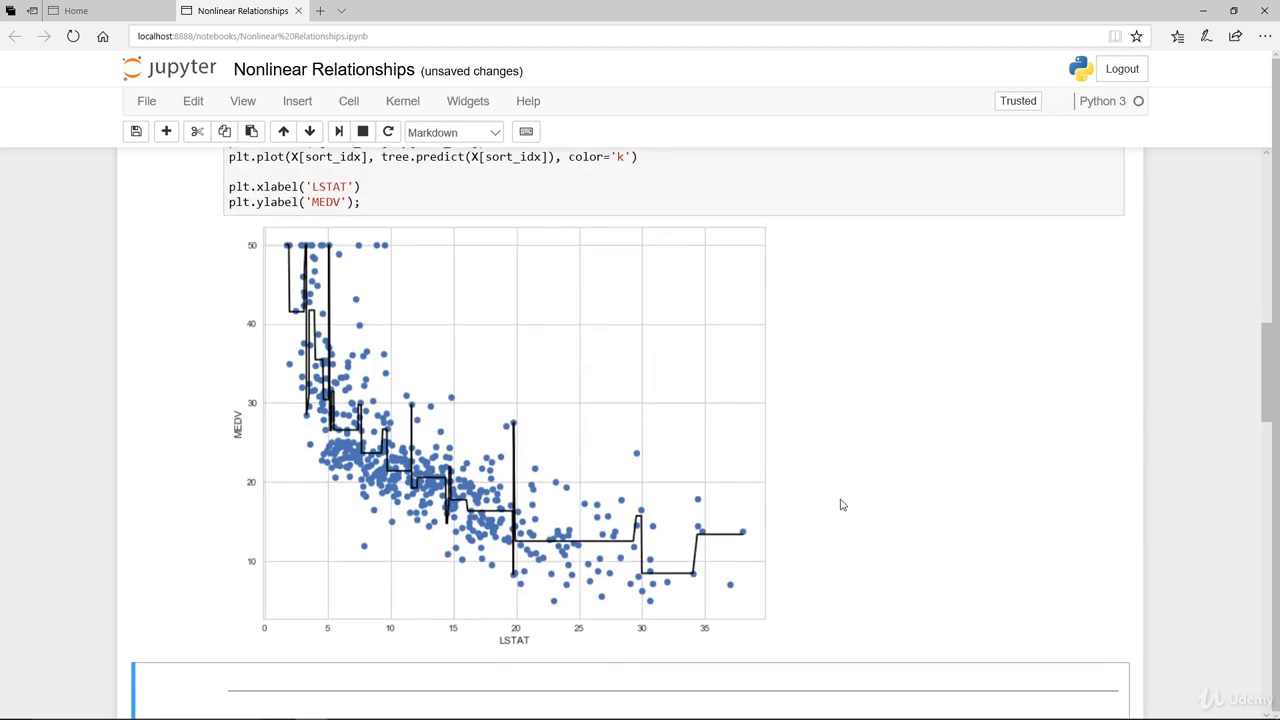
mouse_move(244, 304)
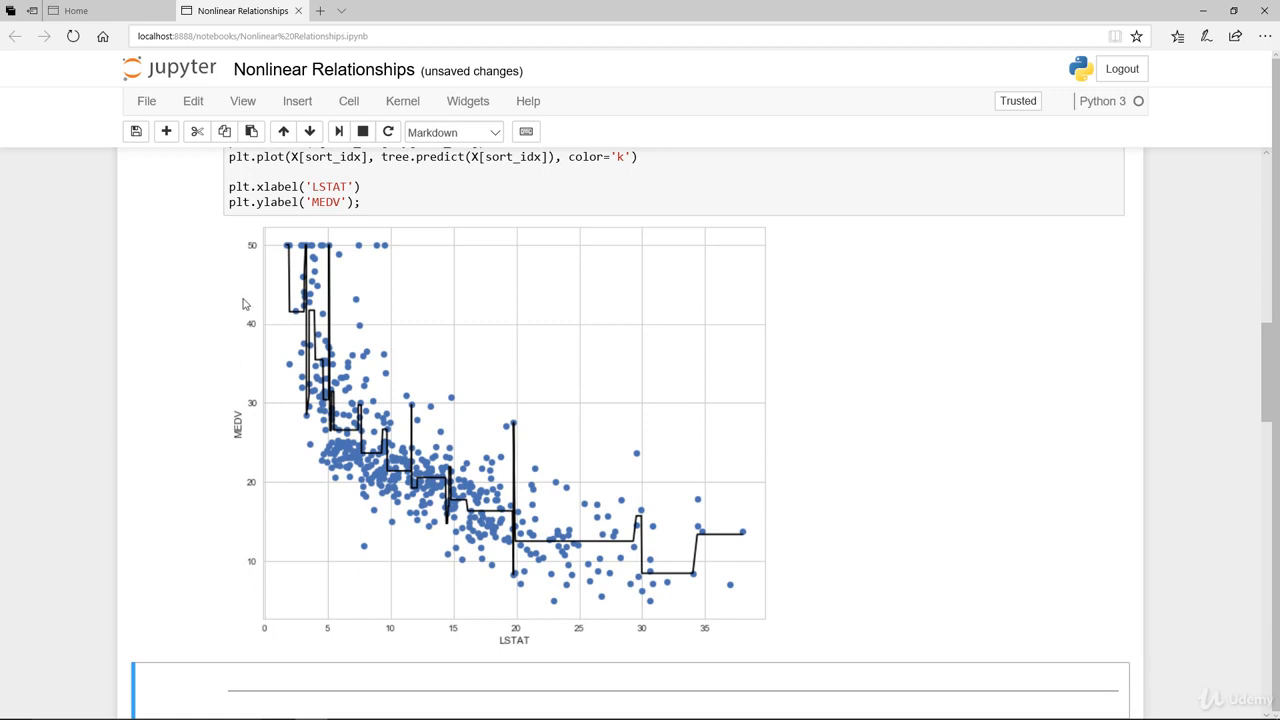
mouse_move(308, 258)
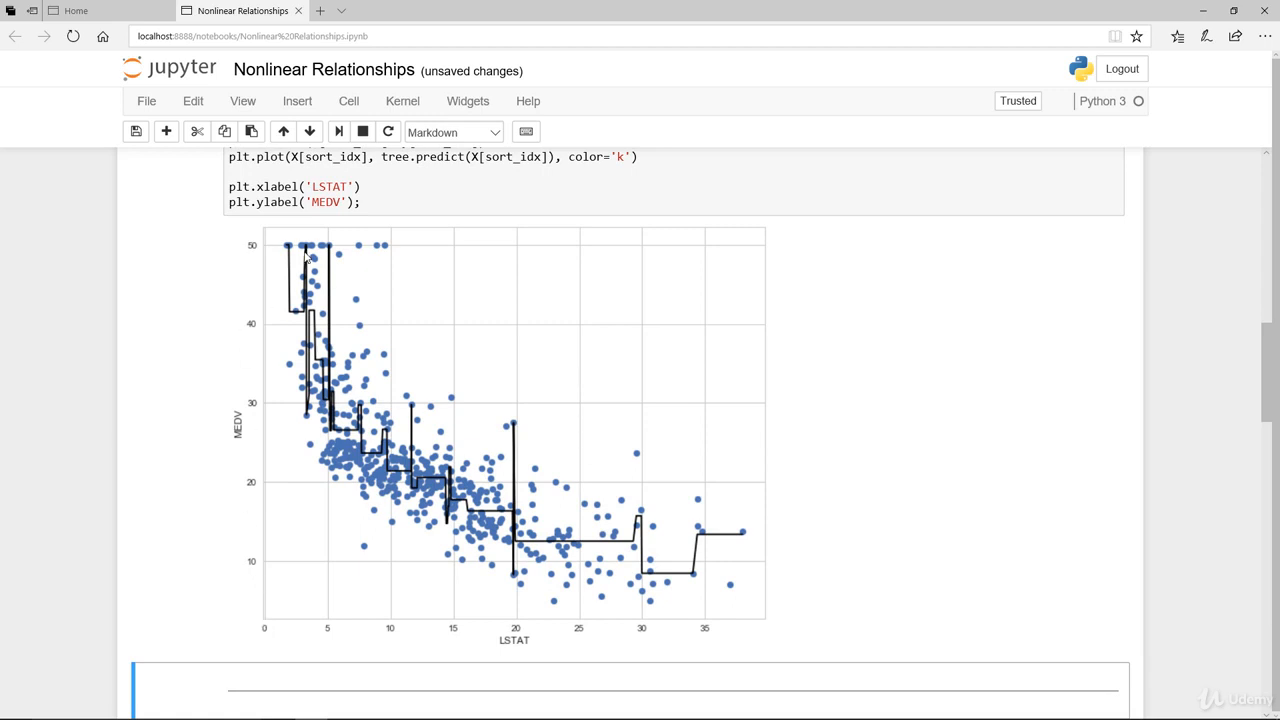
mouse_move(352, 422)
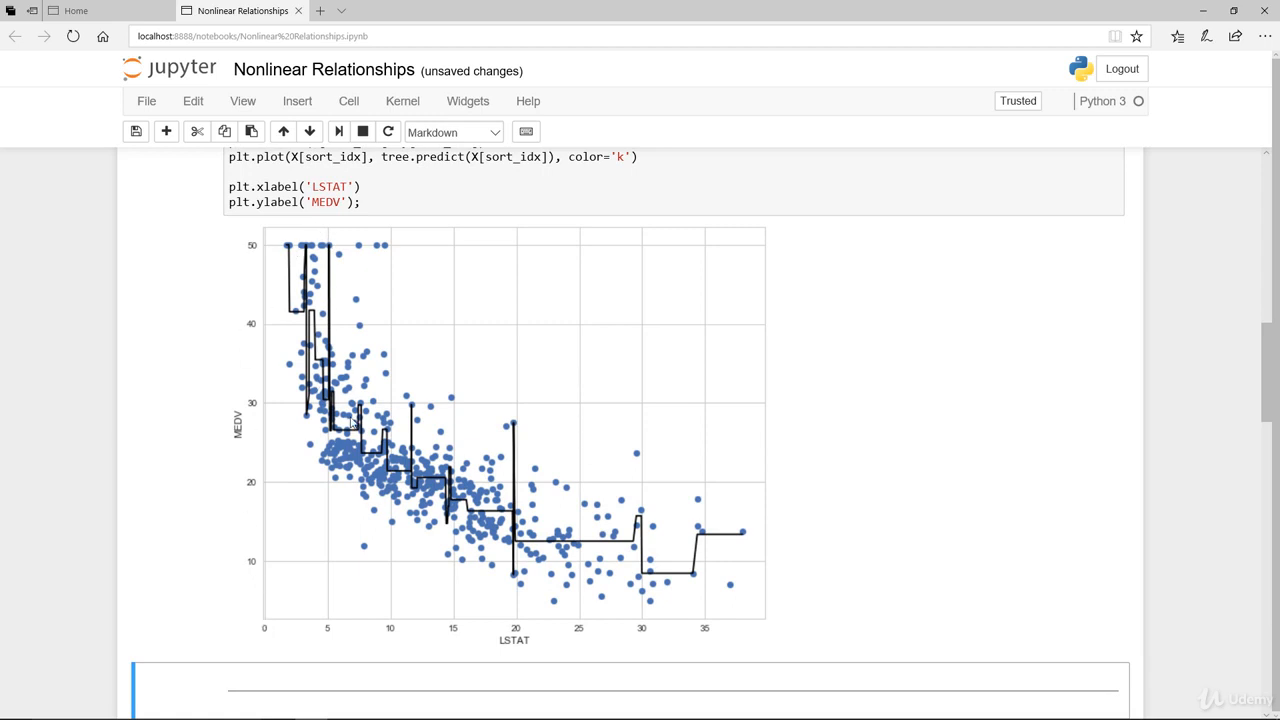
mouse_move(512, 522)
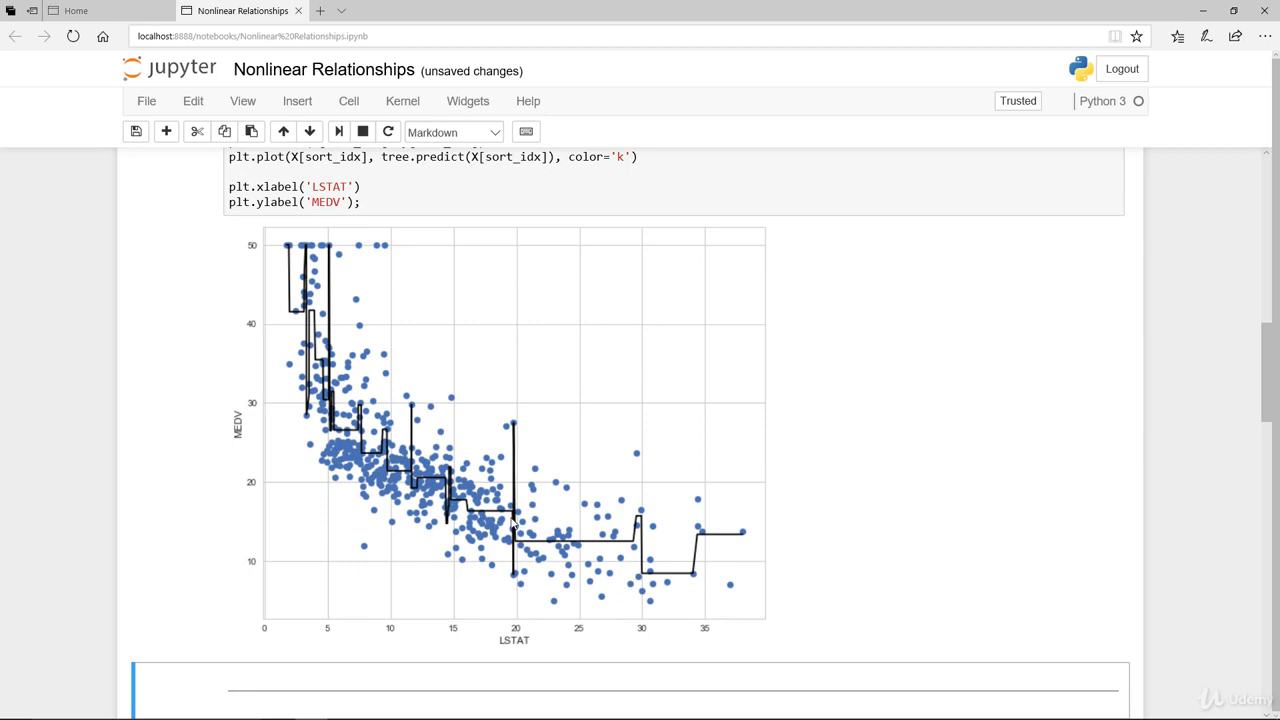
mouse_move(512, 592)
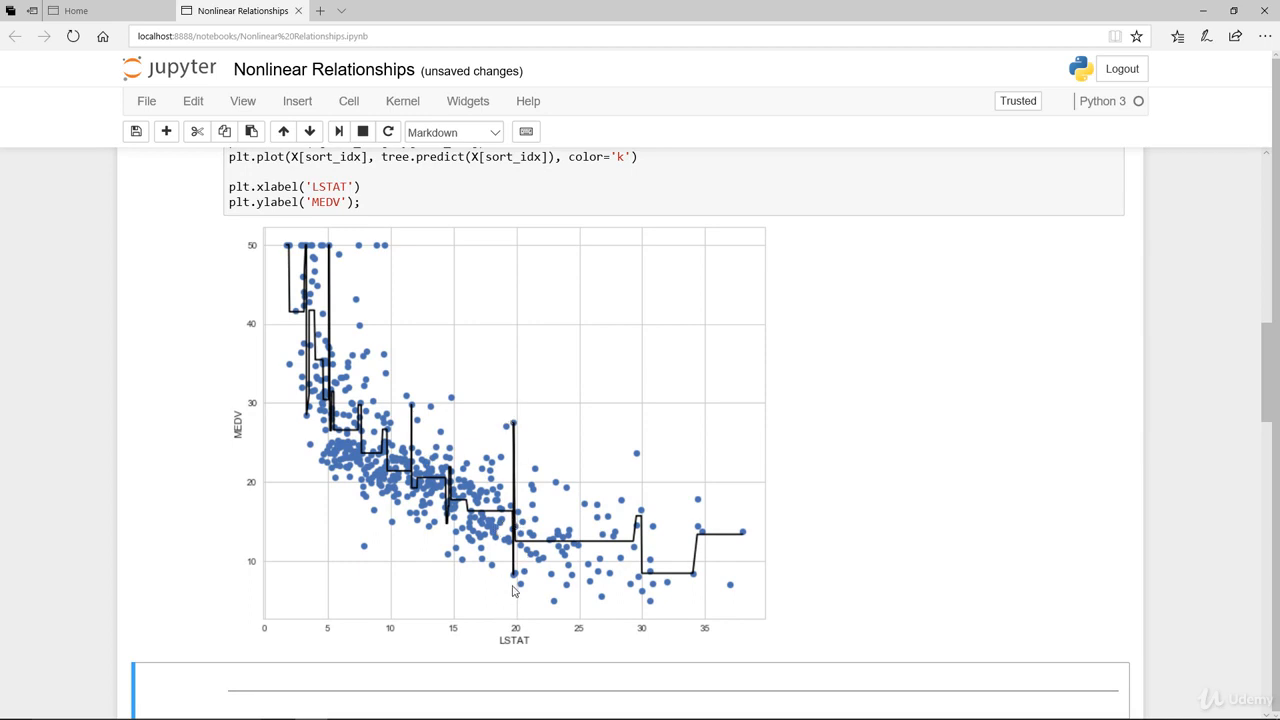
mouse_move(748, 576)
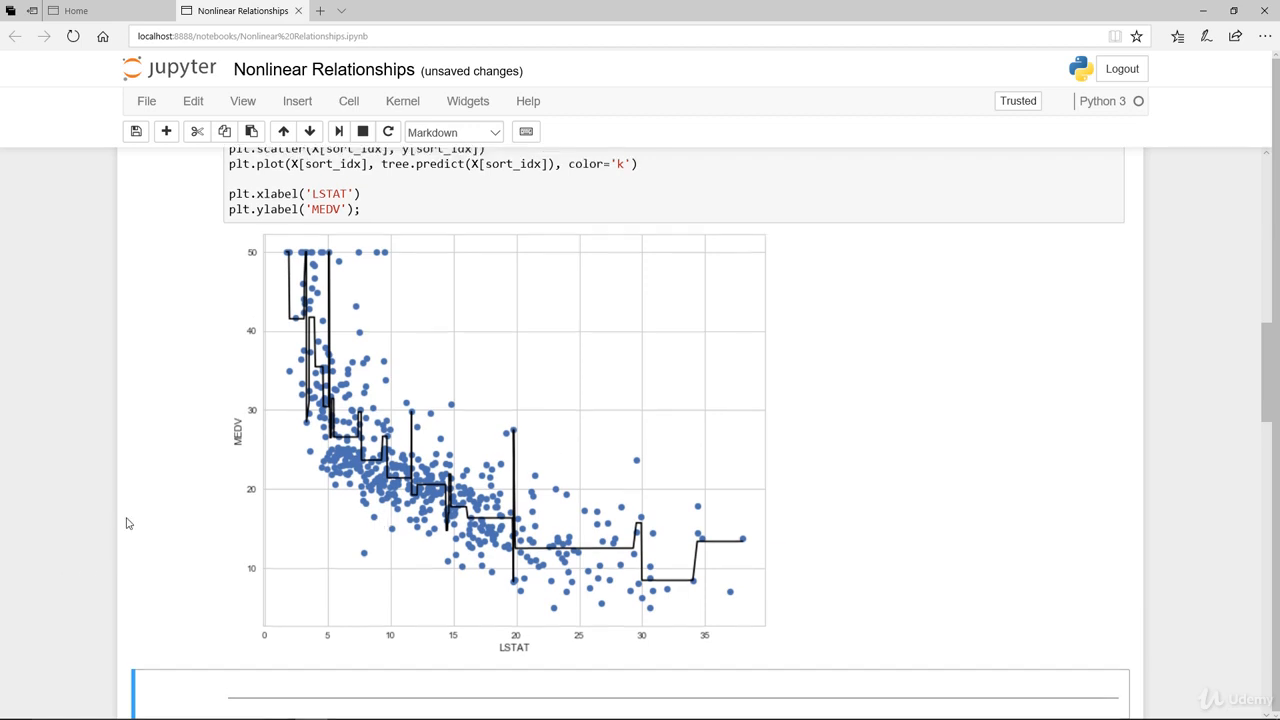
scroll("up", 3)
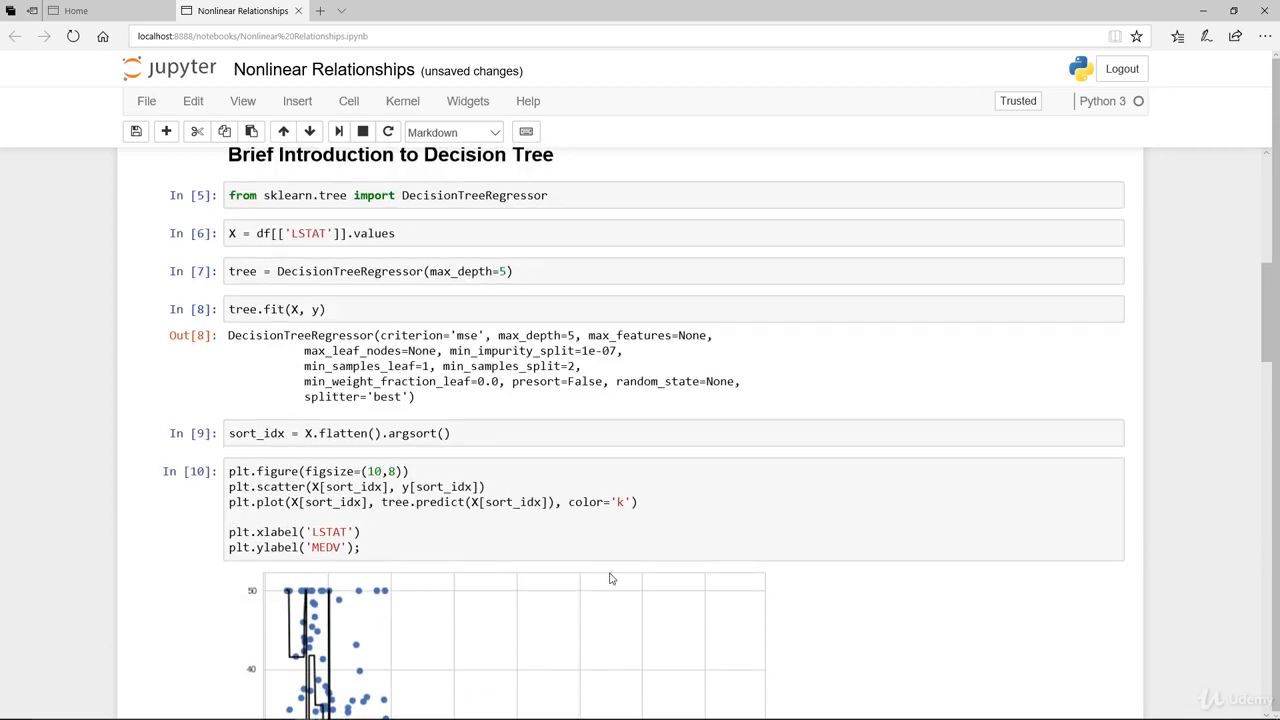
scroll("down", 3)
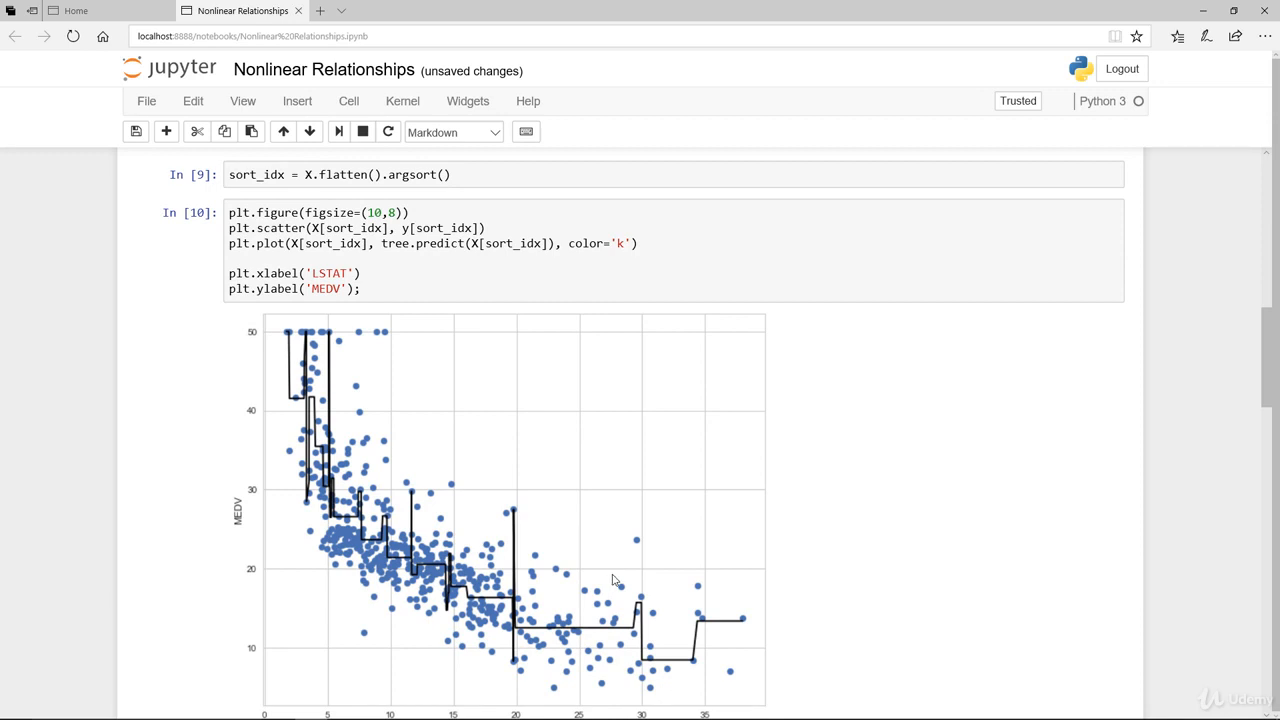
mouse_move(800, 540)
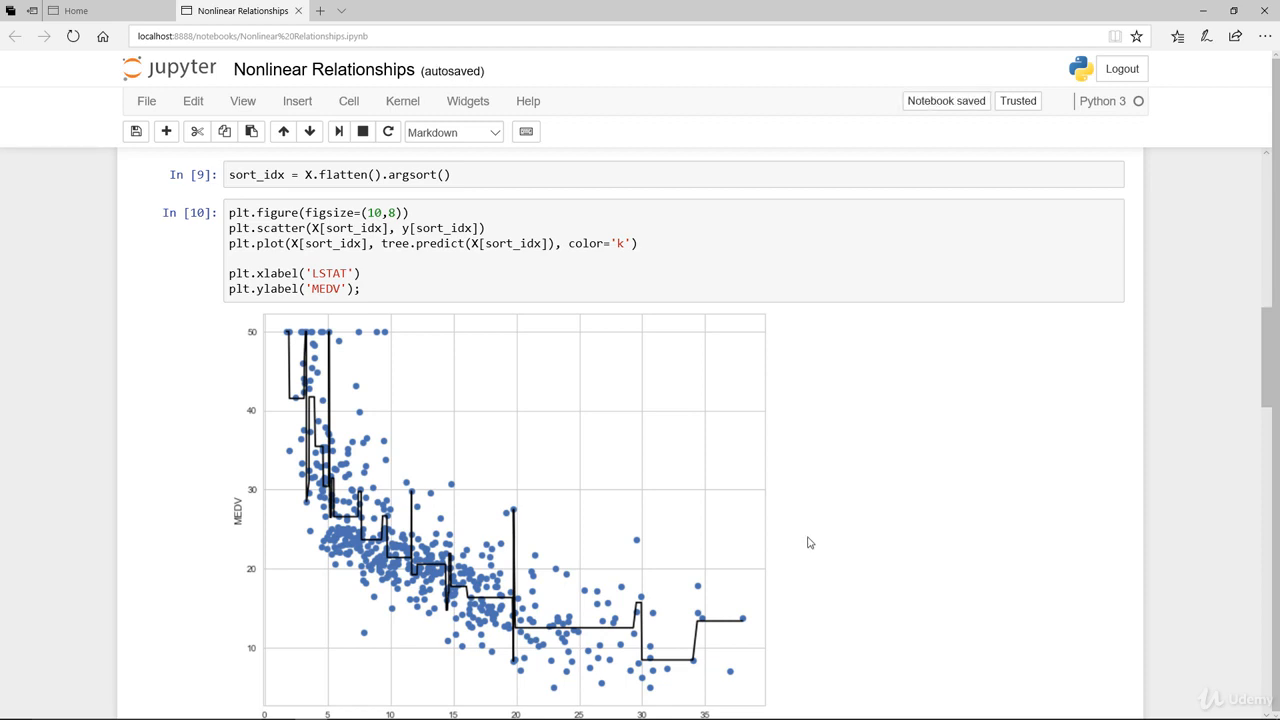
scroll("down", 3)
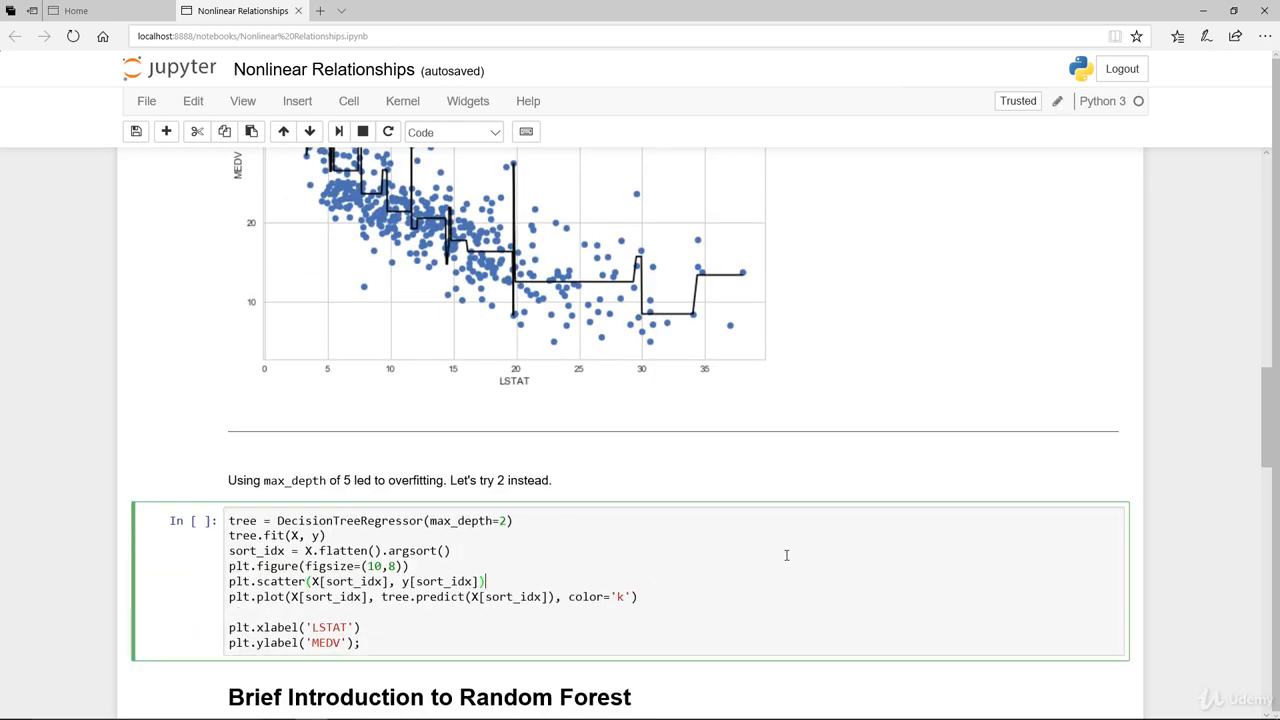
Step: Run the max_depth=2 tree and view its coarser stepped fit over the LSTAT–MEDV scatter
scroll("down", 3)
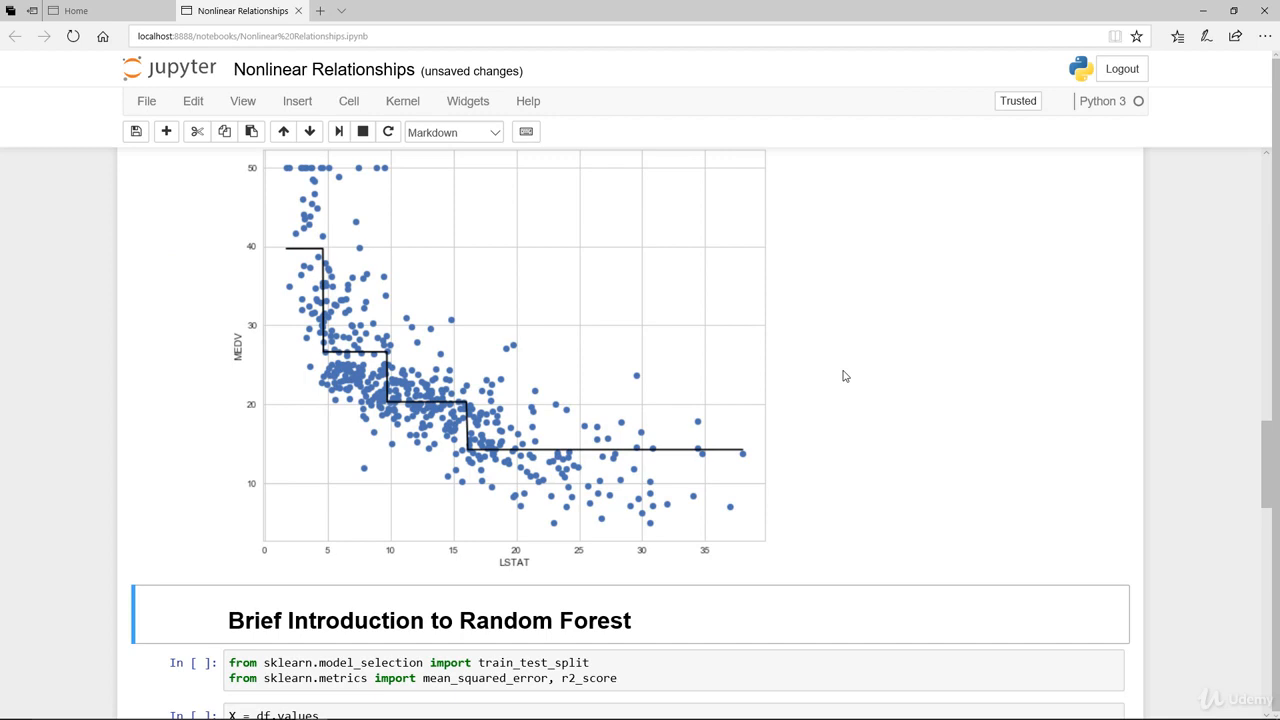
mouse_move(488, 476)
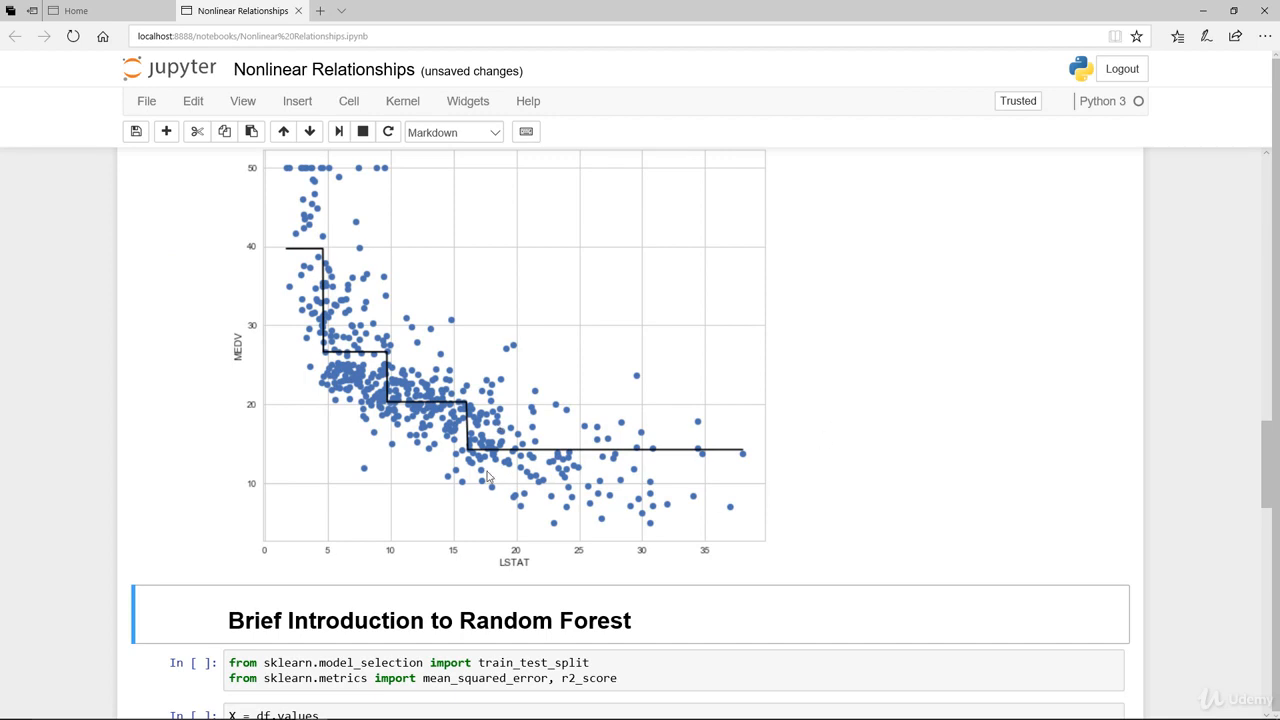
scroll("up", 3)
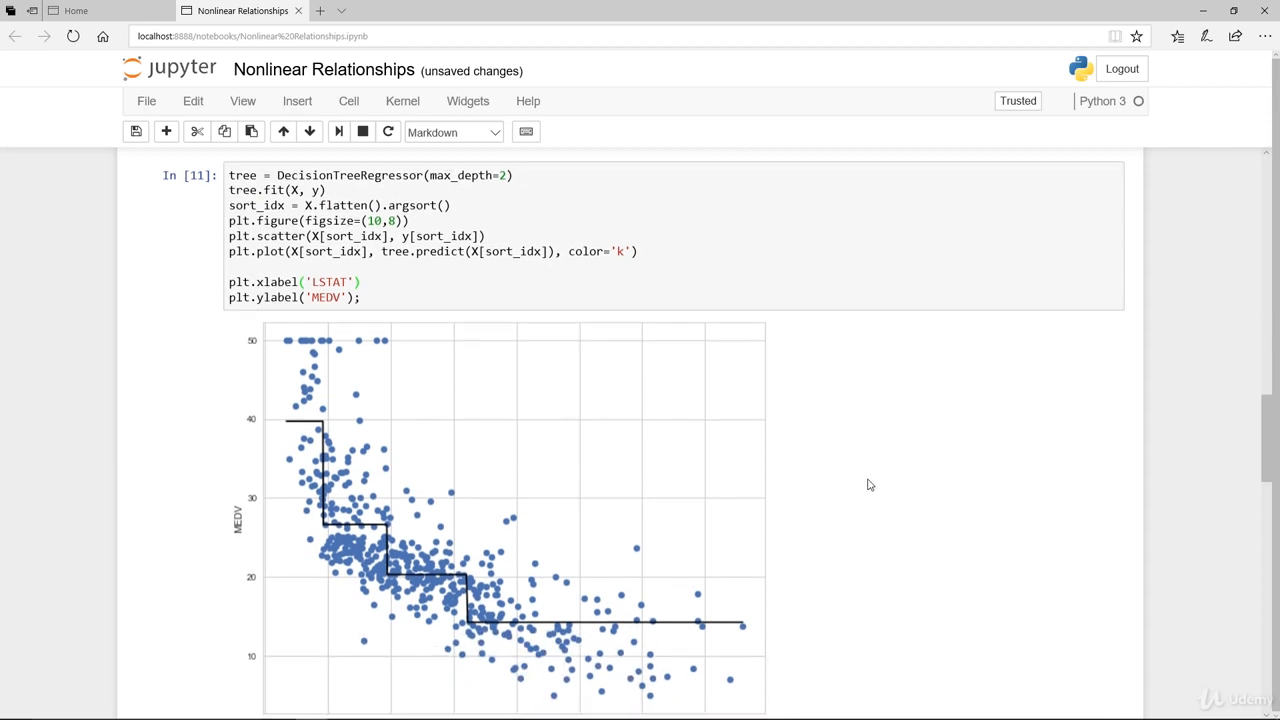
scroll("down", 3)
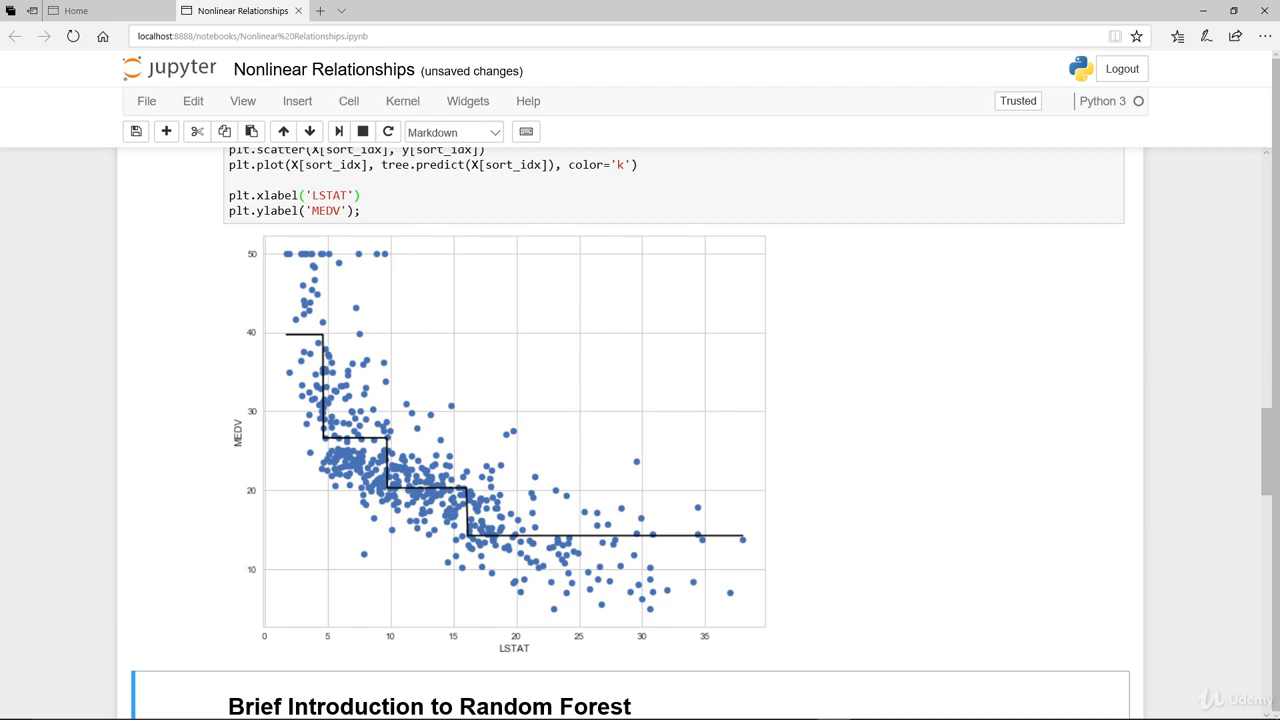
scroll("down", 3)
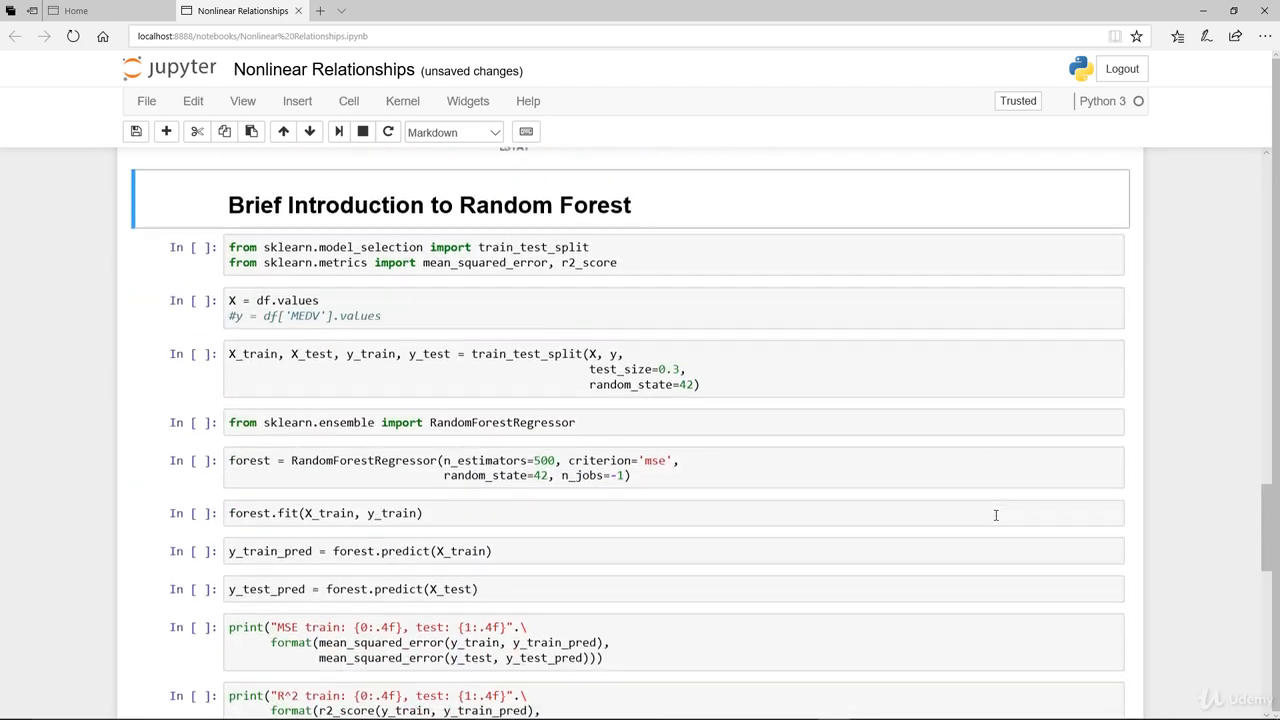
Step: Run the random forest imports, train/test split, 500-tree regressor fit and train/test predictions
scroll("up", 3)
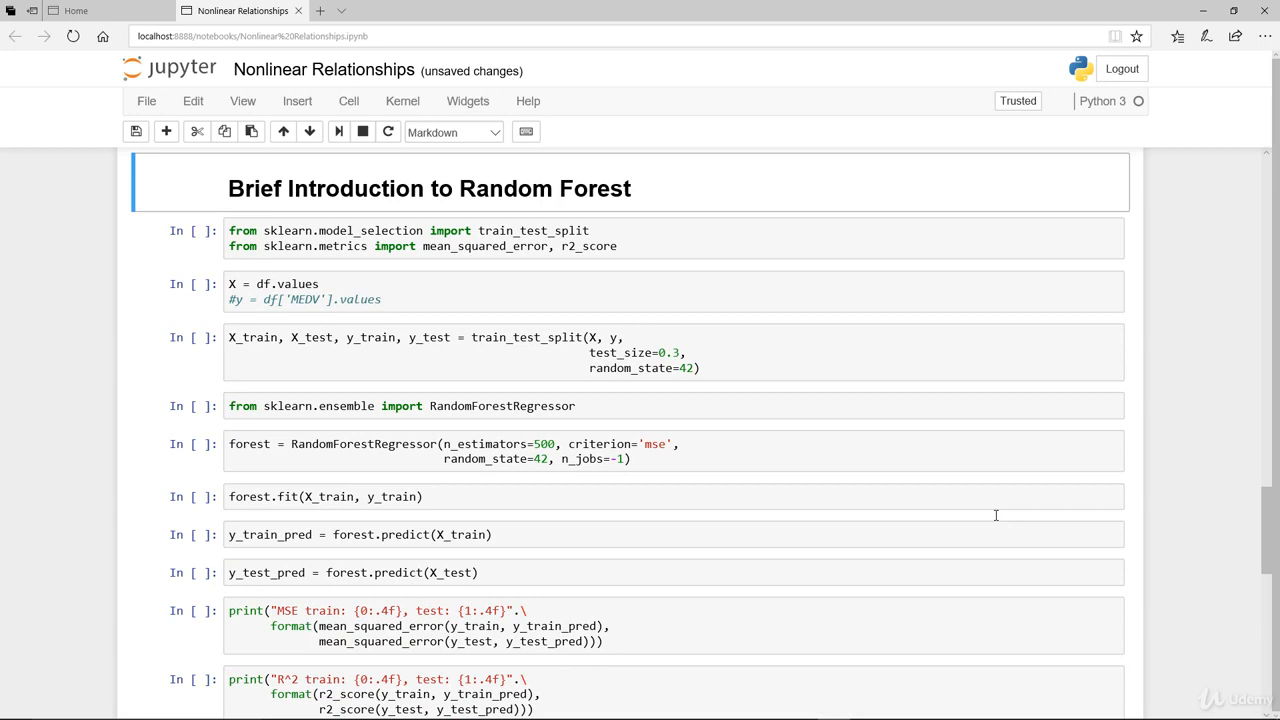
left_click(670, 238)
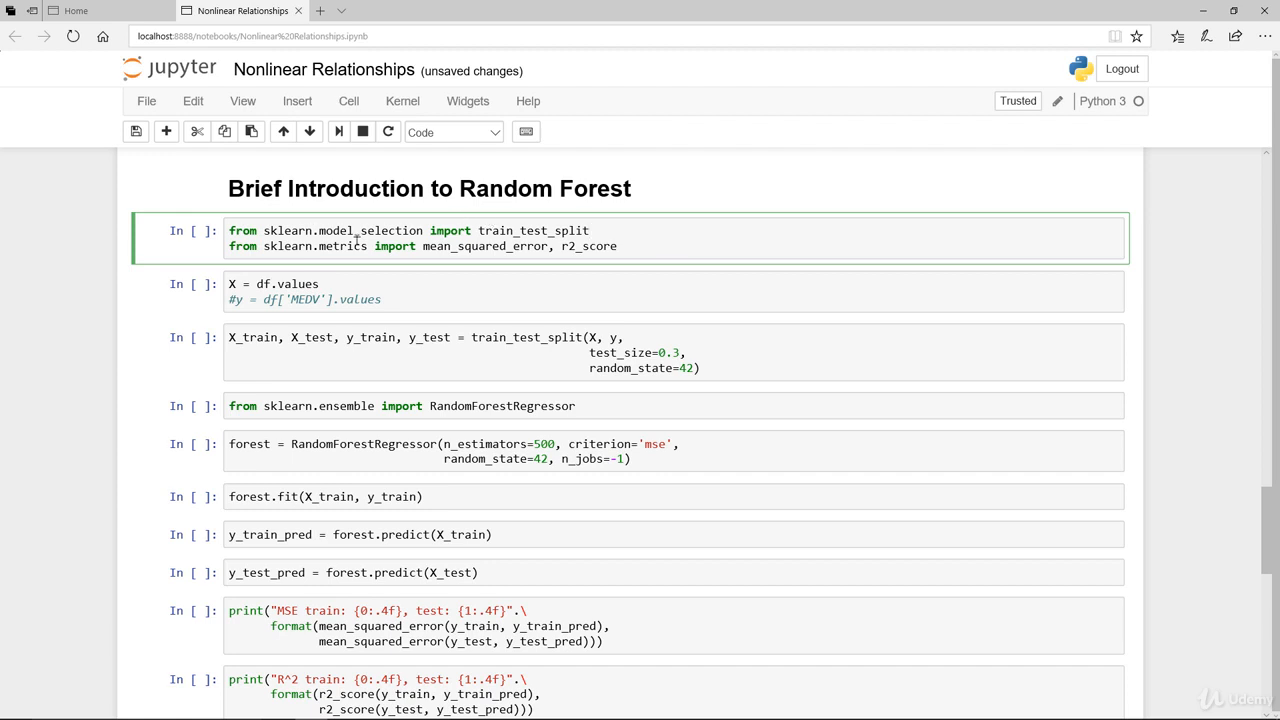
mouse_move(716, 270)
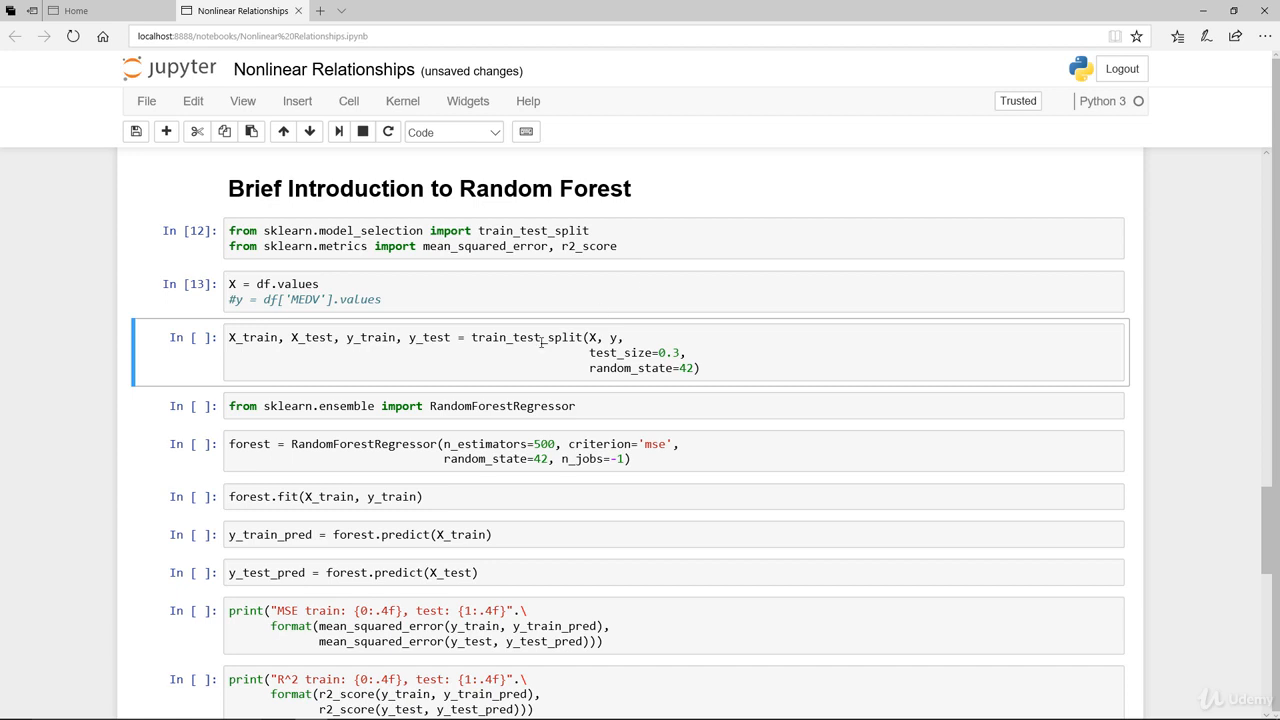
mouse_move(688, 354)
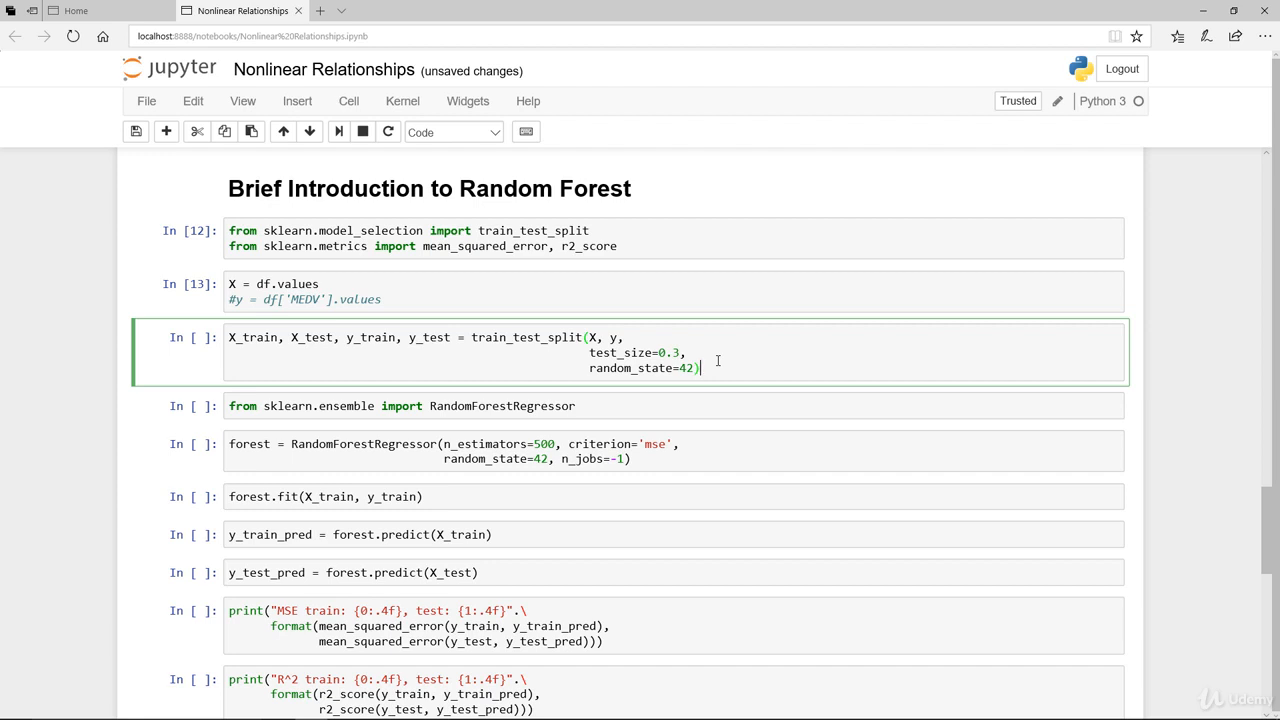
key("shift+enter")
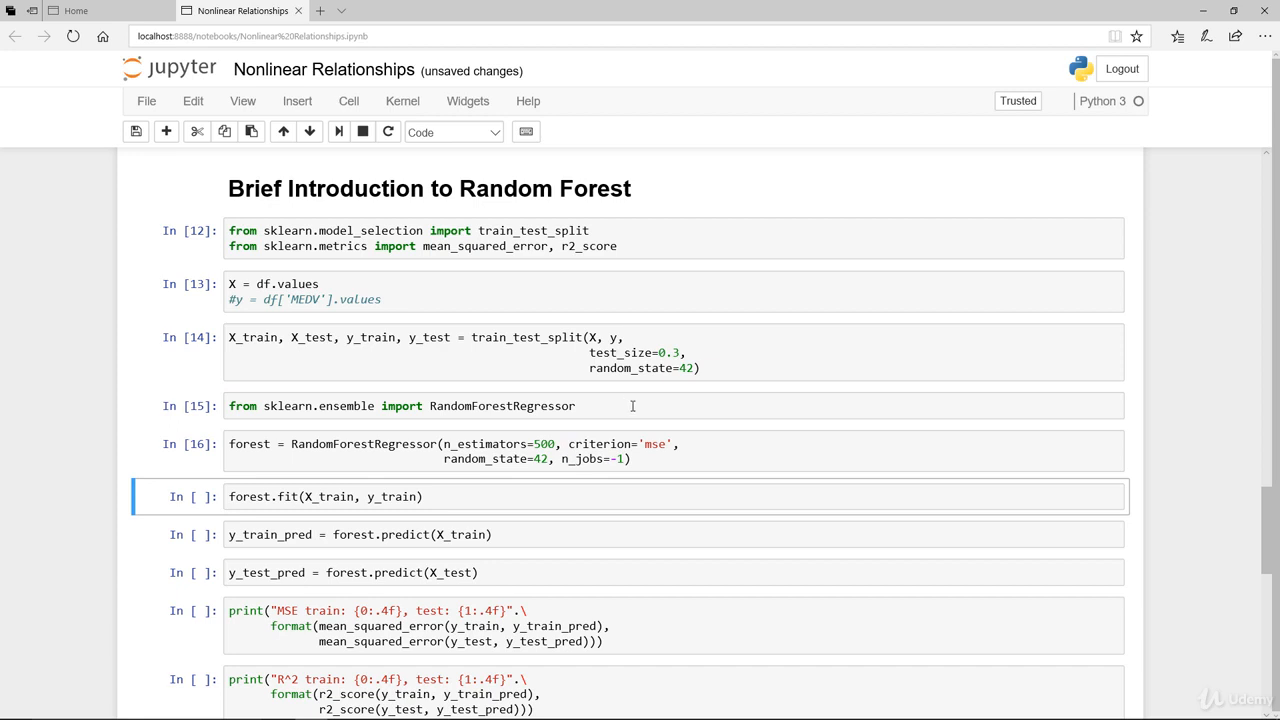
mouse_move(656, 456)
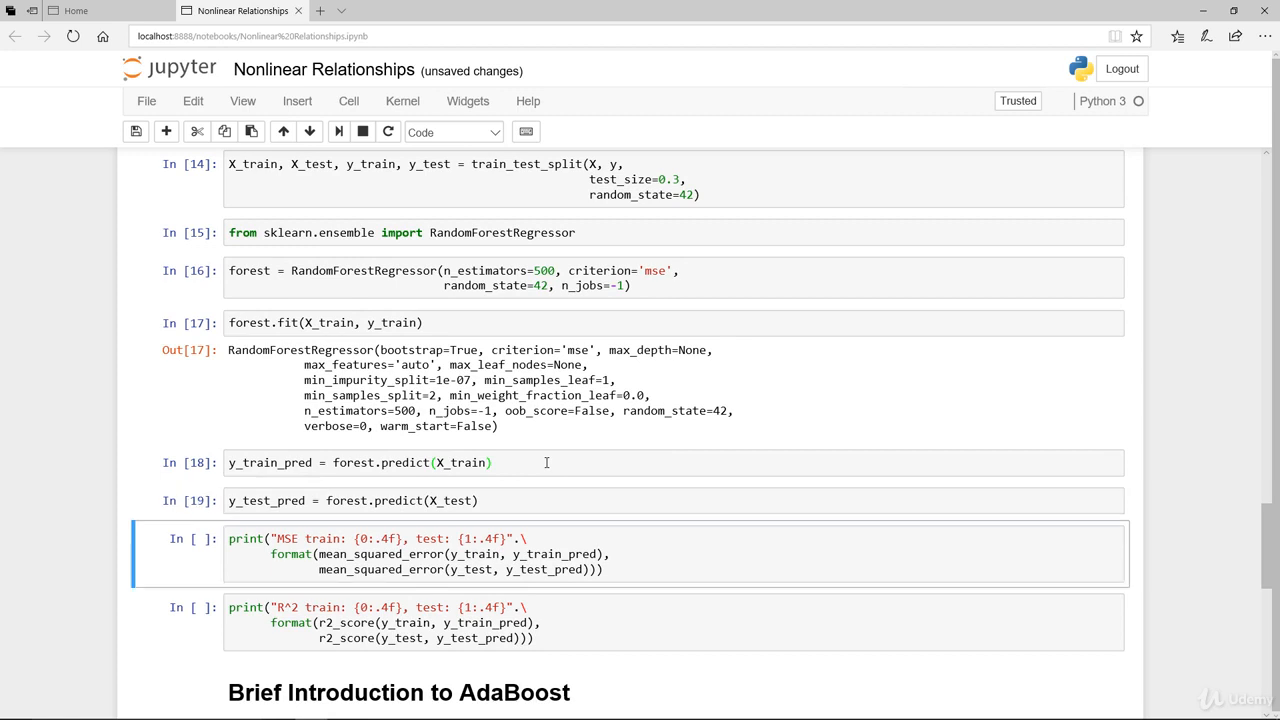
mouse_move(302, 448)
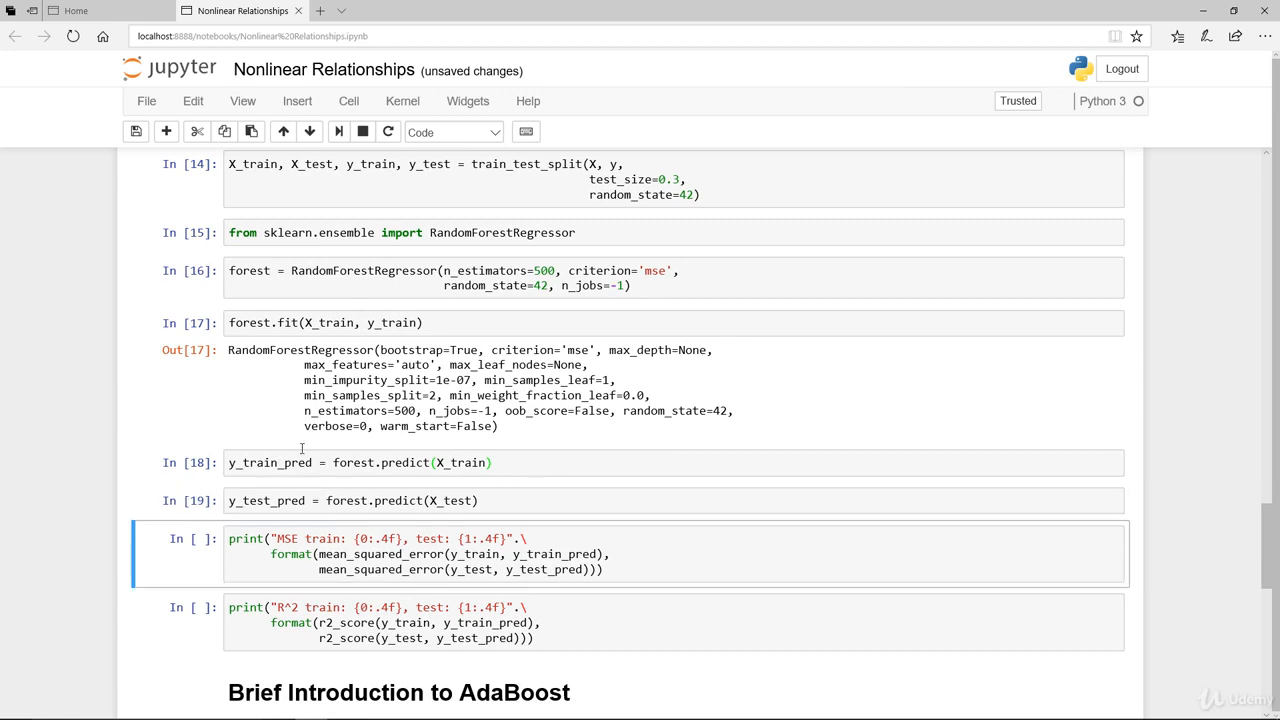
mouse_move(344, 504)
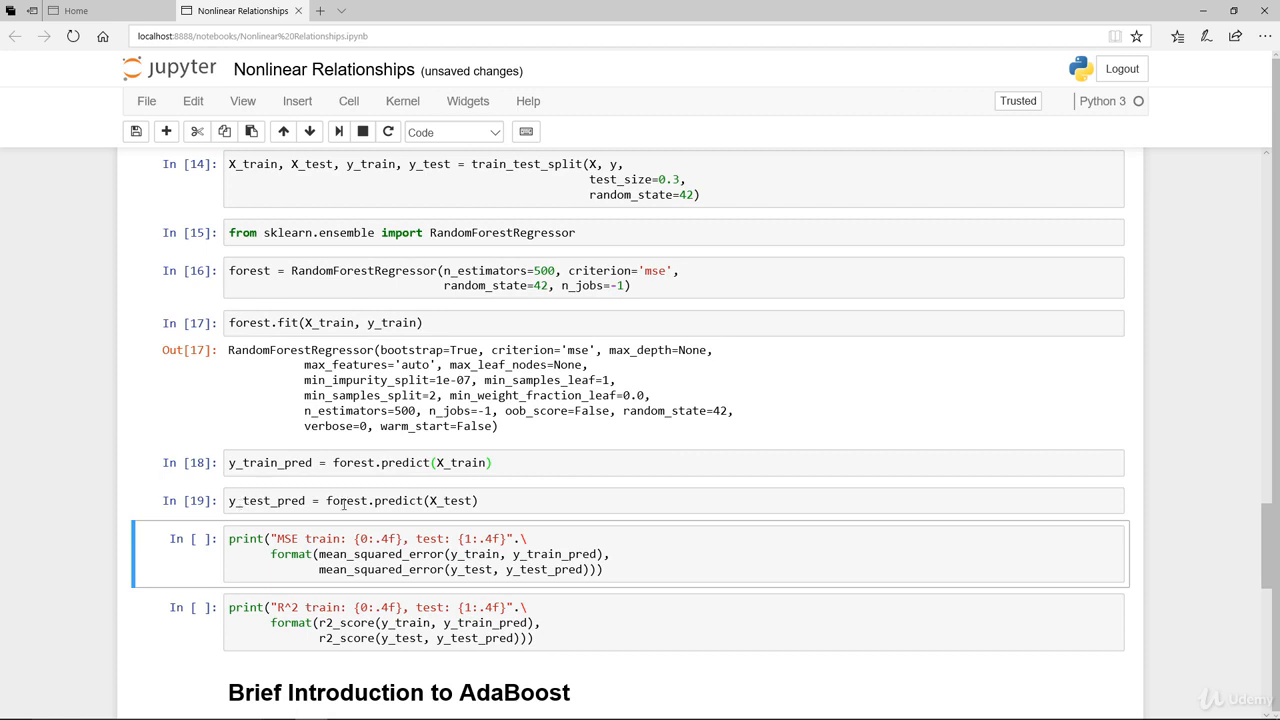
mouse_move(472, 516)
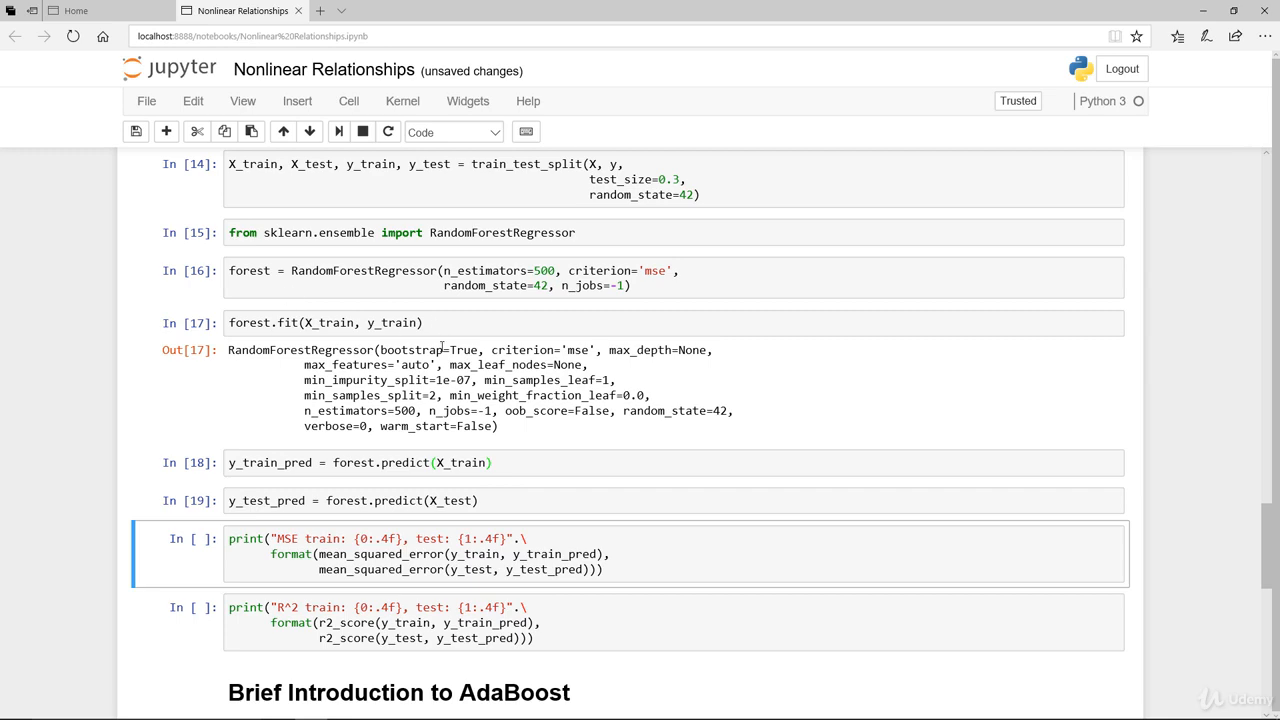
scroll("down", 3)
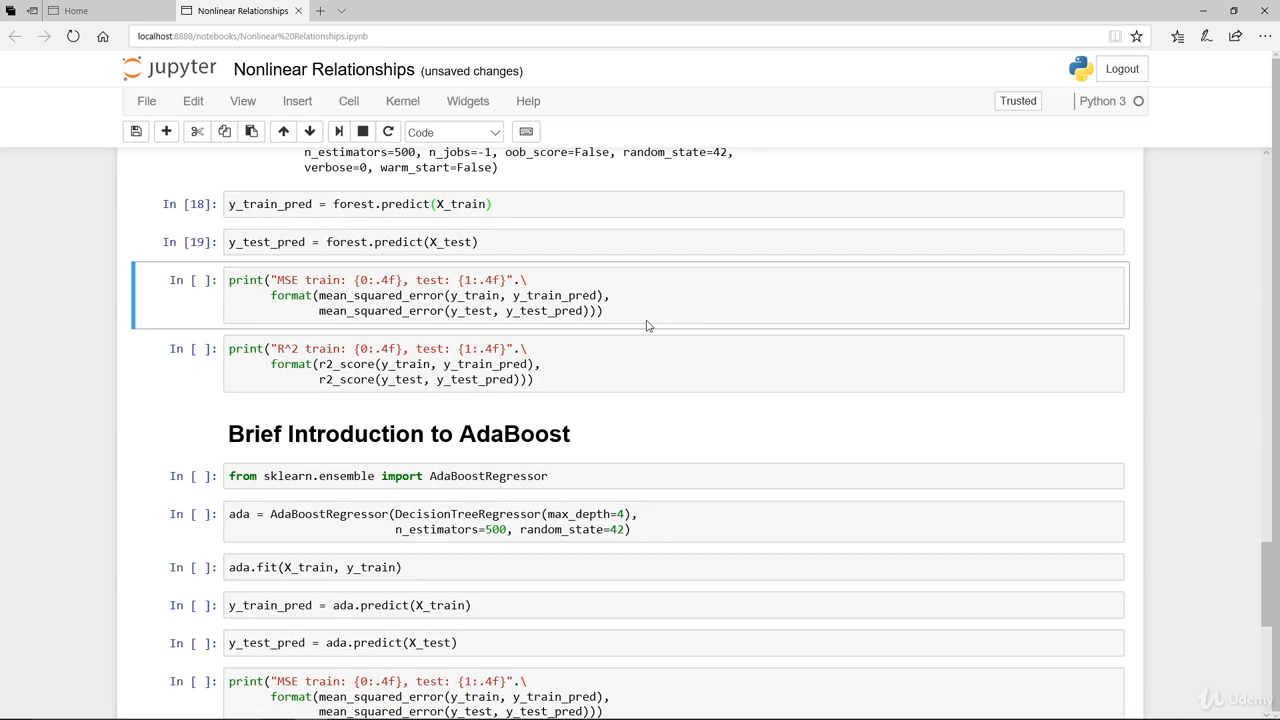
Step: Print the random forest MSE (train 1.8712, test 9.3994) and R^2 (train 0.9787, test 0.8739)
left_click(650, 310)
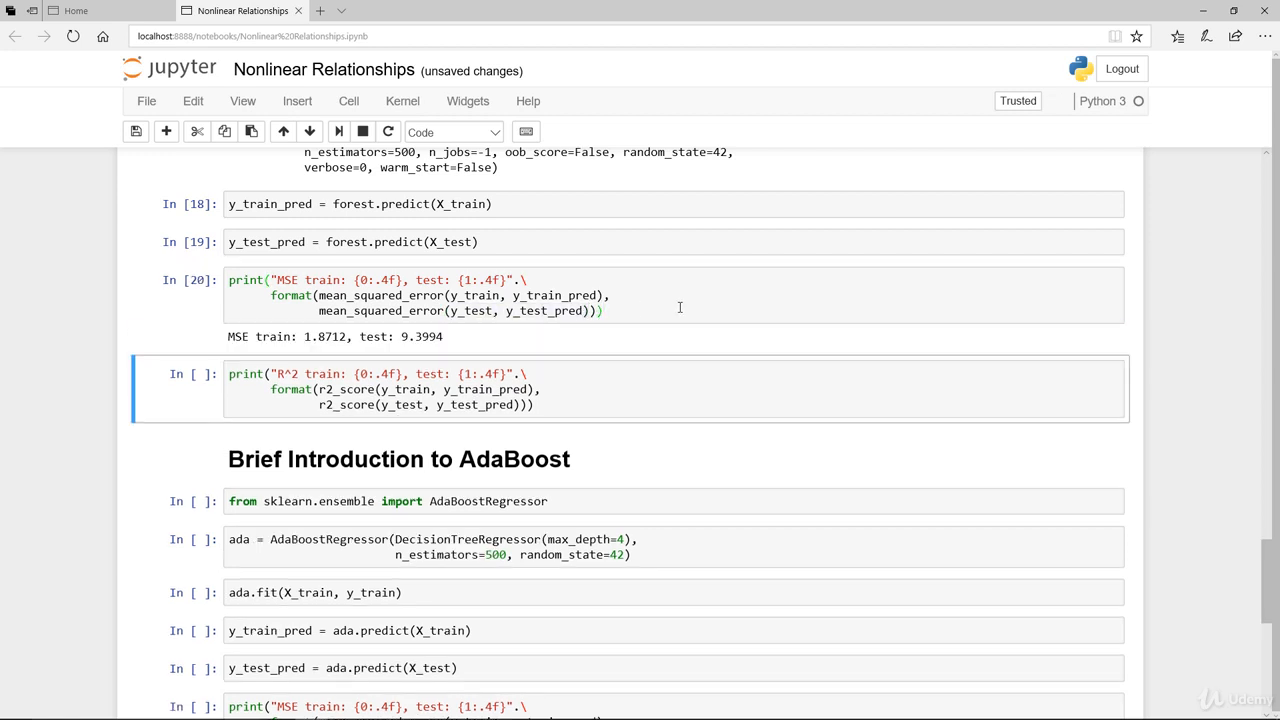
mouse_move(334, 352)
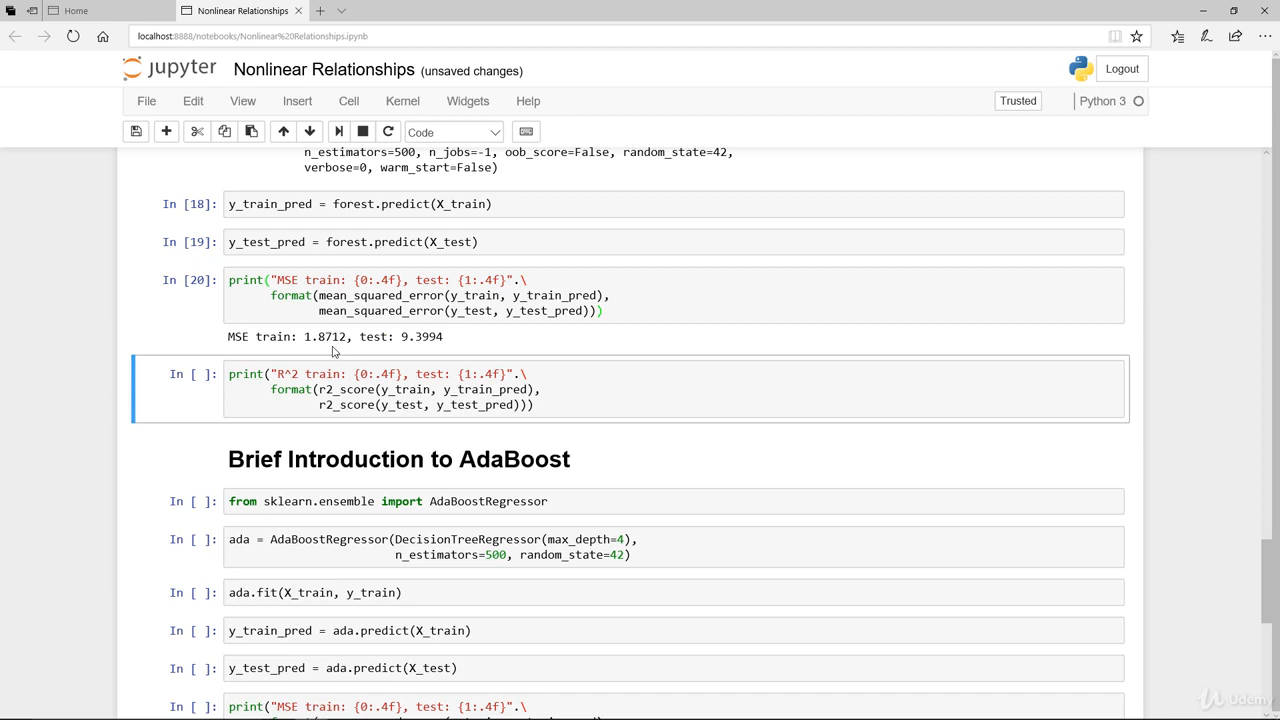
mouse_move(358, 350)
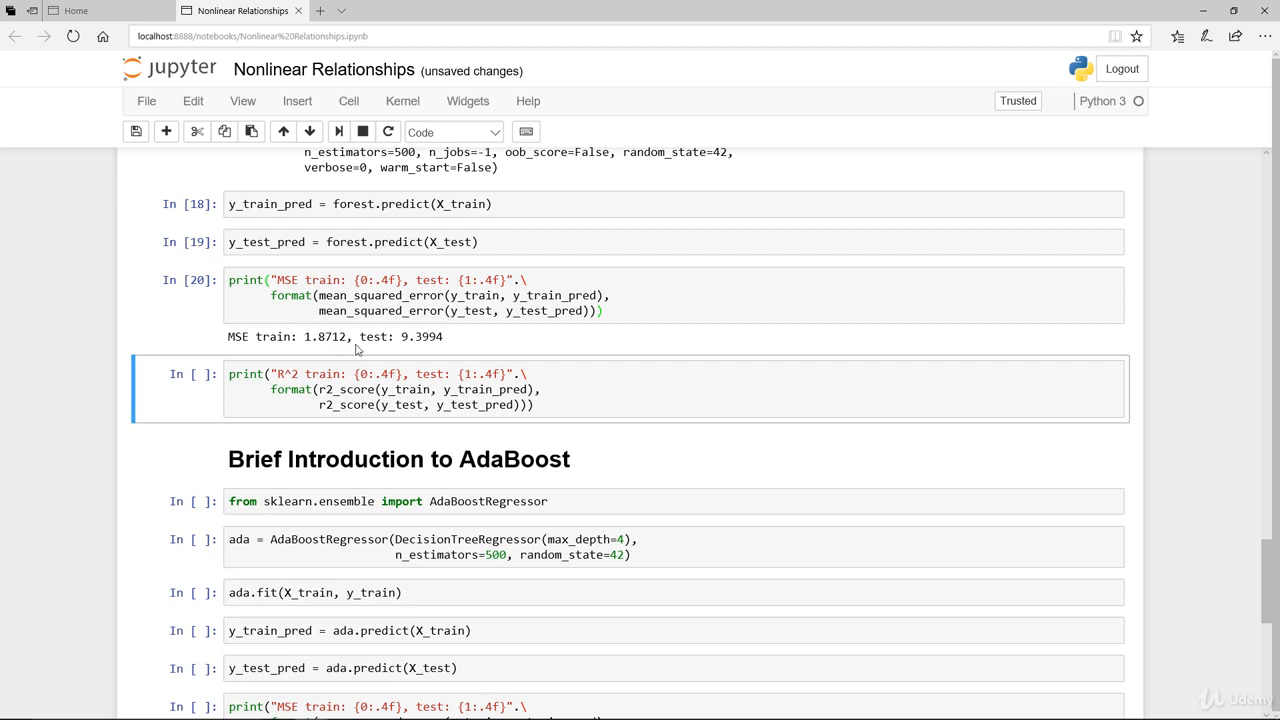
mouse_move(484, 342)
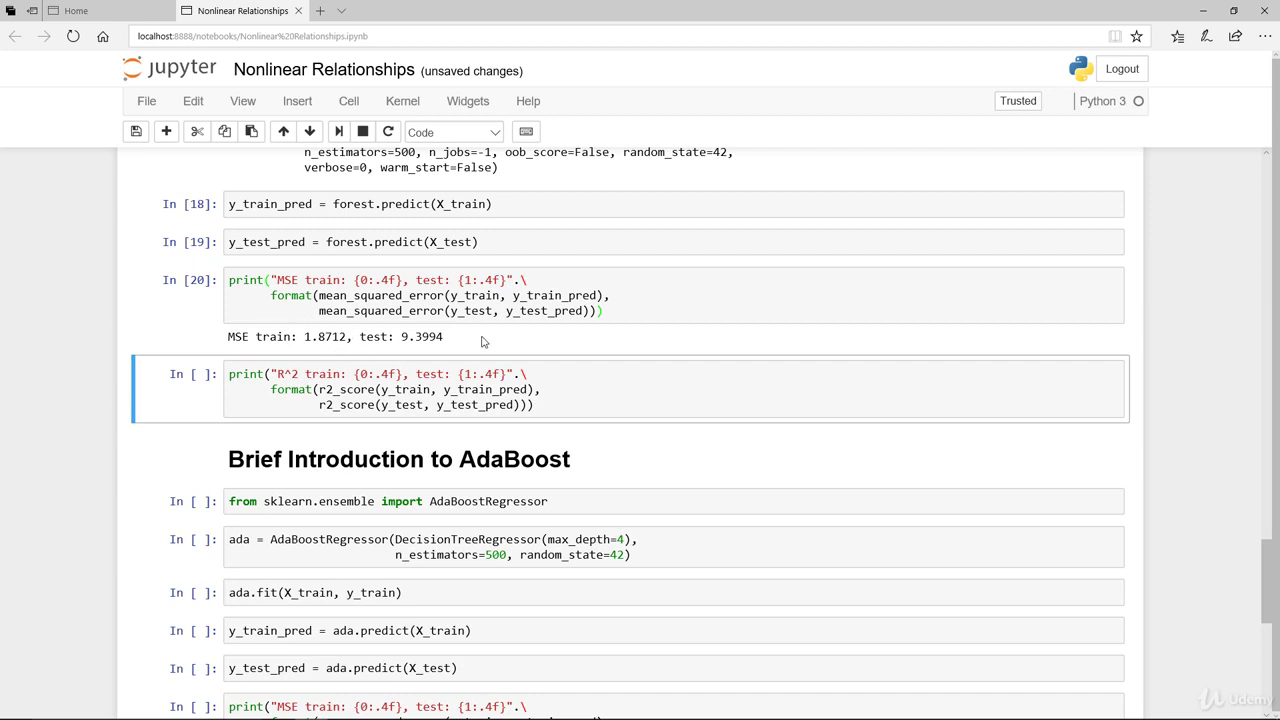
mouse_move(456, 340)
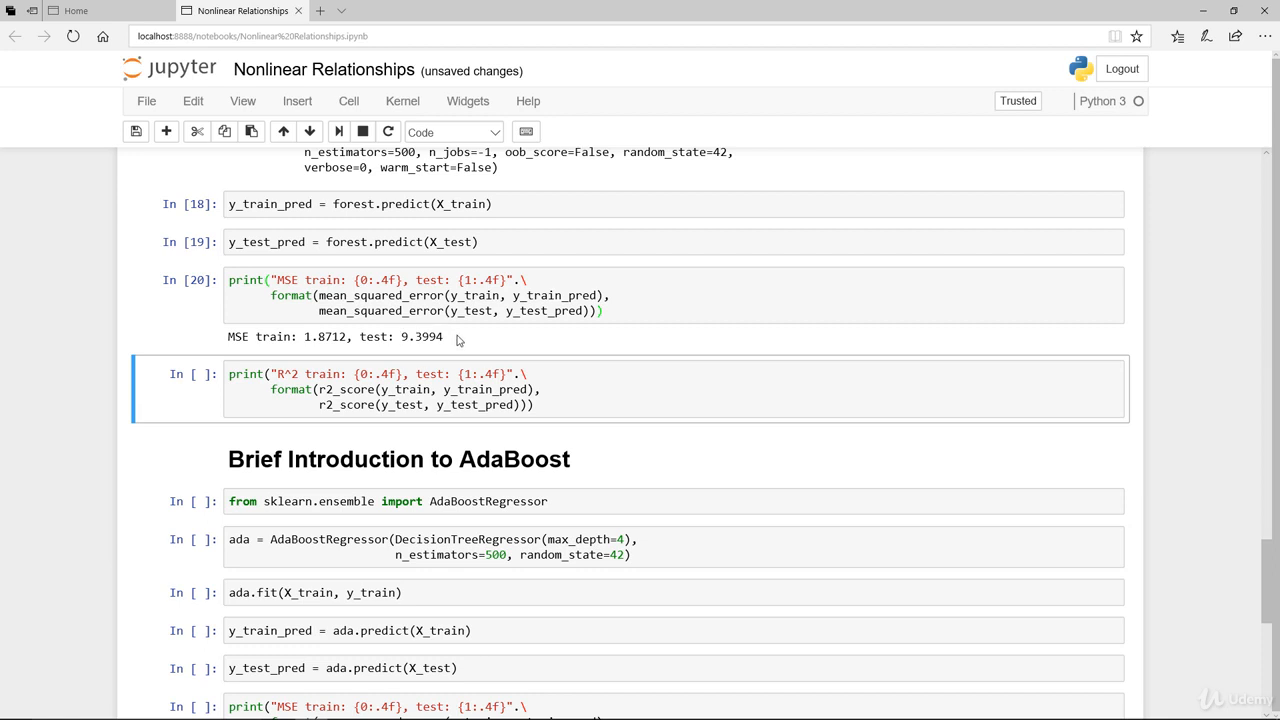
left_click(616, 392)
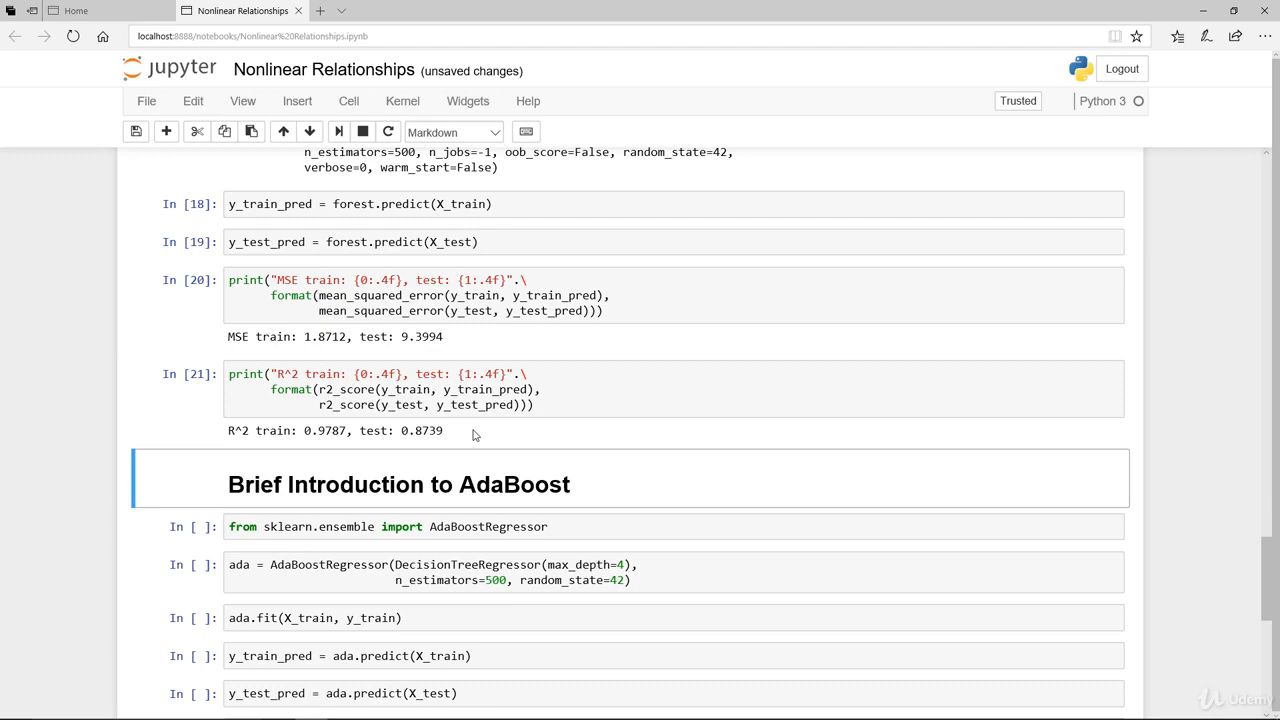
scroll("up", 3)
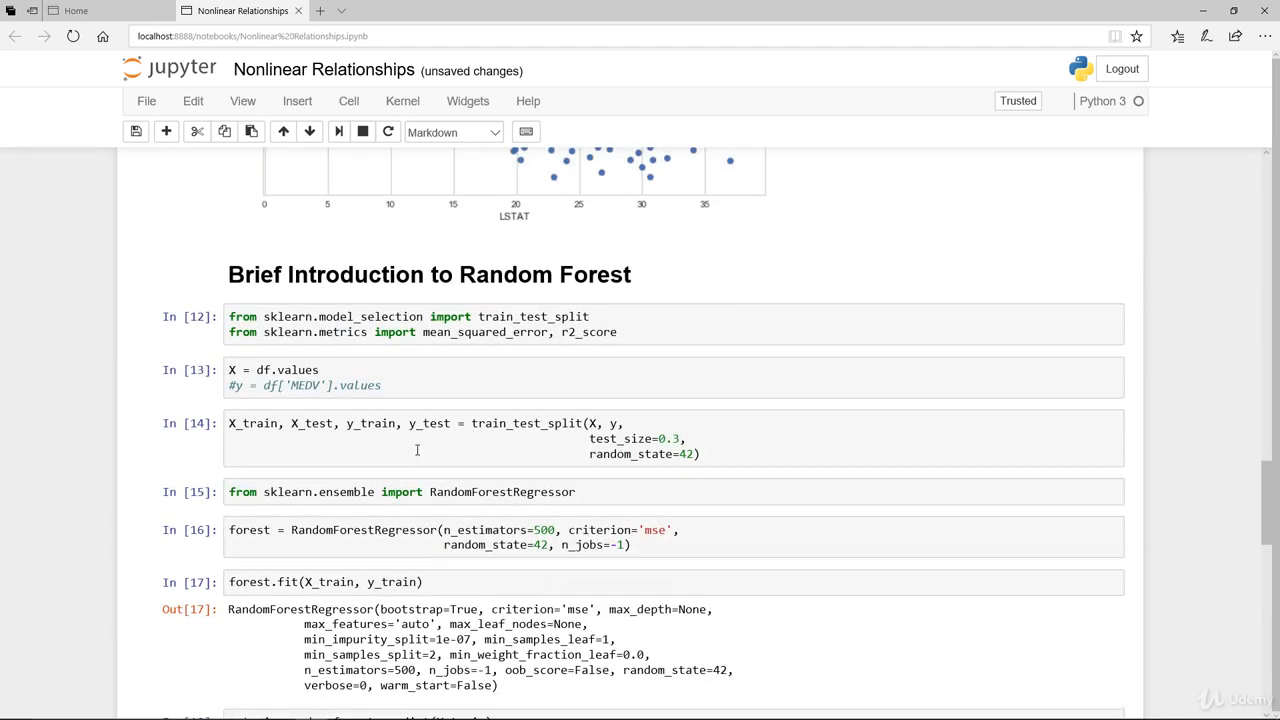
mouse_move(494, 450)
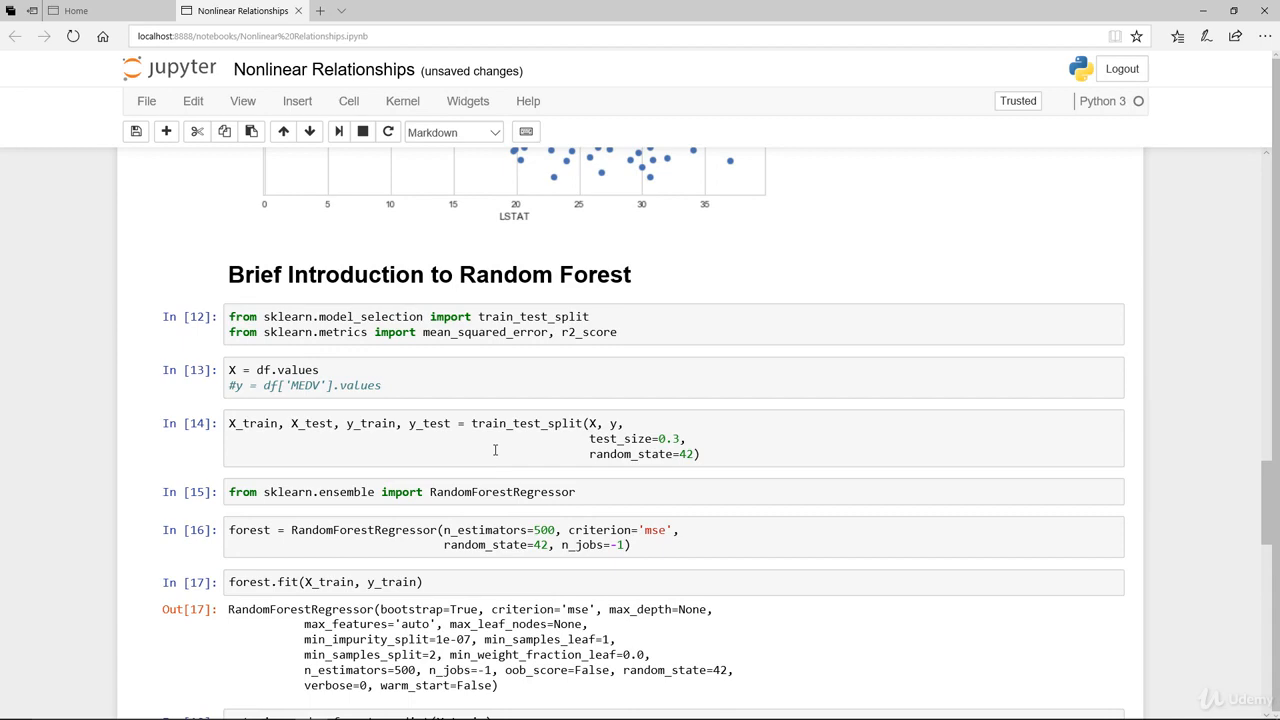
Step: Fit the 500-estimator depth-4 AdaBoost model and print MSE train 4.4864, test 13.2099, R^2 train 0.9490, test 0.8227
scroll("down", 3)
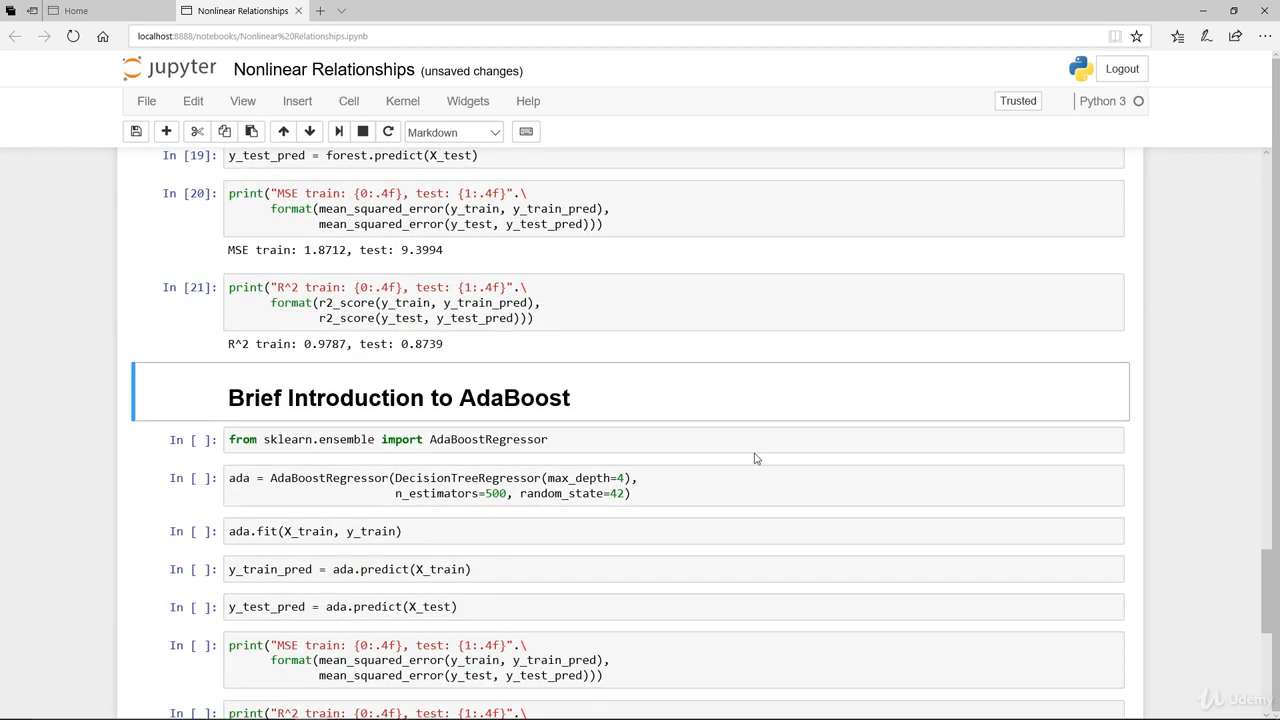
scroll("down", 3)
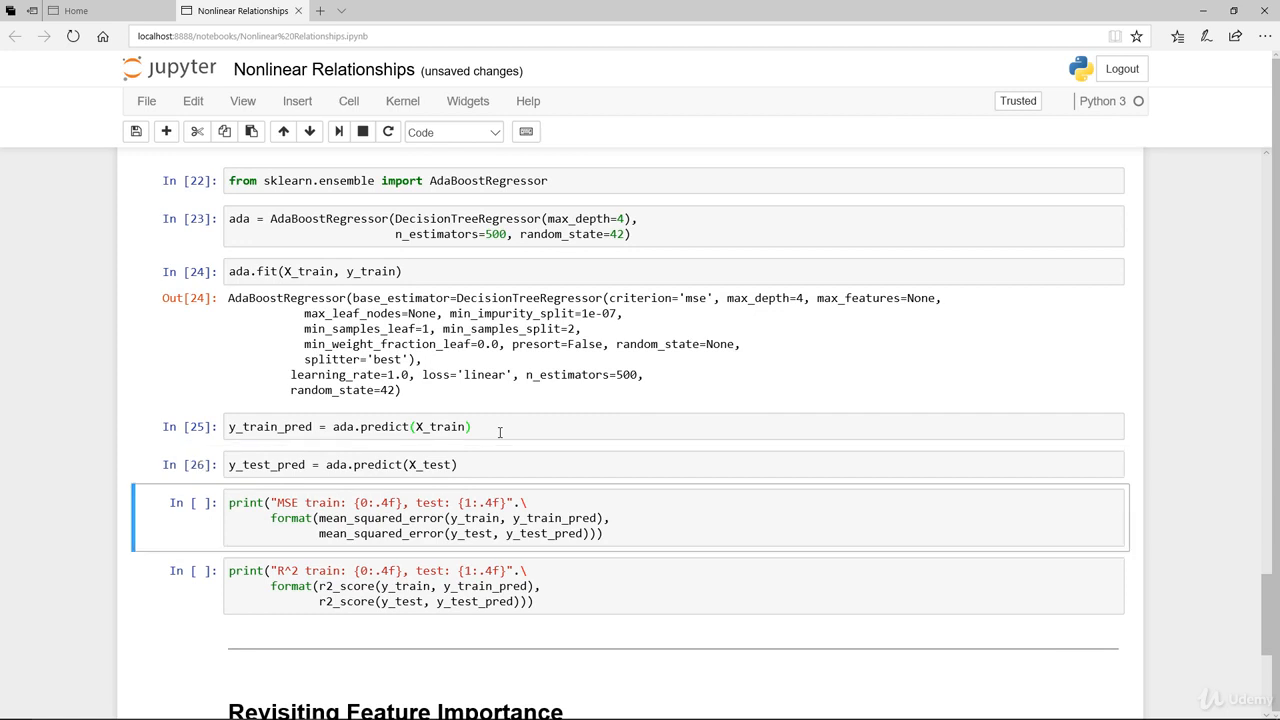
left_click(616, 518)
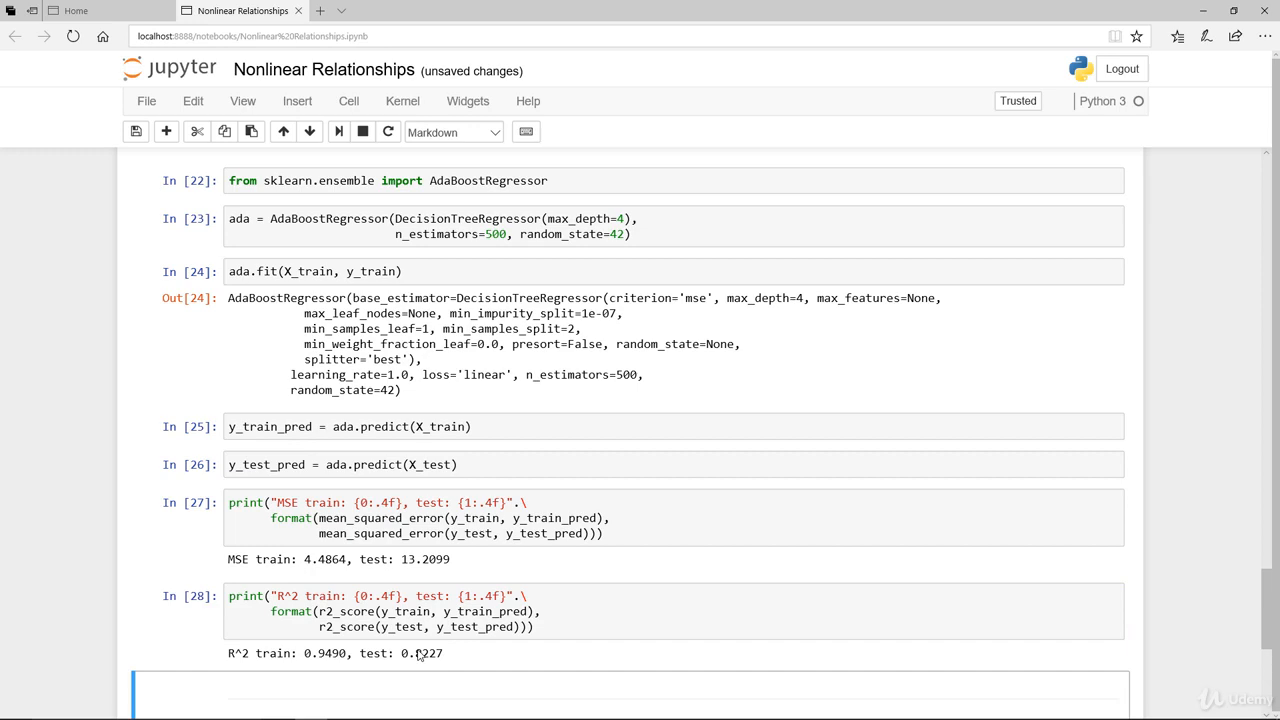
scroll("up", 3)
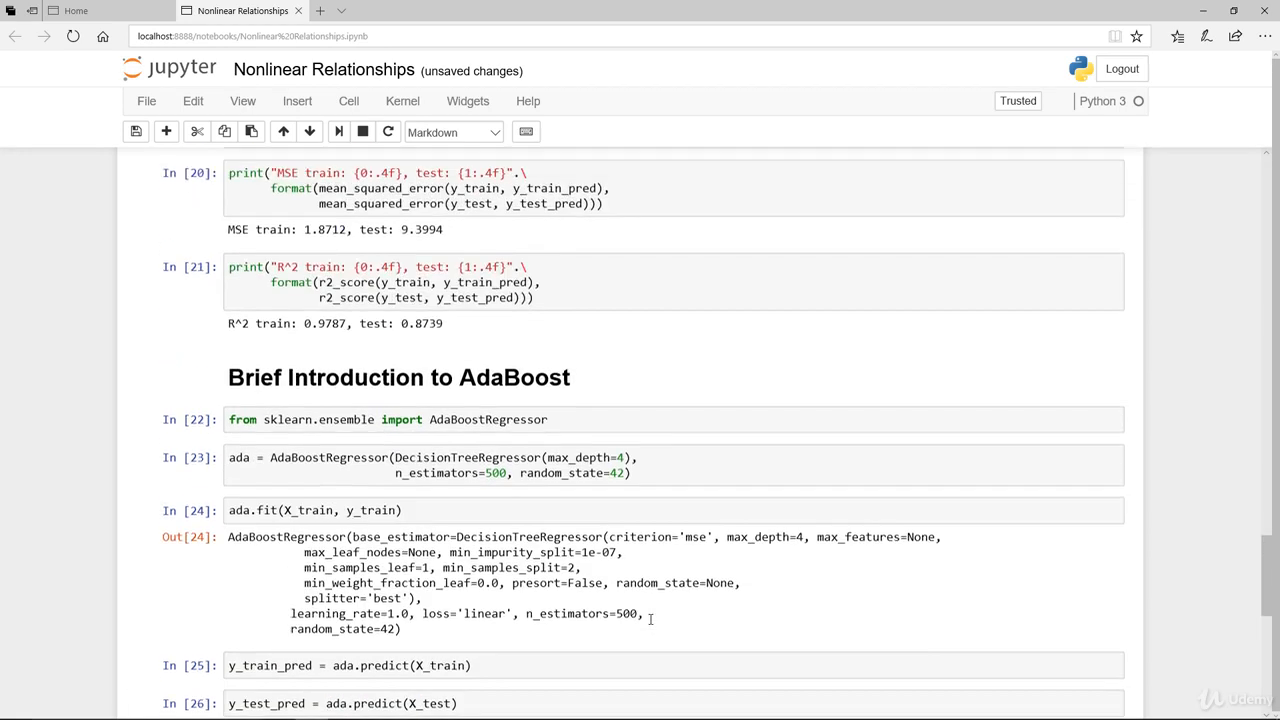
scroll("up", 3)
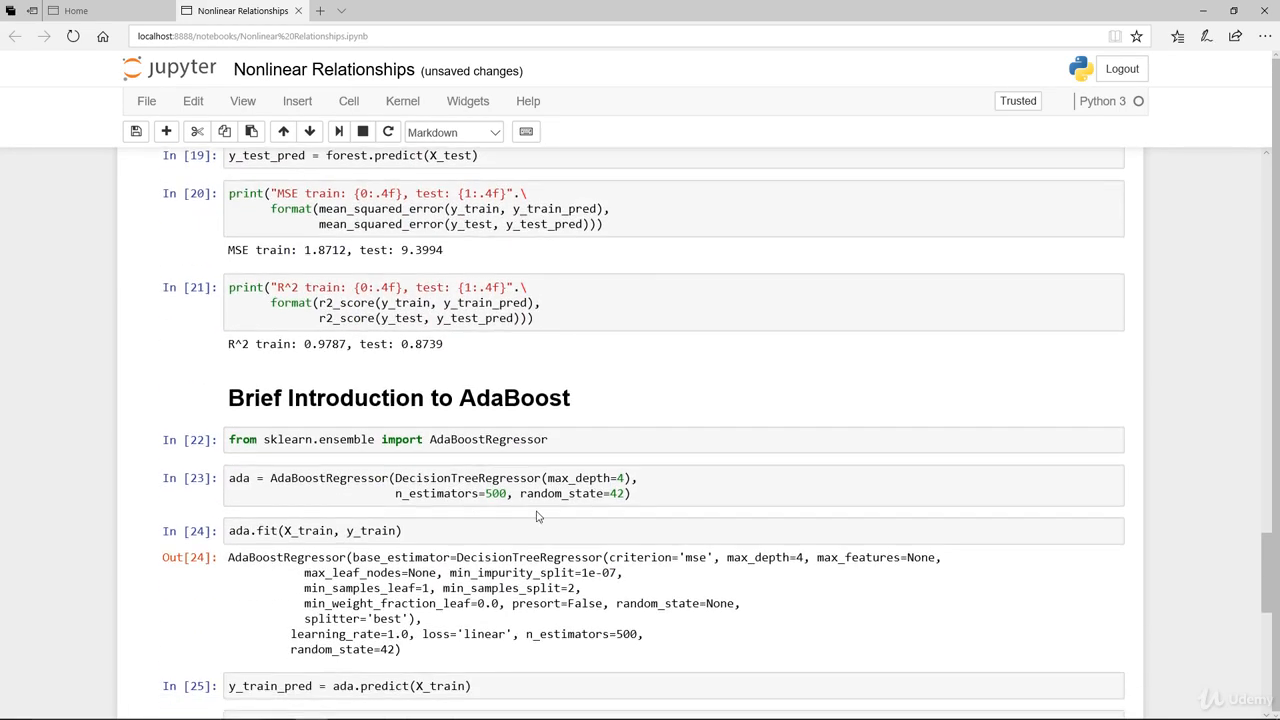
scroll("up", 3)
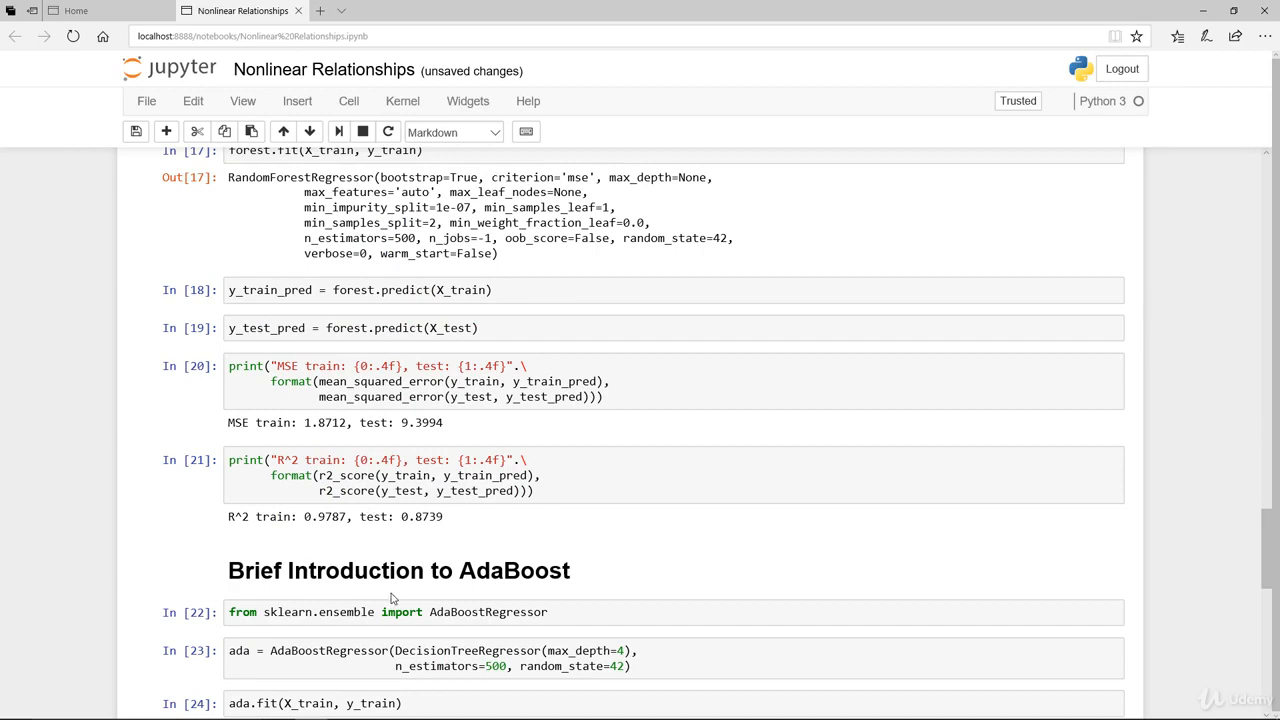
scroll("up", 3)
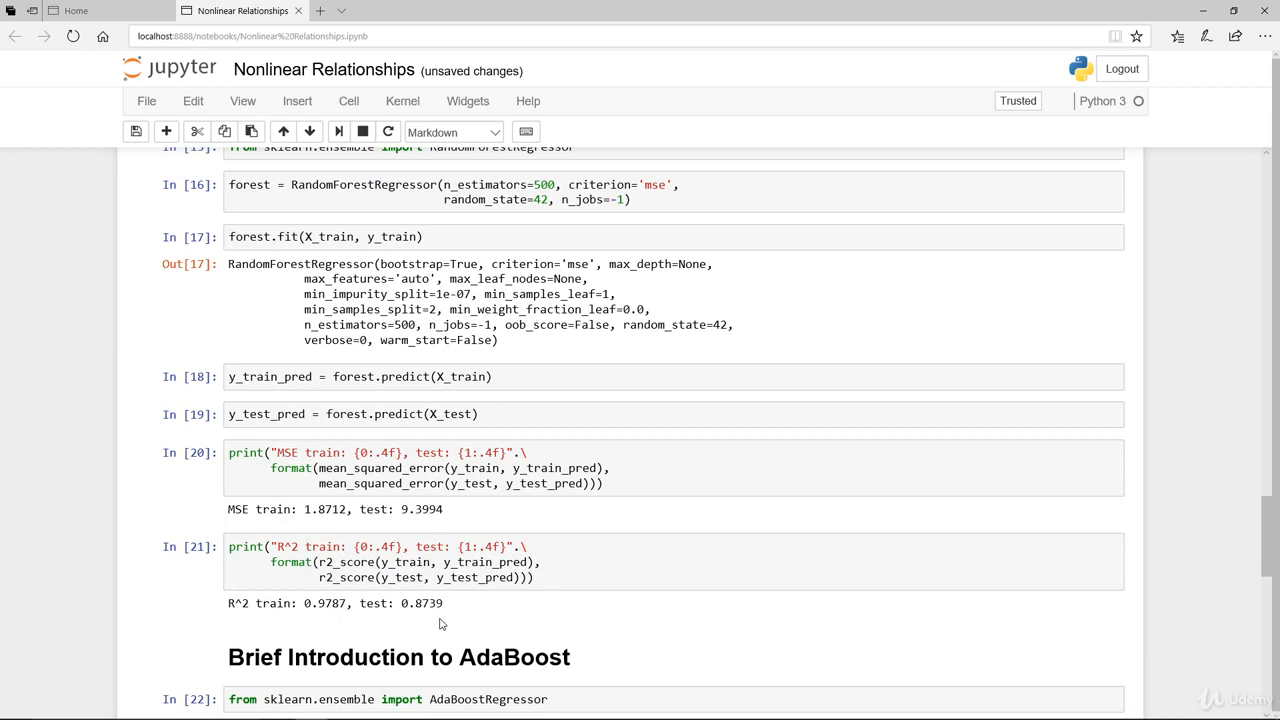
scroll("up", 3)
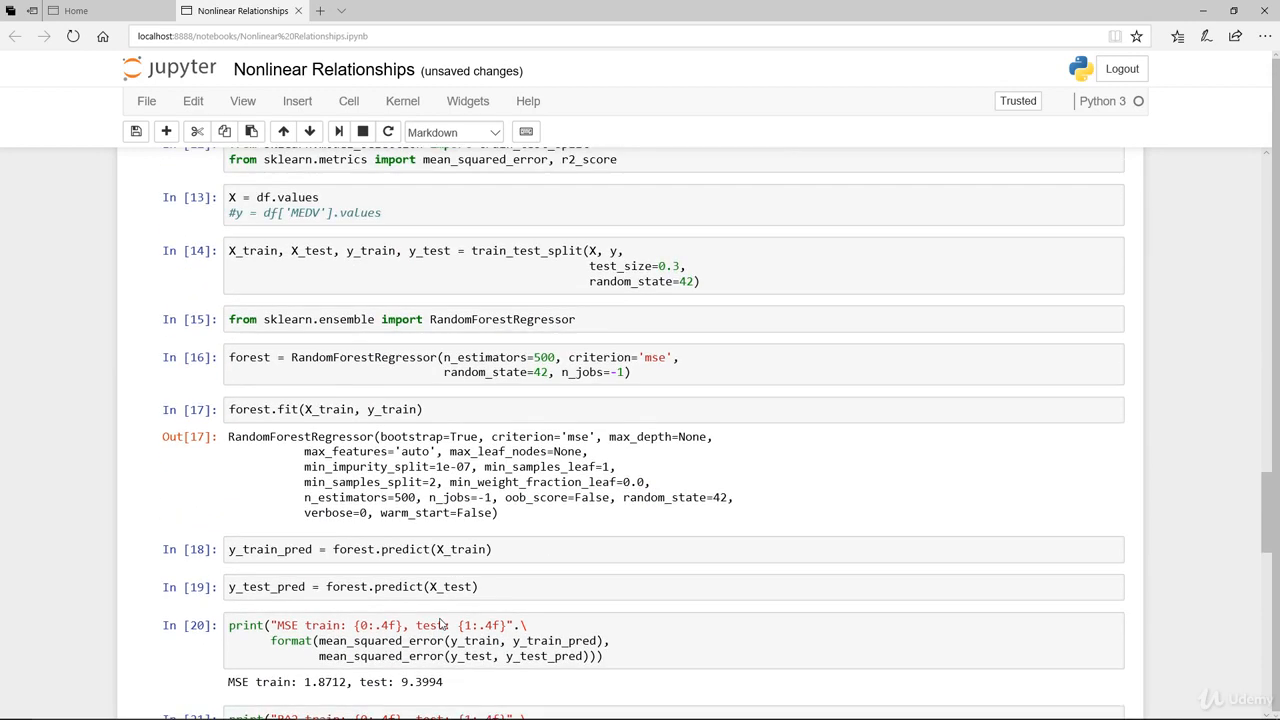
key("ctrl+s")
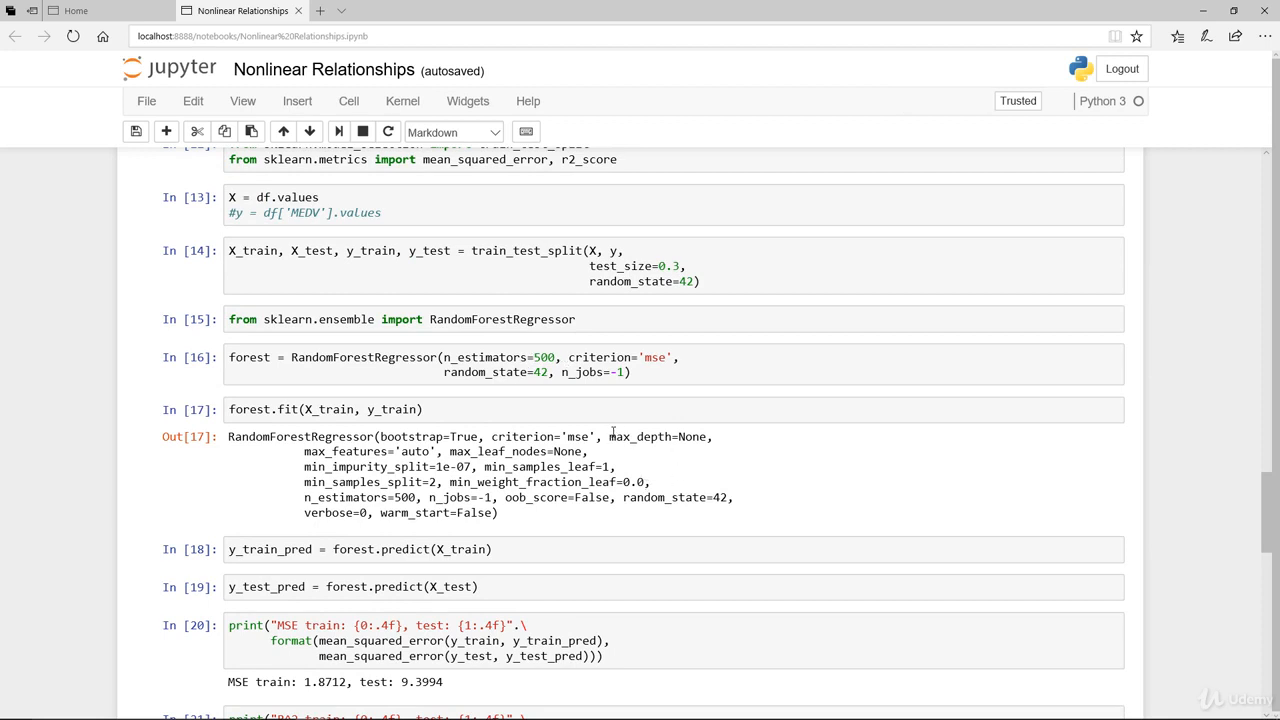
double_click(660, 436)
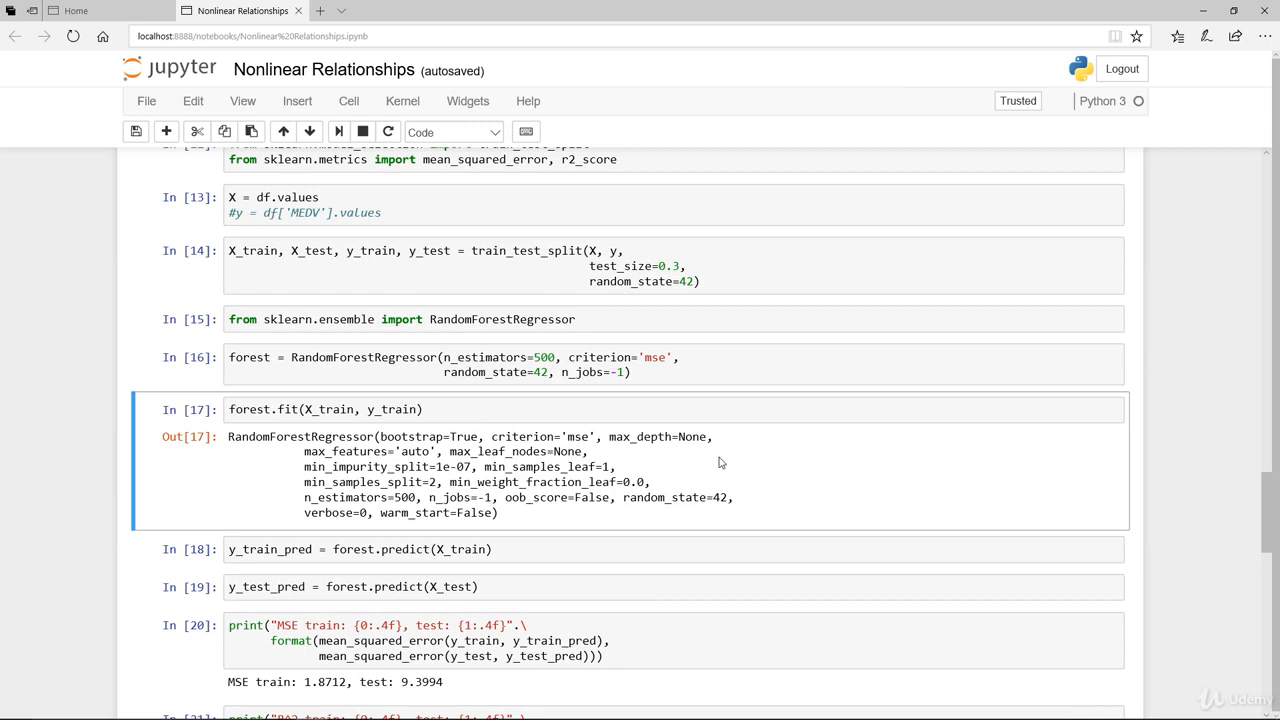
mouse_move(508, 498)
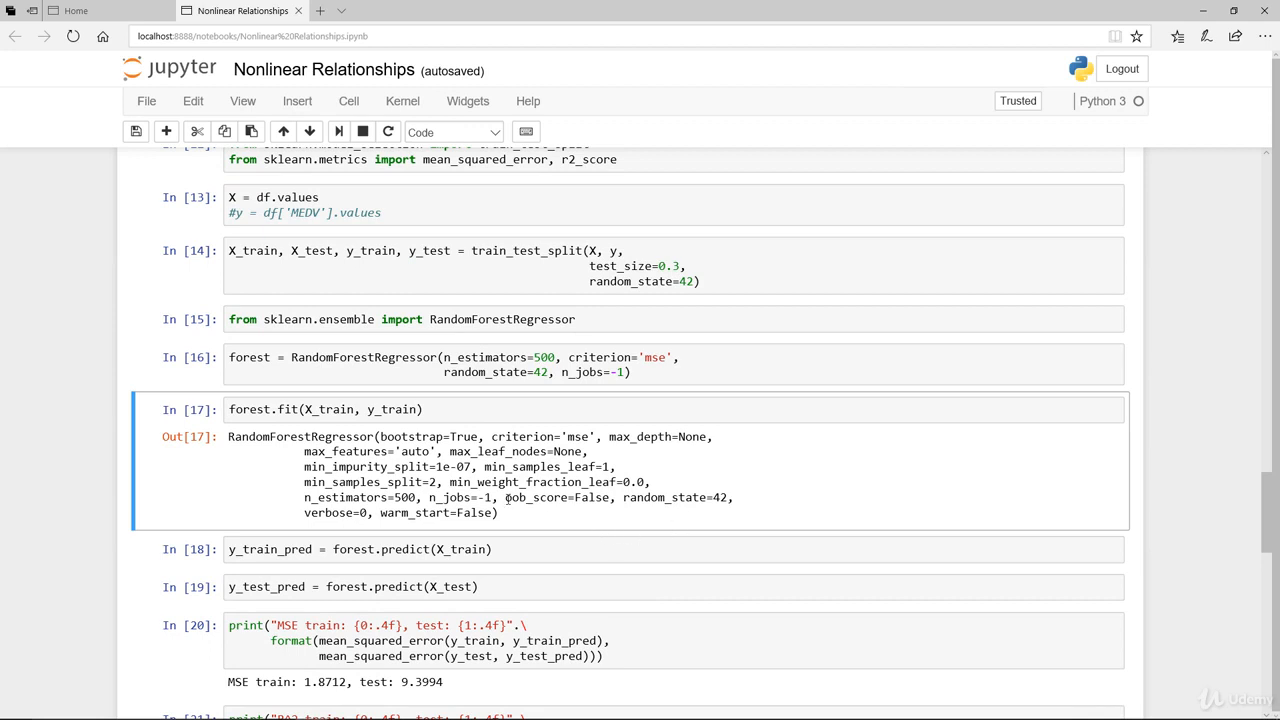
mouse_move(818, 542)
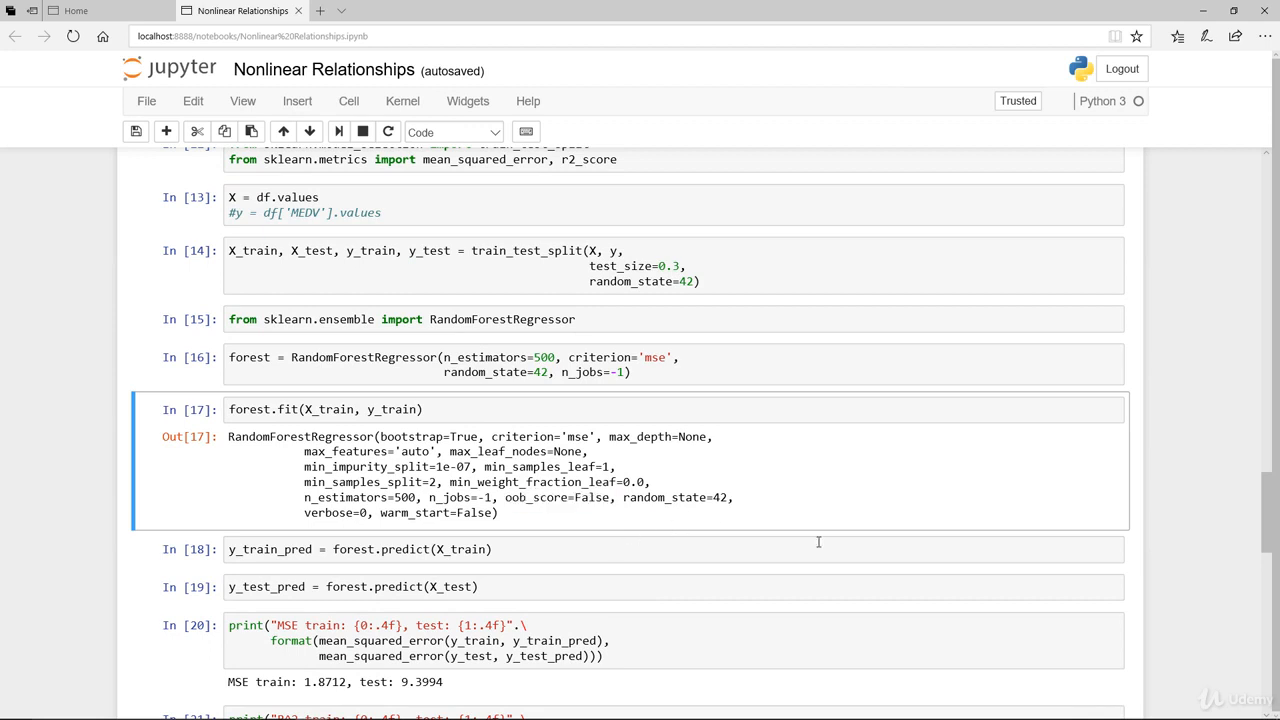
scroll("down", 3)
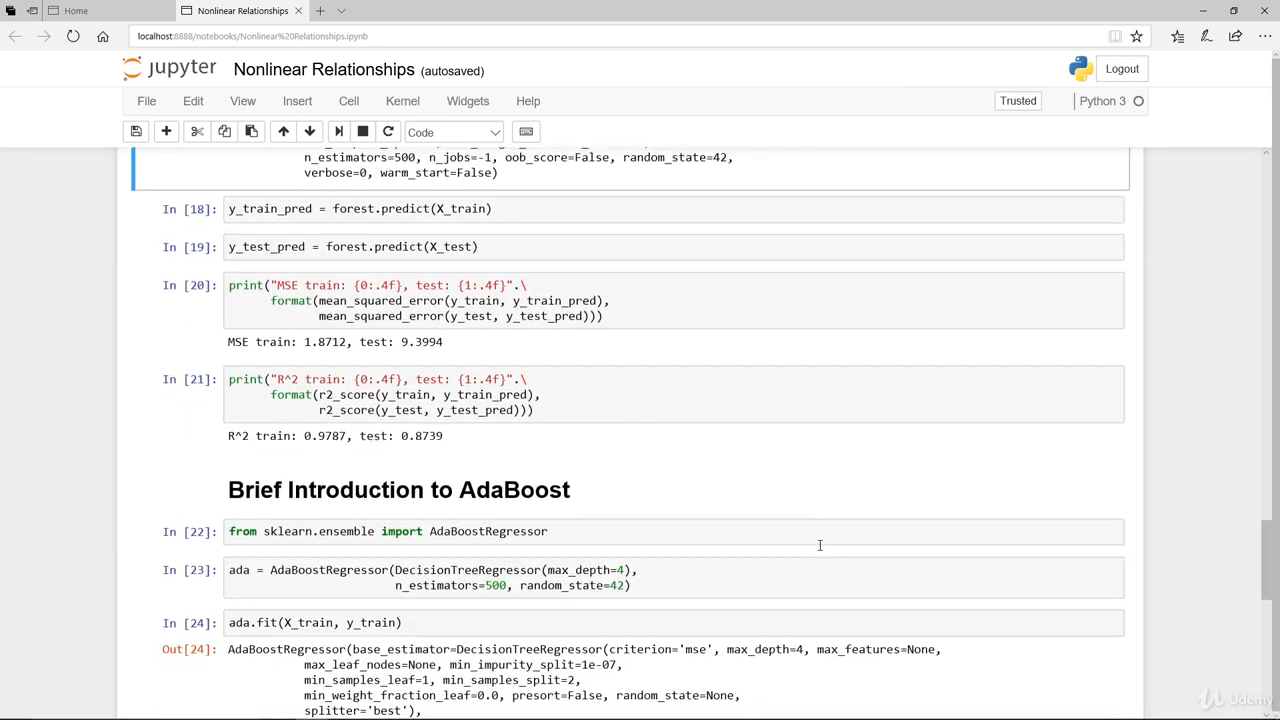
scroll("down", 3)
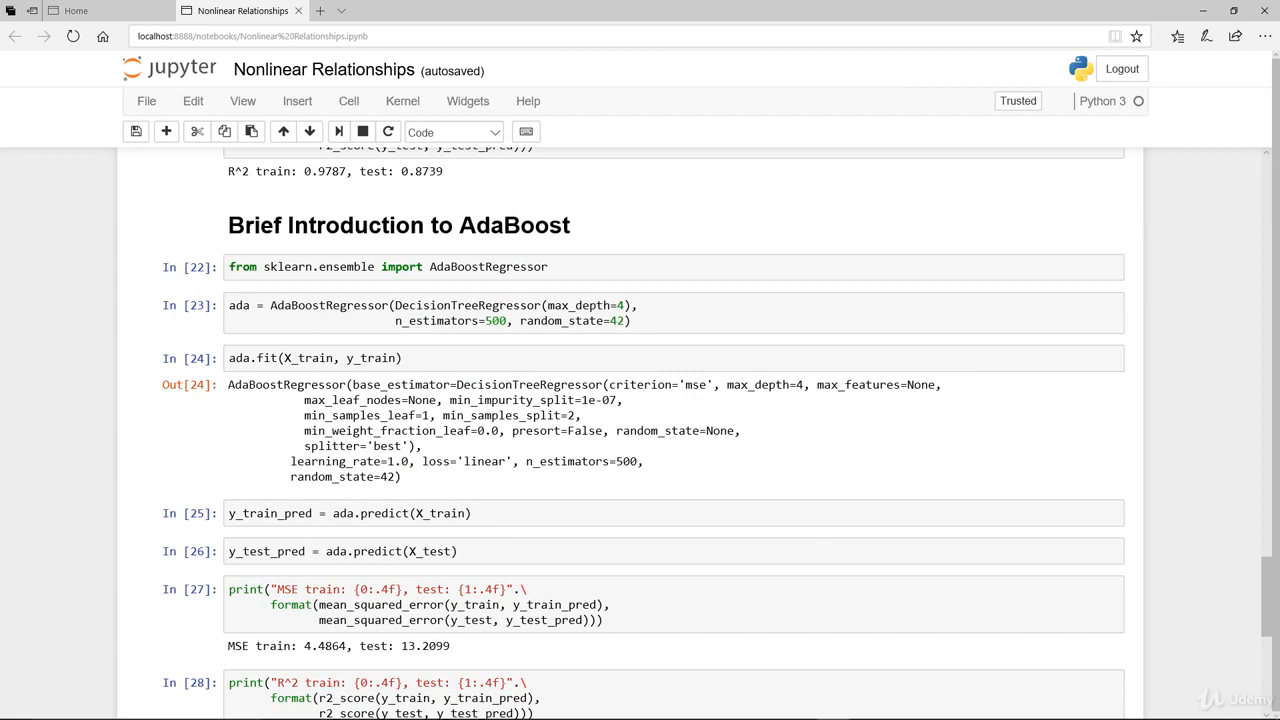
scroll("down", 3)
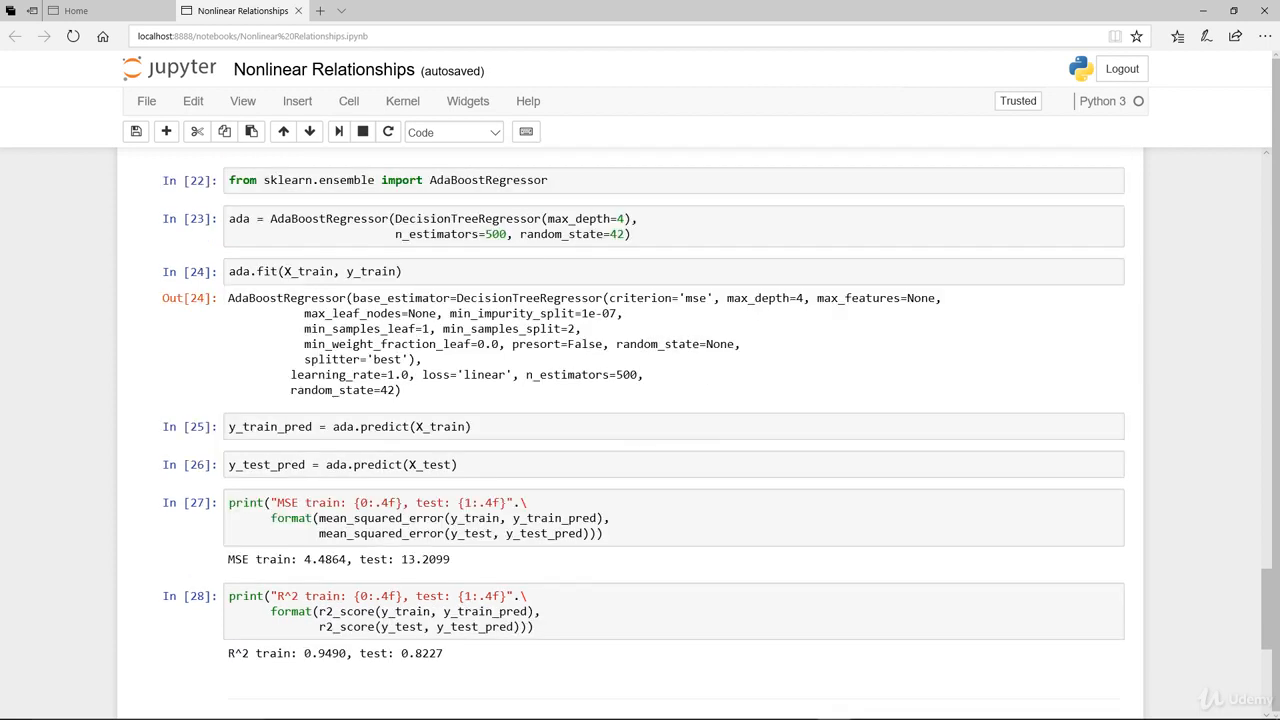
mouse_move(964, 556)
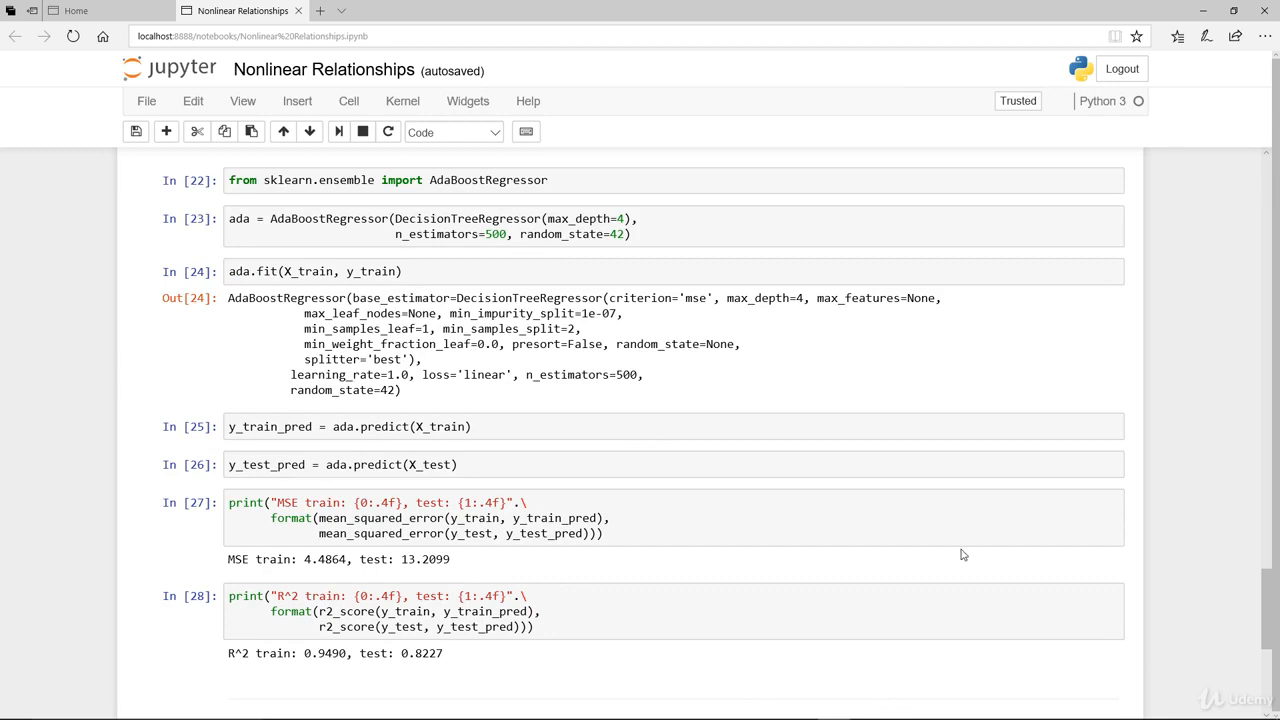
scroll("up", 3)
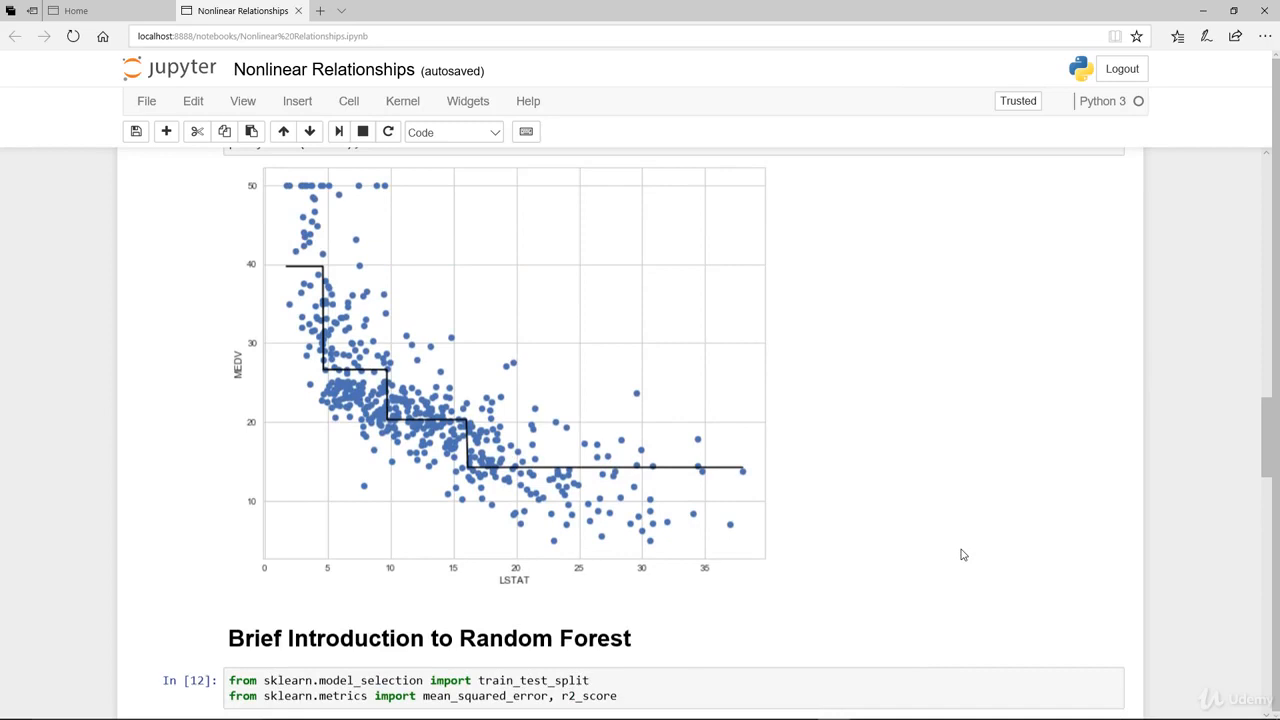
scroll("up", 3)
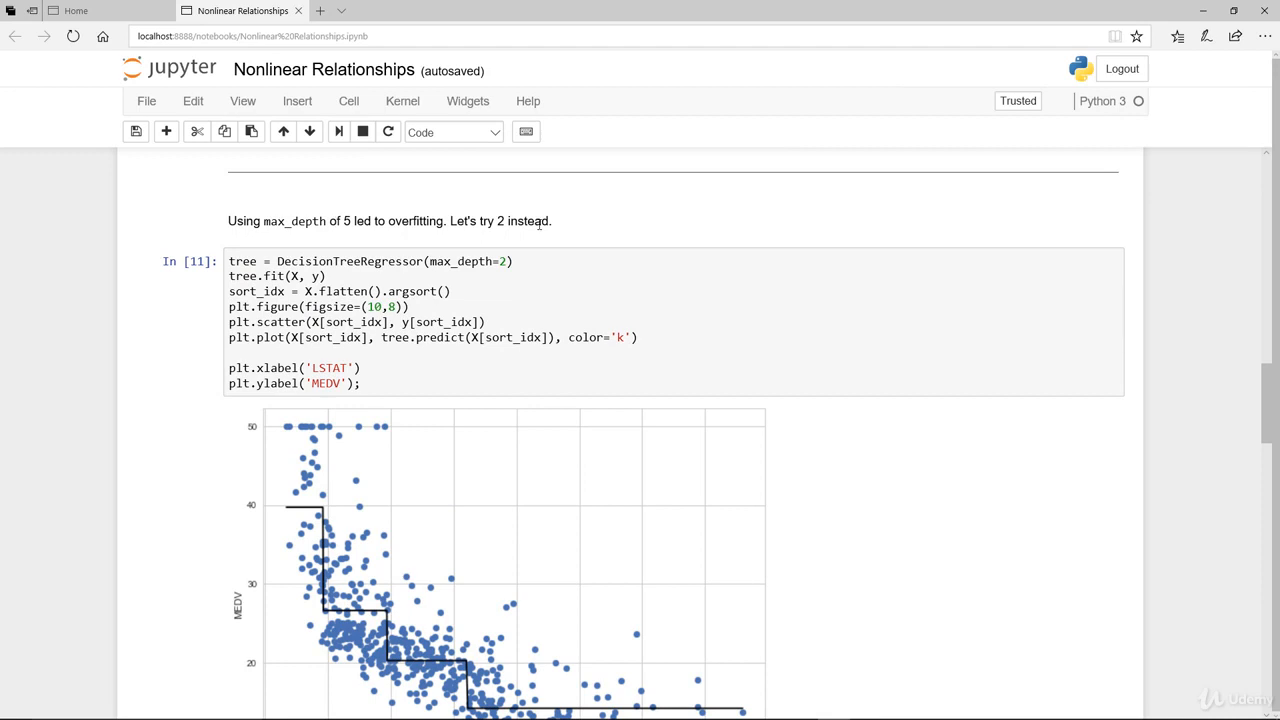
mouse_move(546, 294)
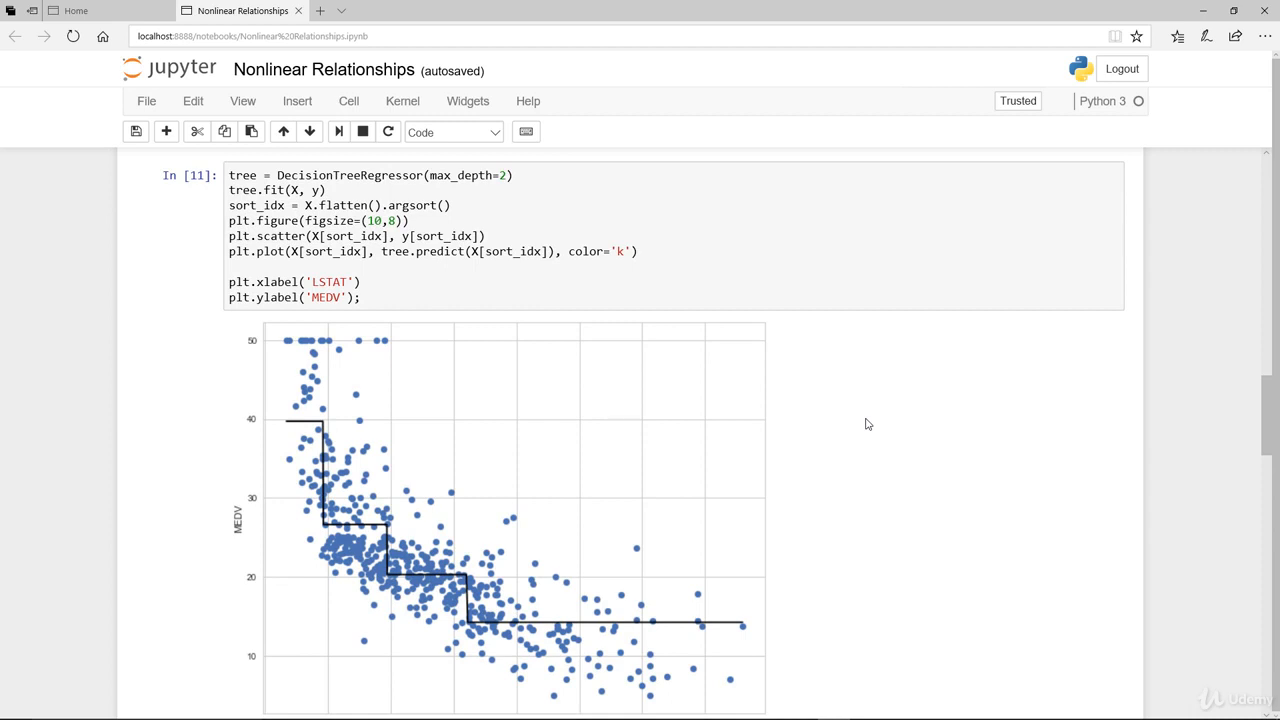
mouse_move(908, 478)
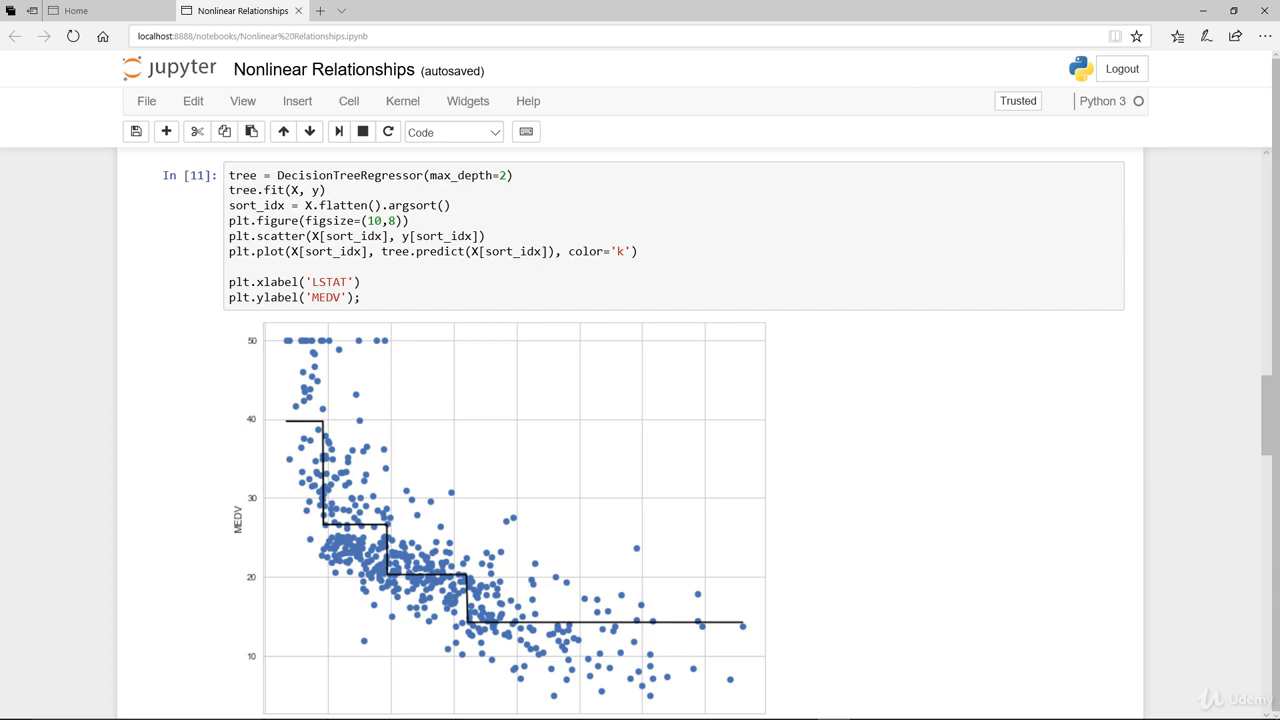
mouse_move(1178, 520)
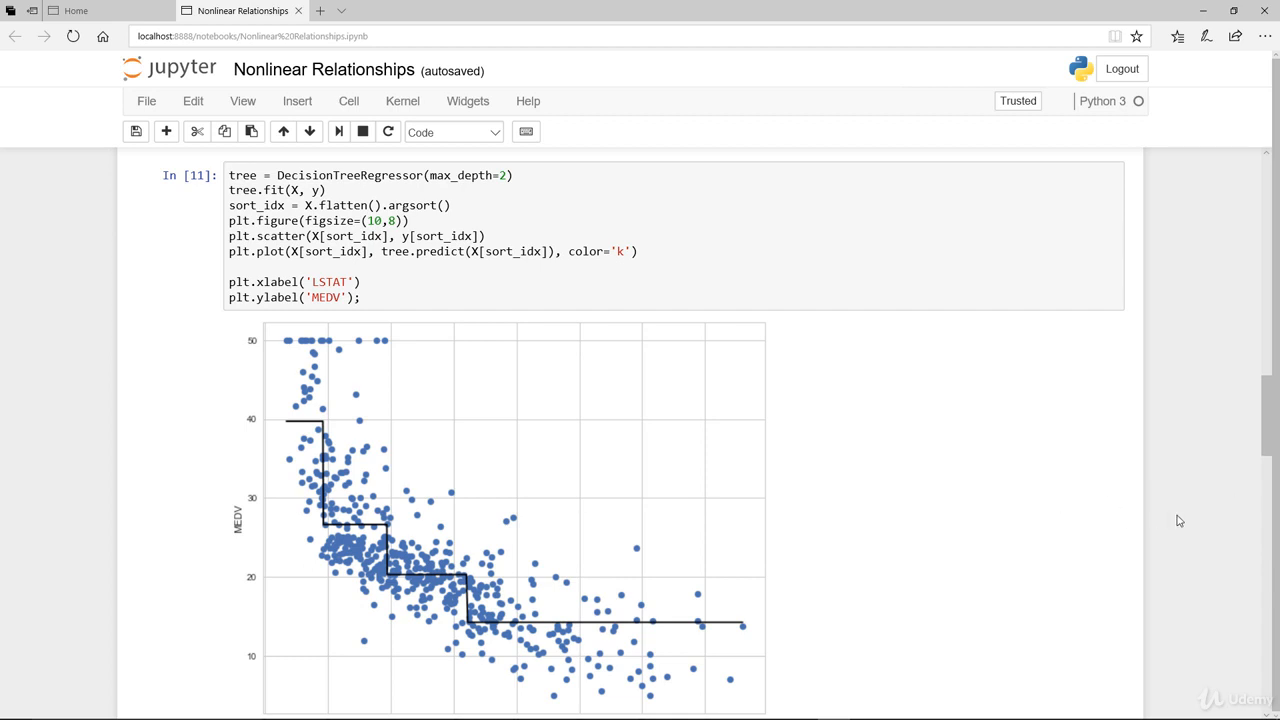
scroll("up", 3)
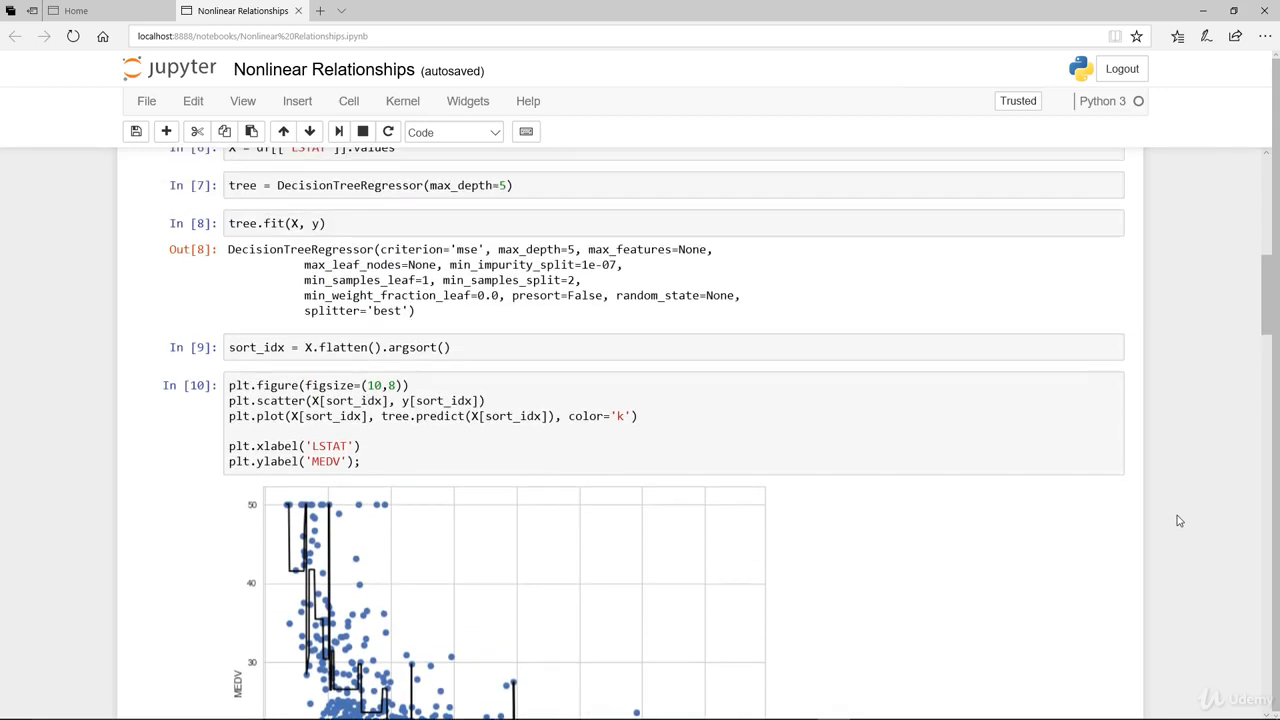
scroll("up", 3)
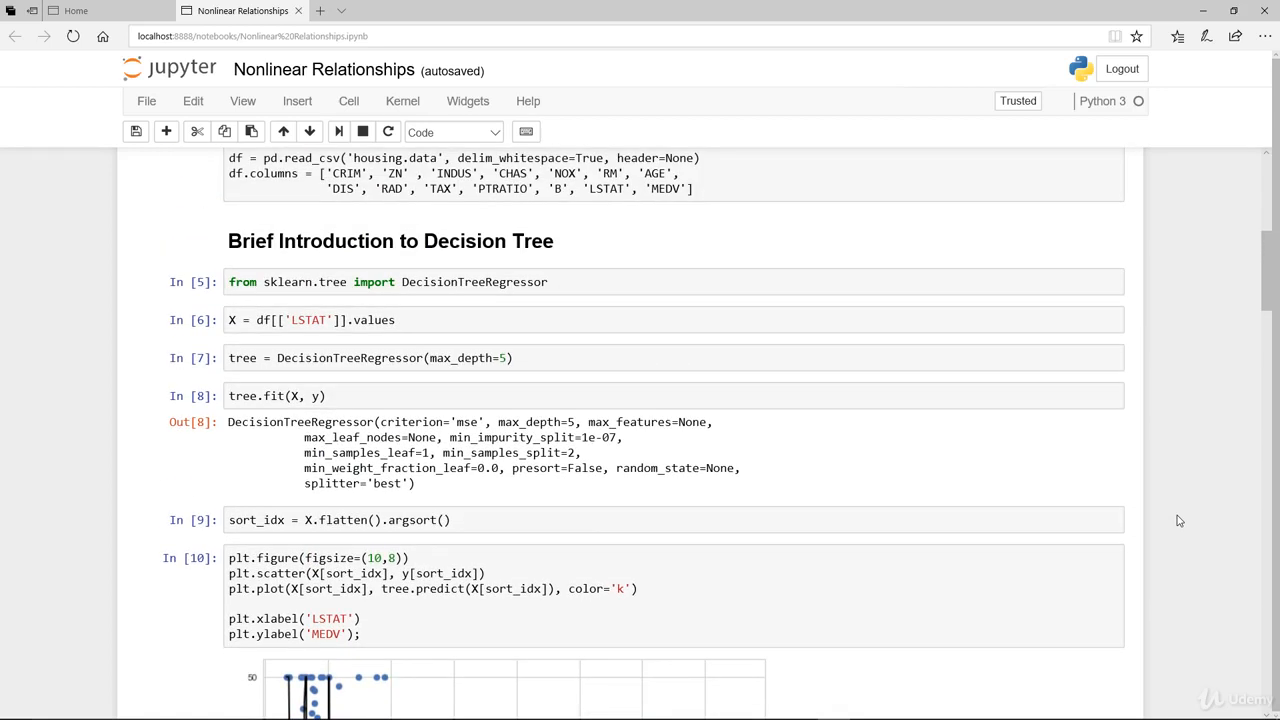
scroll("down", 3)
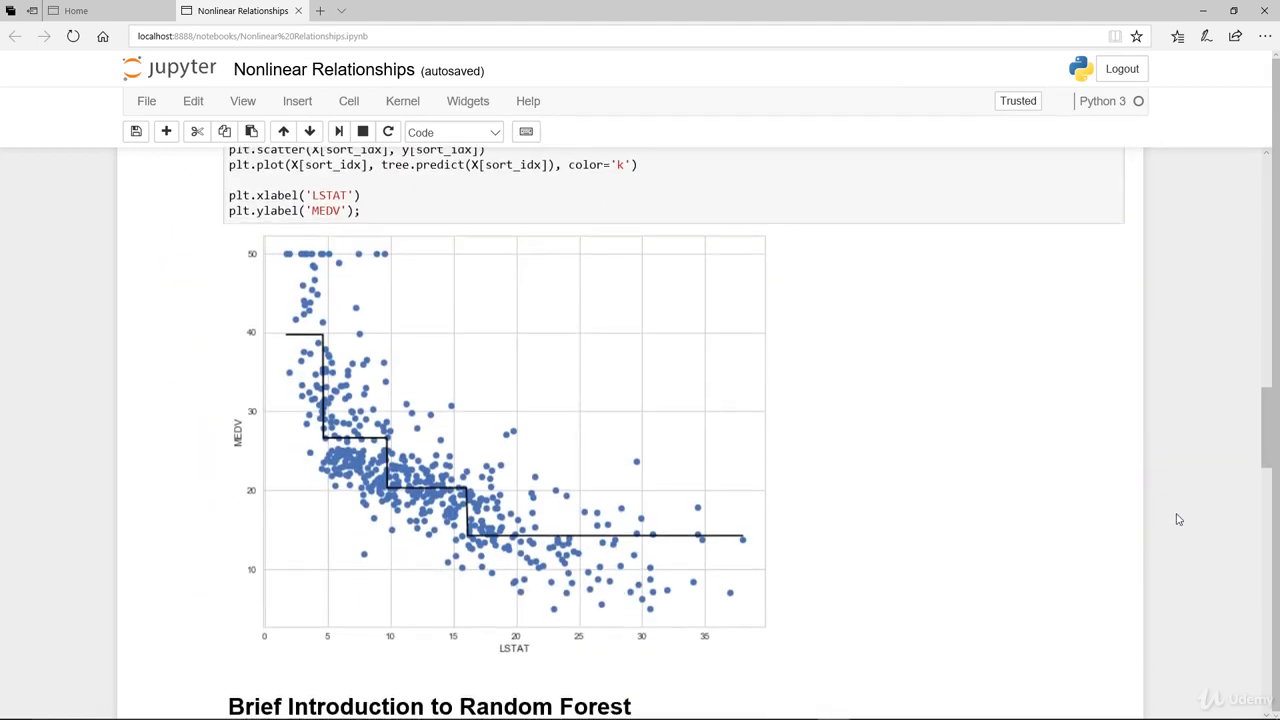
scroll("down", 3)
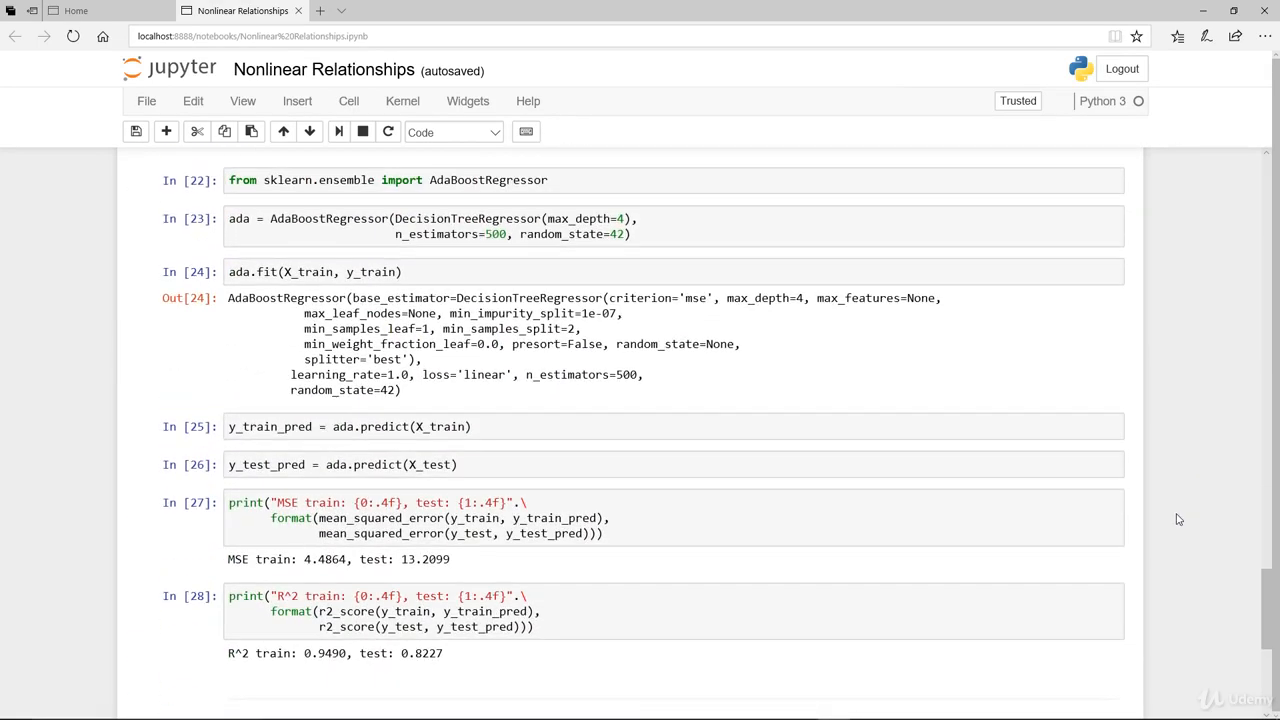
Step: Scroll past the AdaBoost R^2 cell to the Revisiting Feature Importance section
scroll("up", 3)
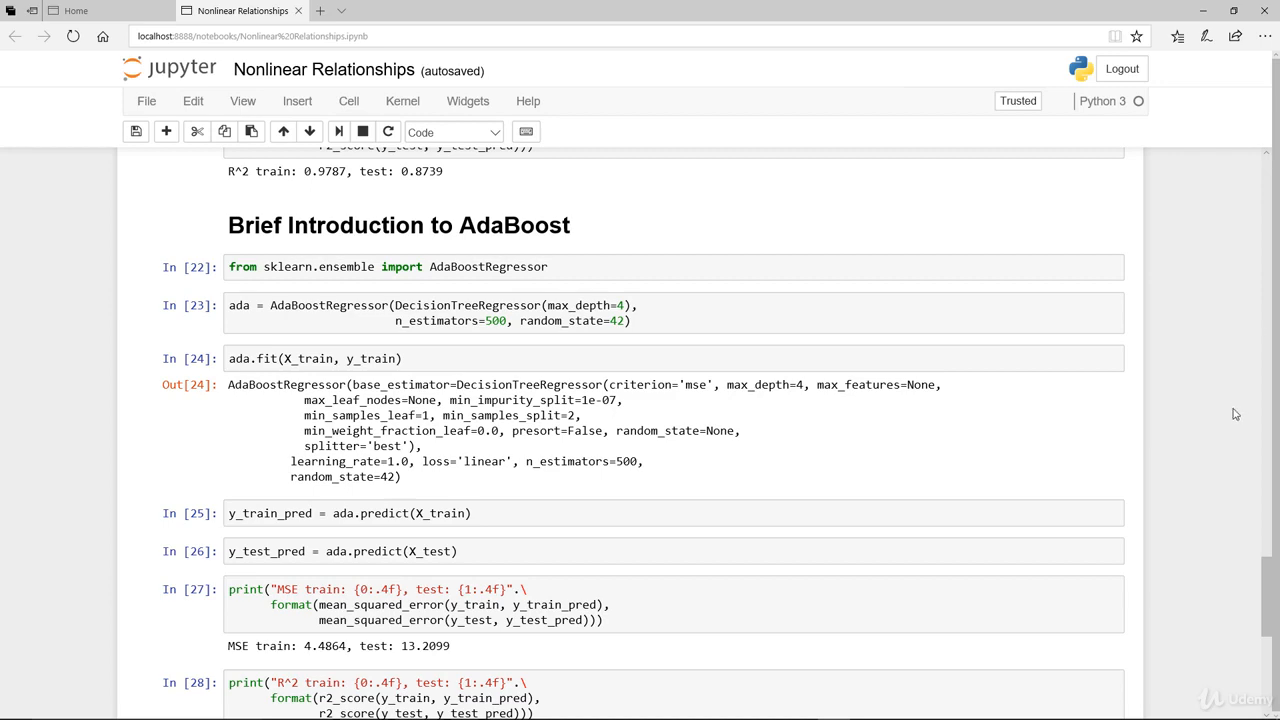
scroll("down", 3)
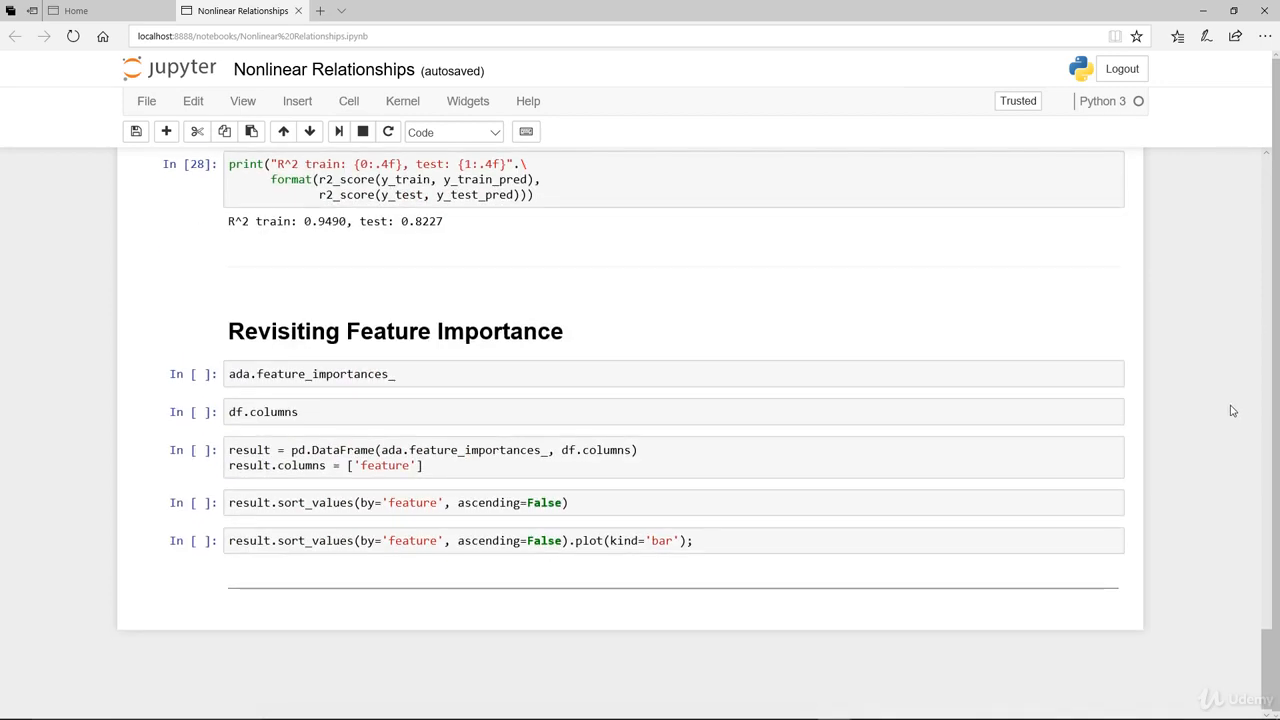